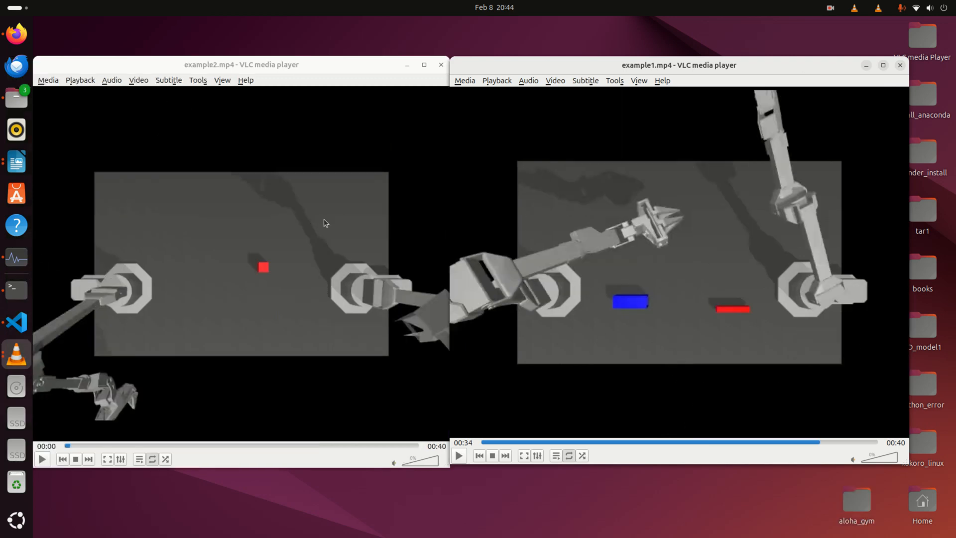
{"action": "mouse_move", "coordinate": [575, 197]}
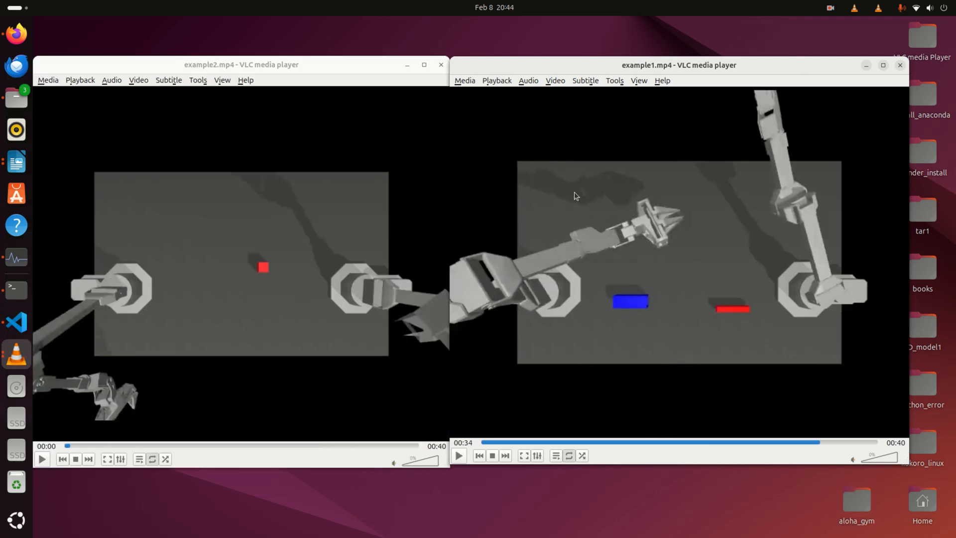
{"action": "mouse_move", "coordinate": [714, 241]}
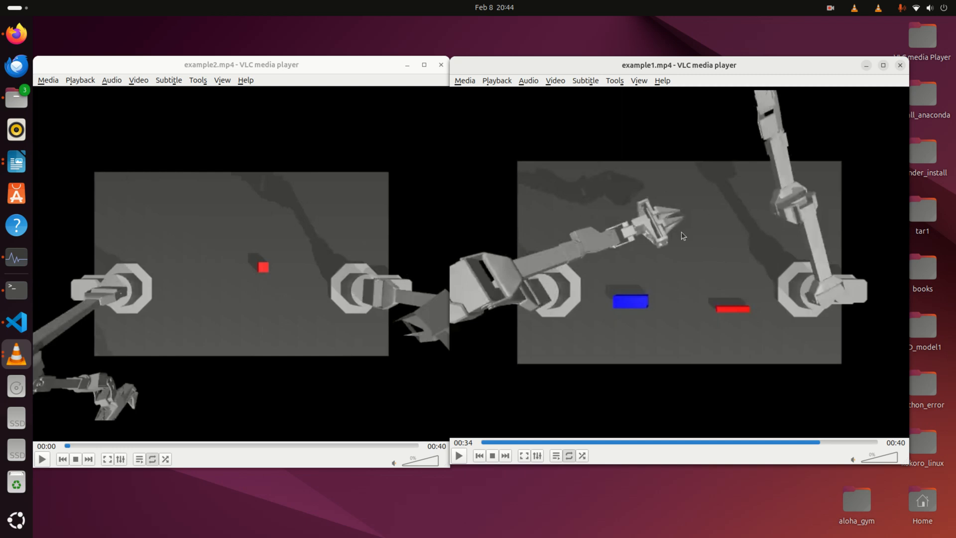
{"action": "mouse_move", "coordinate": [820, 204]}
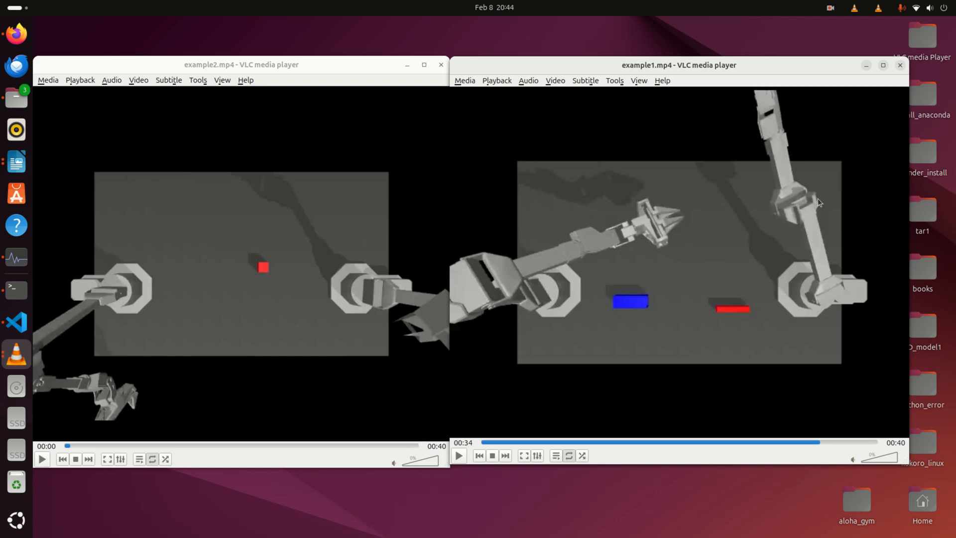
{"action": "mouse_move", "coordinate": [825, 233]}
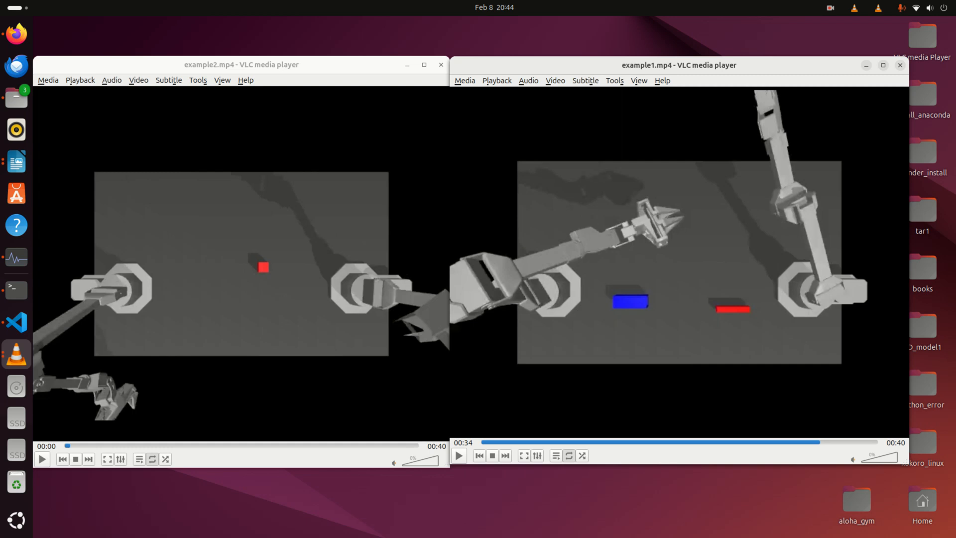
{"action": "mouse_move", "coordinate": [356, 186]}
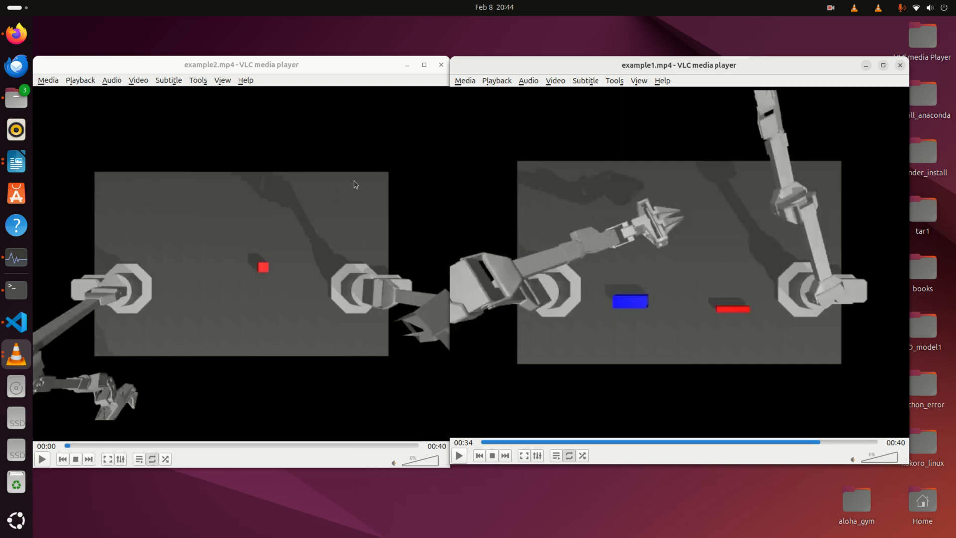
{"action": "mouse_move", "coordinate": [211, 295]}
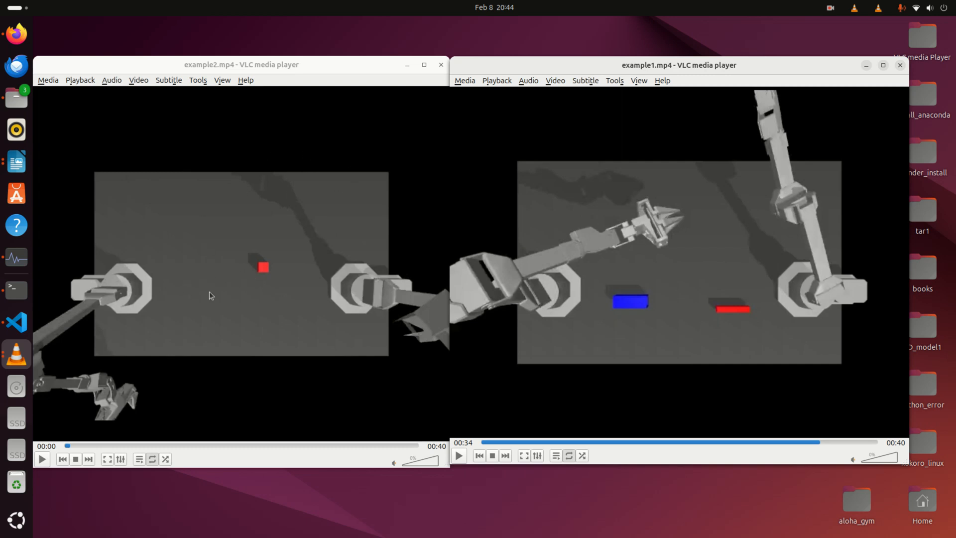
{"action": "mouse_move", "coordinate": [248, 323]}
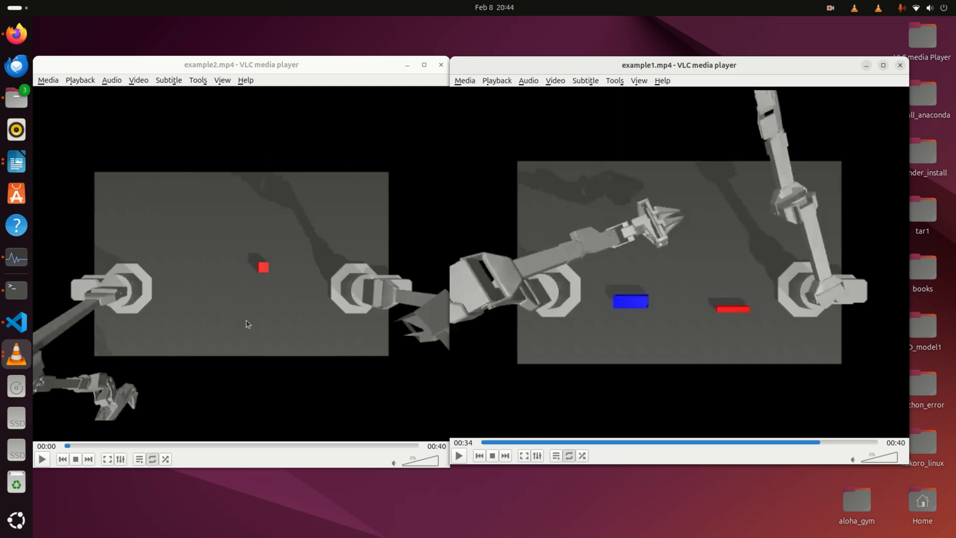
{"action": "mouse_move", "coordinate": [252, 323]}
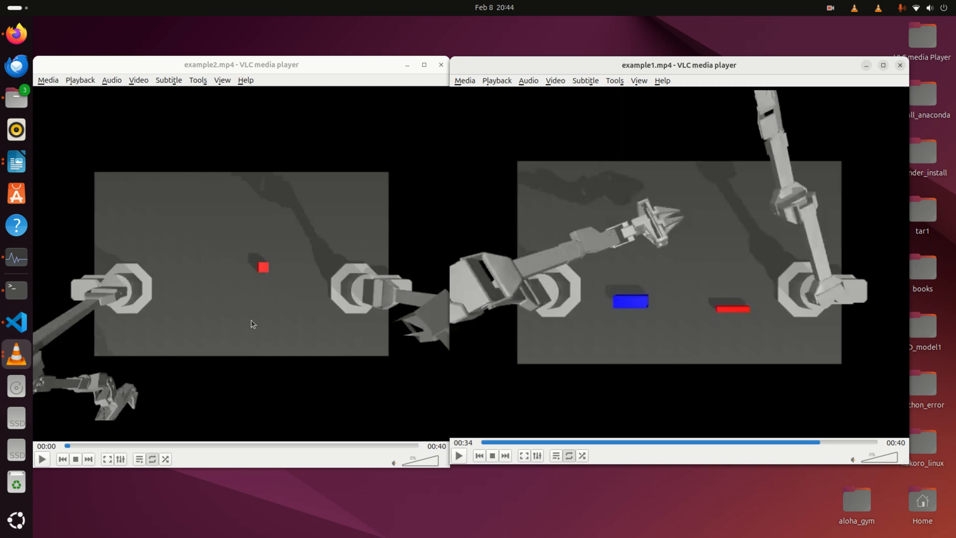
{"action": "mouse_move", "coordinate": [244, 330]}
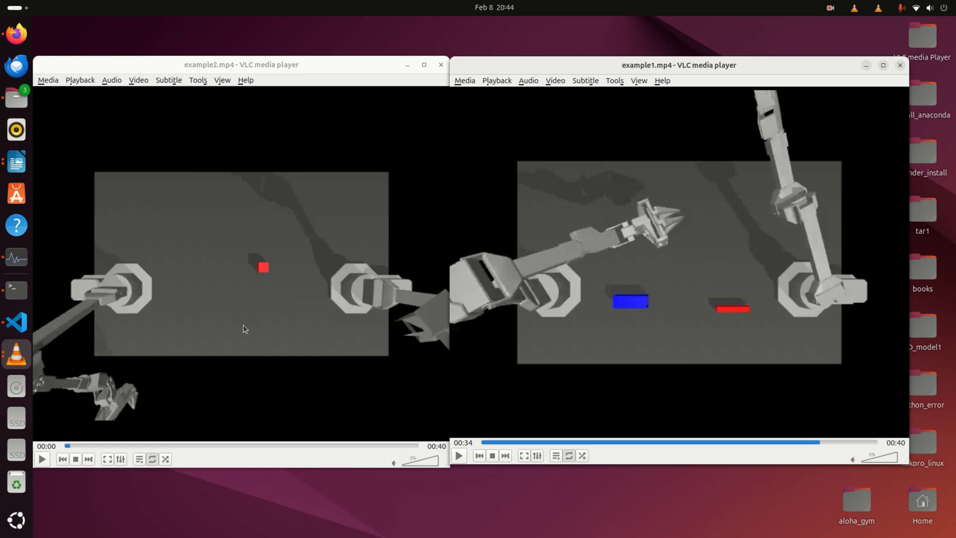
{"action": "mouse_move", "coordinate": [532, 325]}
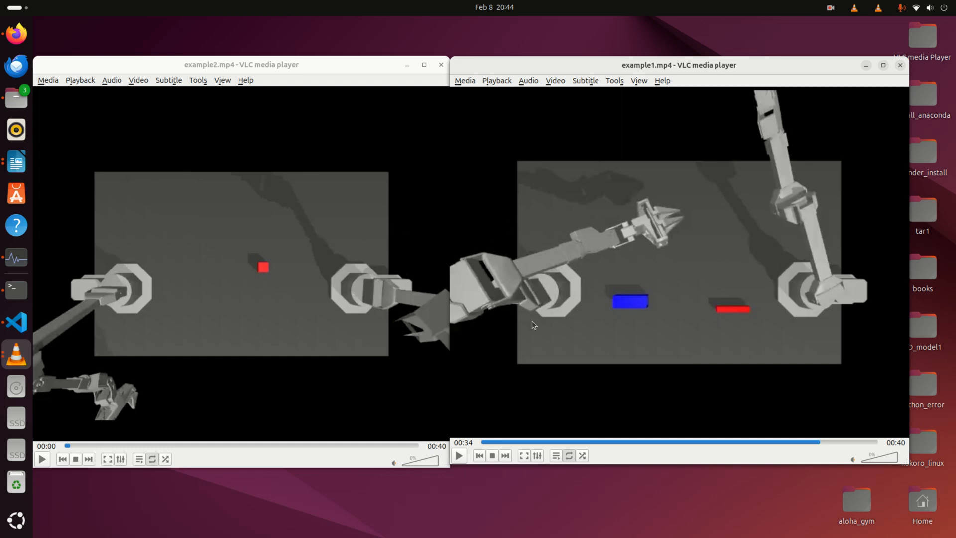
{"action": "mouse_move", "coordinate": [629, 249]}
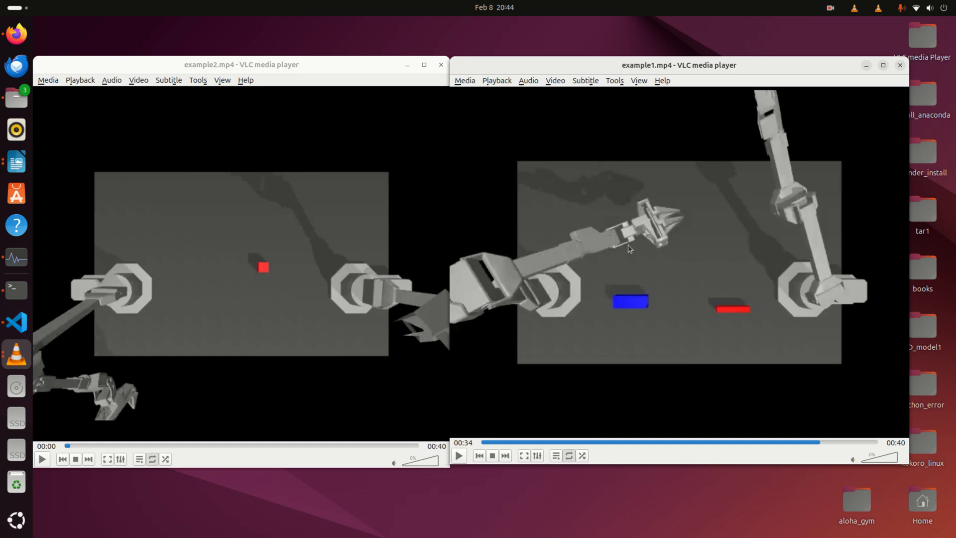
{"action": "mouse_move", "coordinate": [648, 258]}
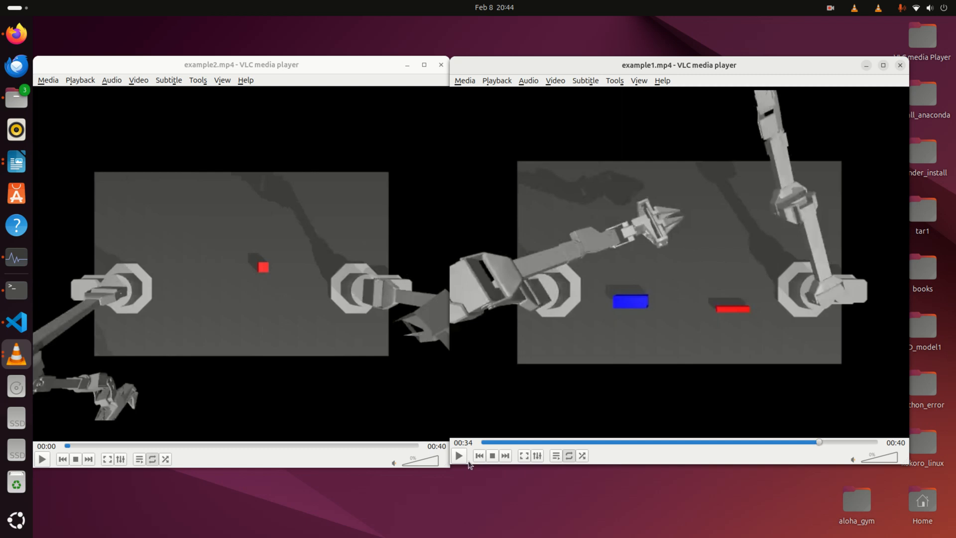
Step: Play the Cart-Pole tutorial video for a few seconds and pause it around 0:04
{"action": "left_click", "coordinate": [42, 458]}
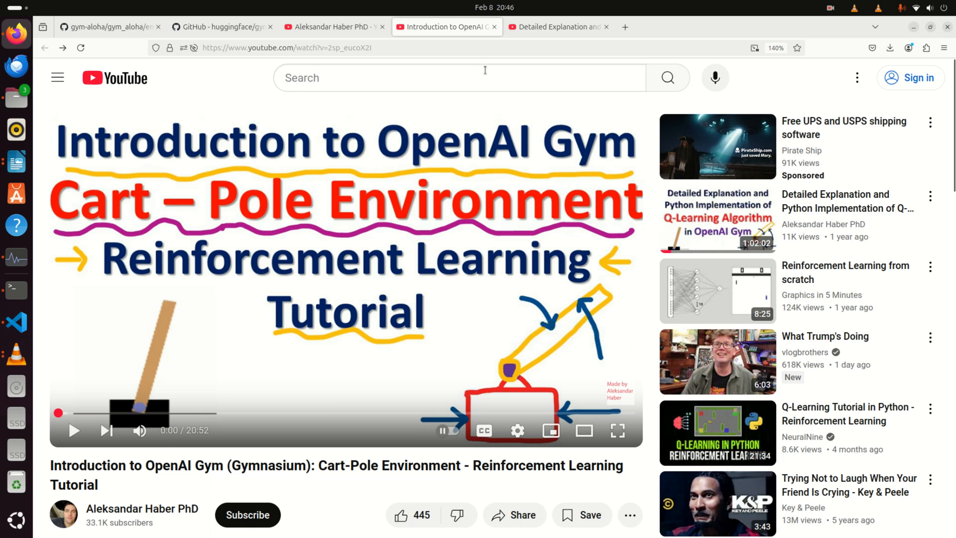
{"action": "mouse_move", "coordinate": [549, 431]}
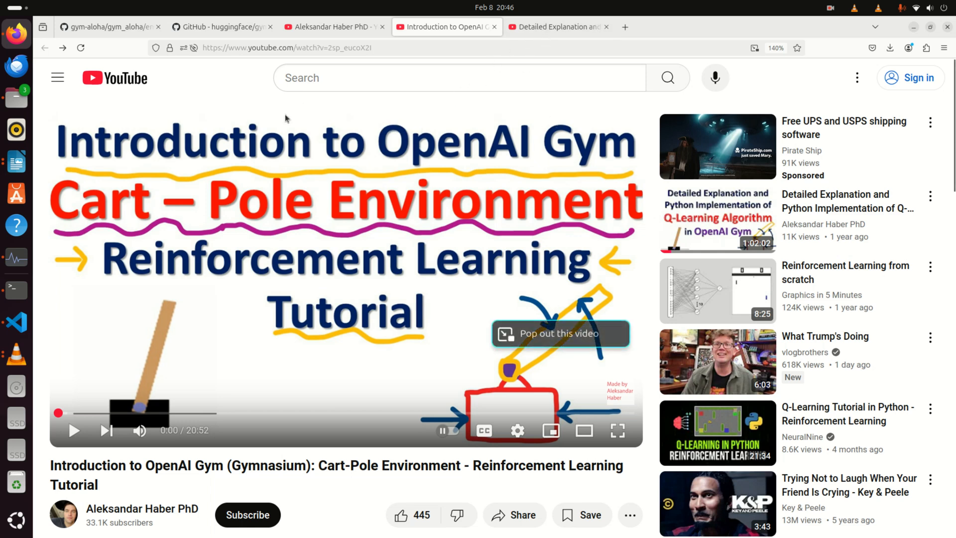
{"action": "left_click", "coordinate": [73, 430]}
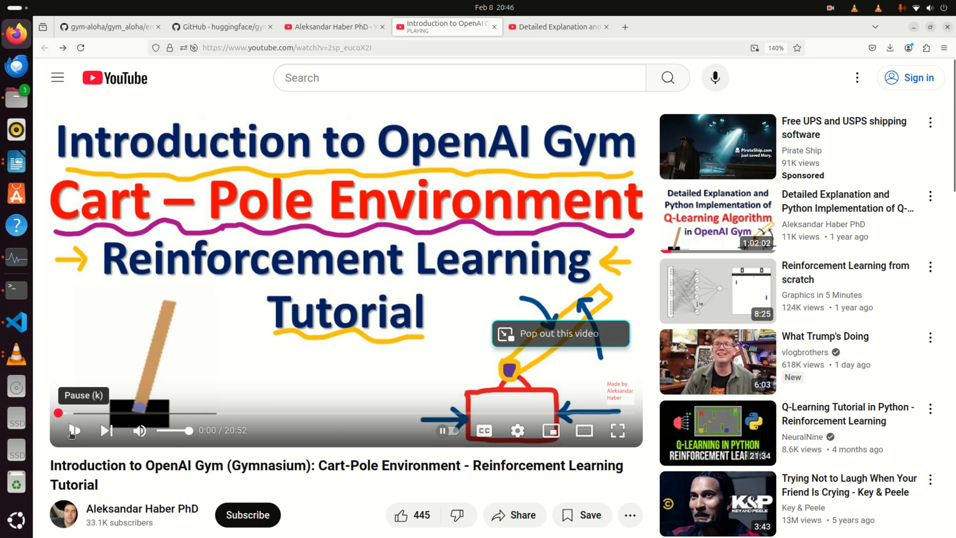
{"action": "left_click", "coordinate": [73, 430]}
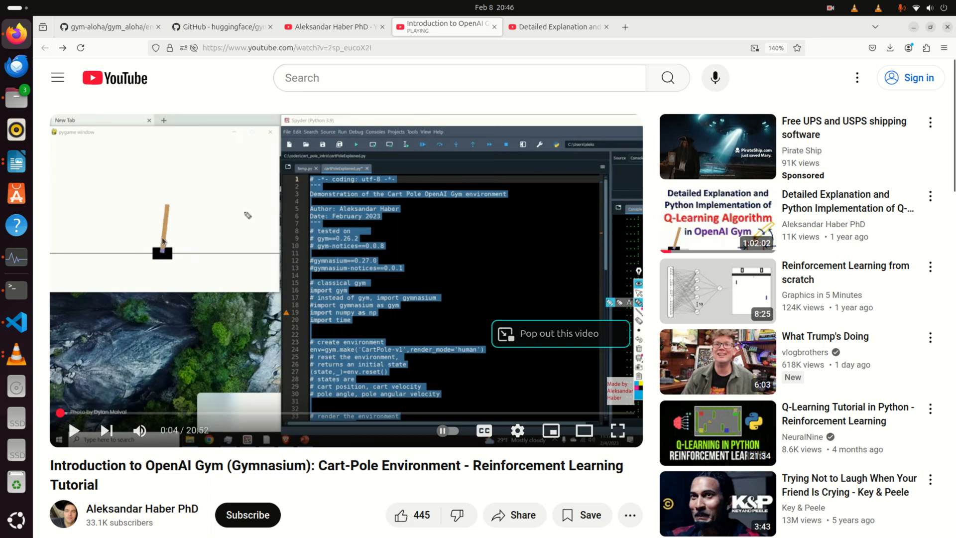
{"action": "mouse_move", "coordinate": [230, 234]}
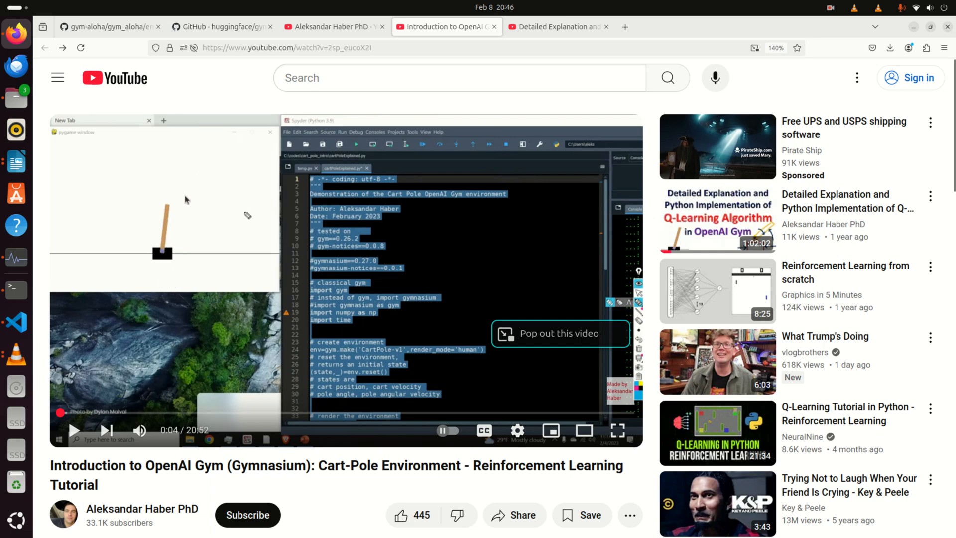
{"action": "mouse_move", "coordinate": [137, 307]}
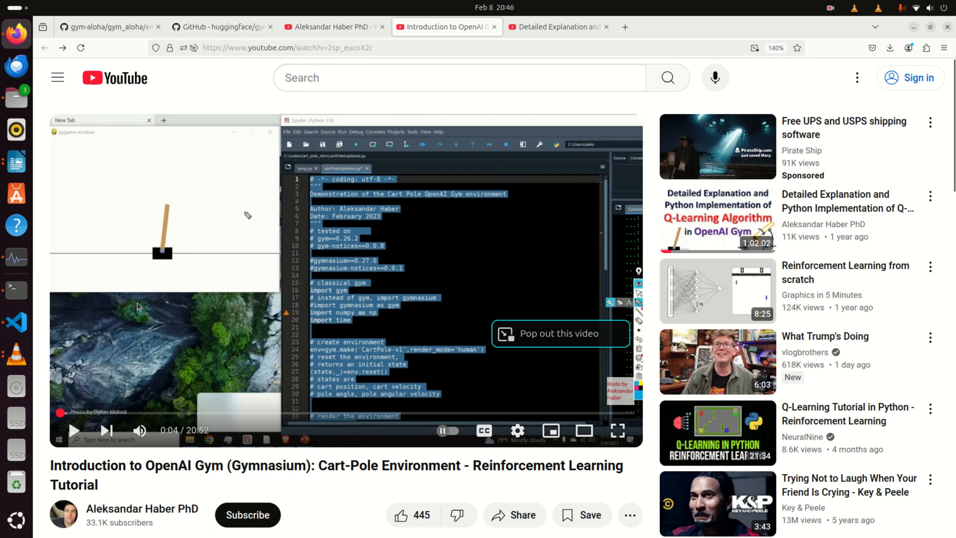
{"action": "mouse_move", "coordinate": [238, 308]}
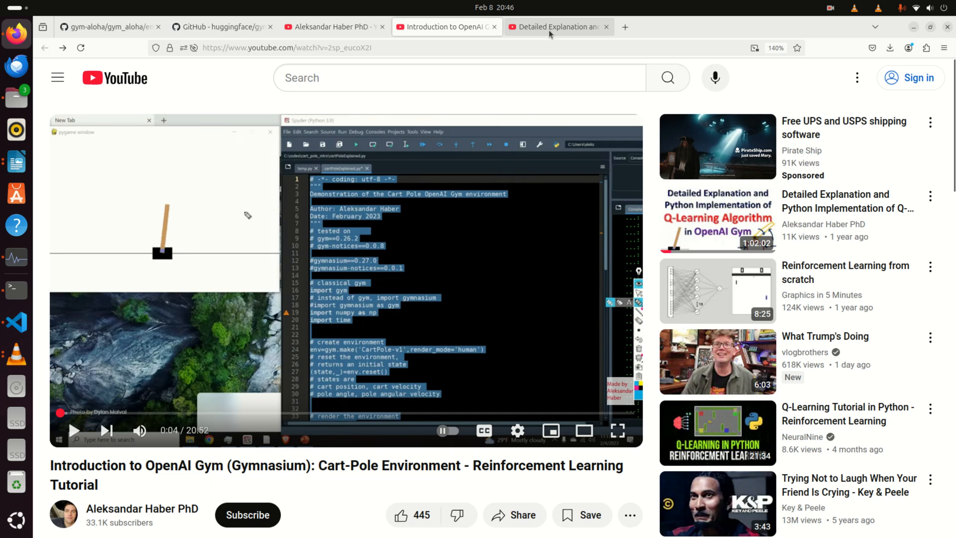
Step: Switch to the Q-Learning Algorithm in OpenAI Gym (Cart-Pole) video tab
{"action": "left_click", "coordinate": [555, 27]}
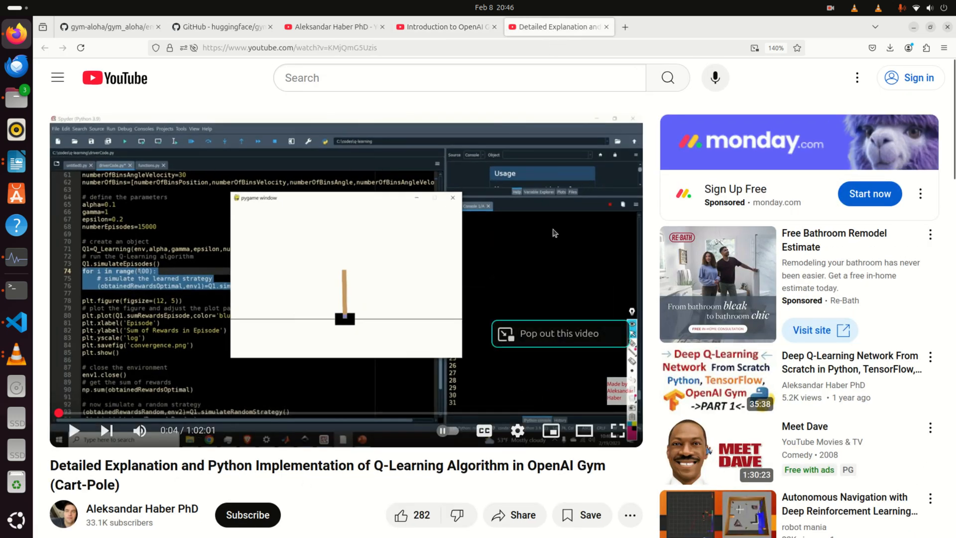
{"action": "mouse_move", "coordinate": [312, 482]}
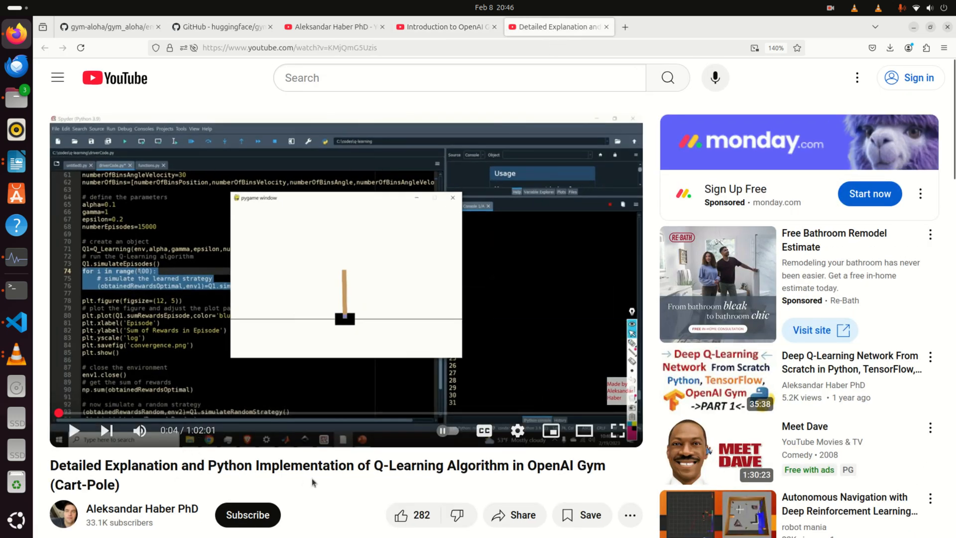
{"action": "mouse_move", "coordinate": [344, 471]}
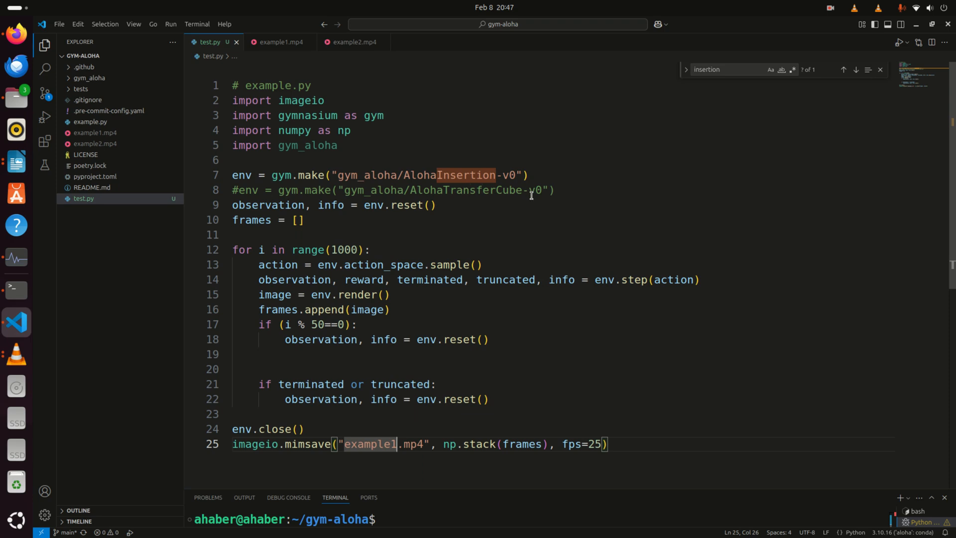
{"action": "mouse_move", "coordinate": [787, 287]}
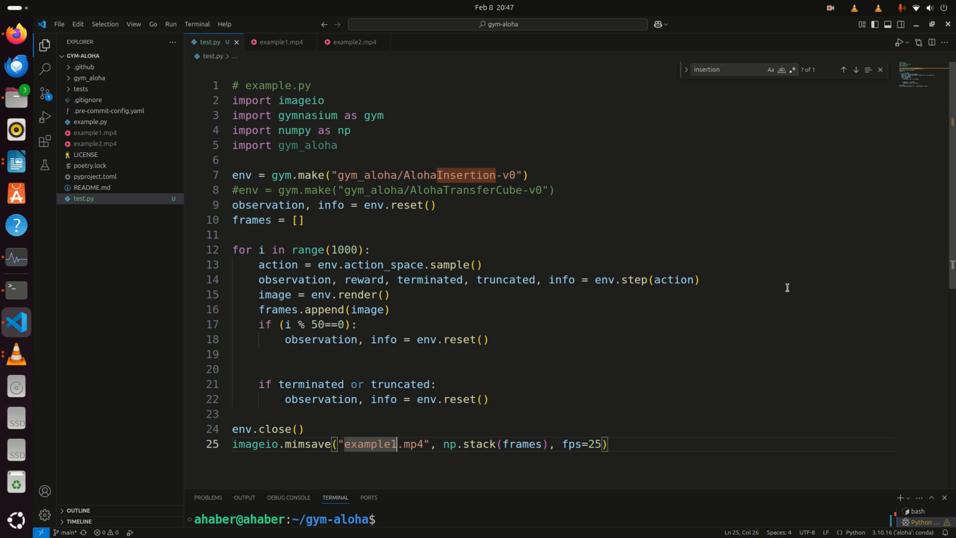
{"action": "mouse_move", "coordinate": [558, 321]}
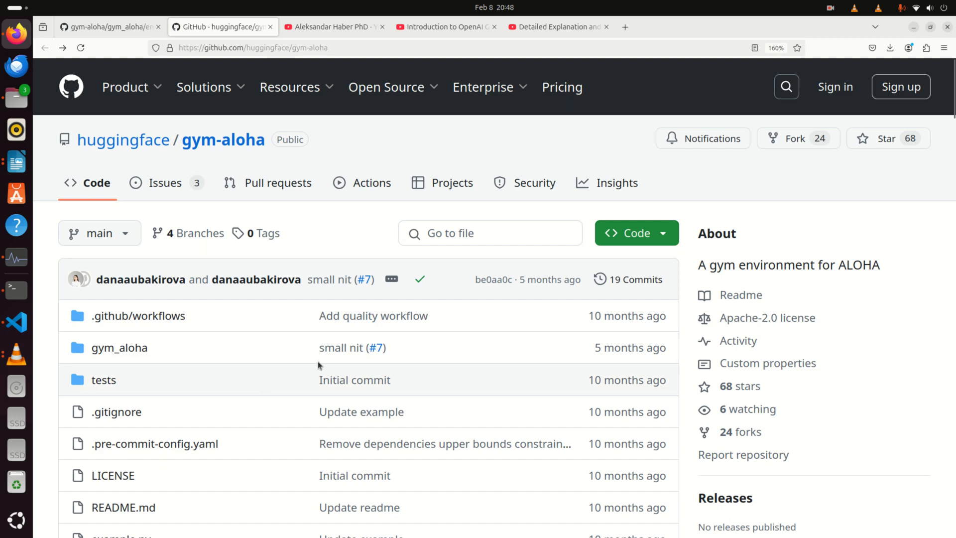
{"action": "mouse_move", "coordinate": [124, 140]}
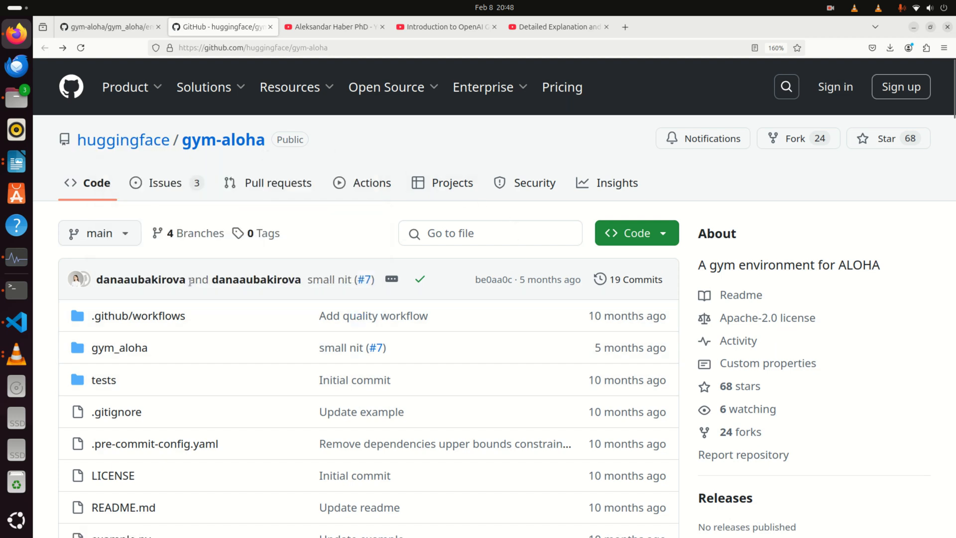
Step: Scroll the gym-aloha README from Installation down to the Quickstart example.py code
{"action": "scroll", "scroll_direction": "down", "scroll_amount": 3}
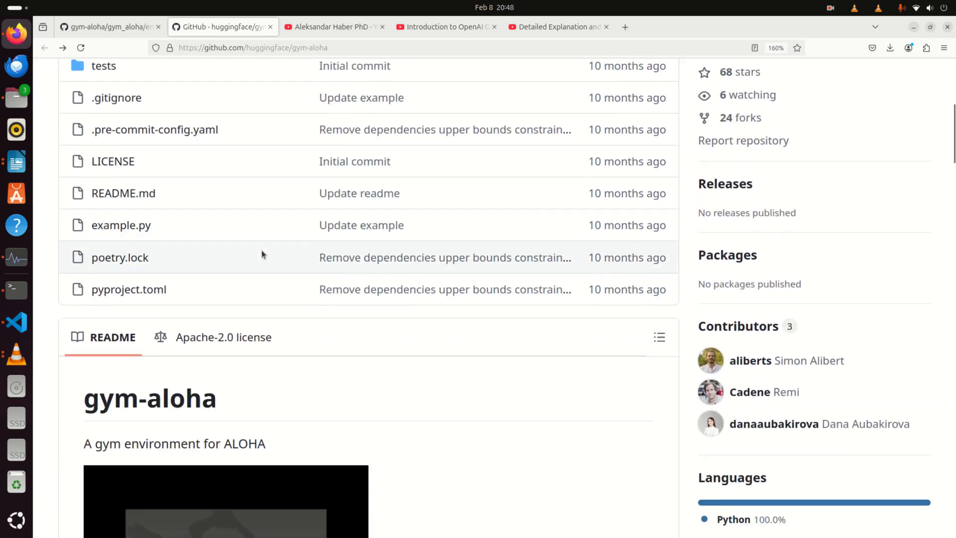
{"action": "scroll", "scroll_direction": "down", "scroll_amount": 3}
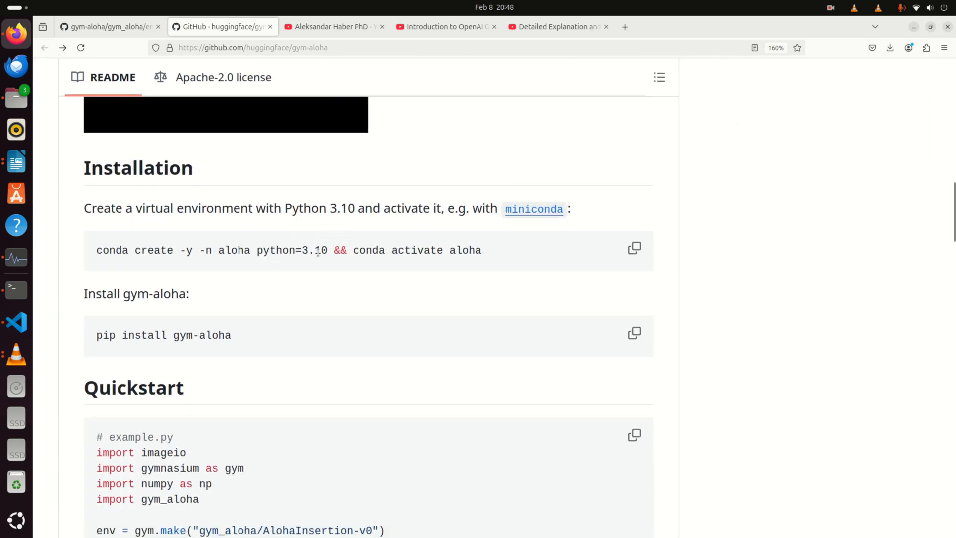
{"action": "scroll", "scroll_direction": "down", "scroll_amount": 3}
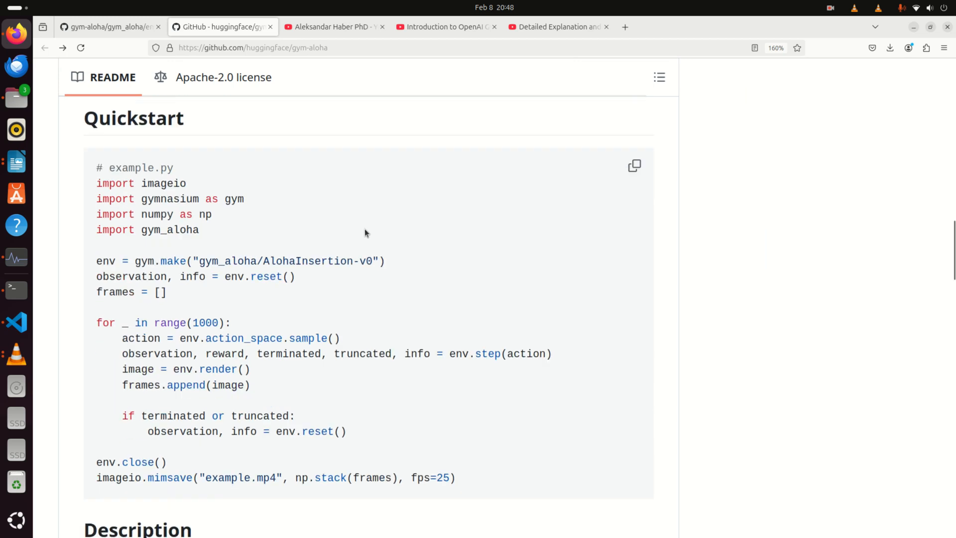
{"action": "scroll", "scroll_direction": "down", "scroll_amount": 3}
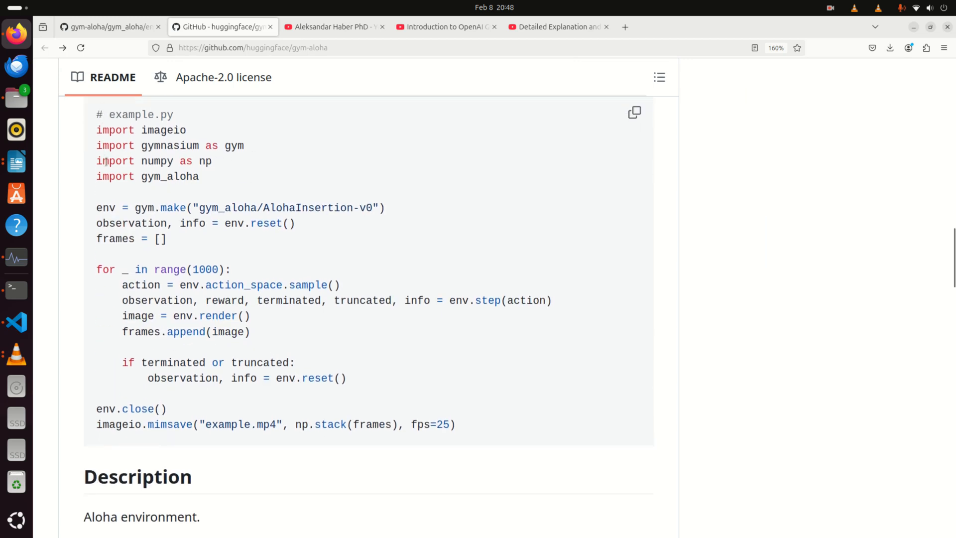
{"action": "mouse_move", "coordinate": [558, 380]}
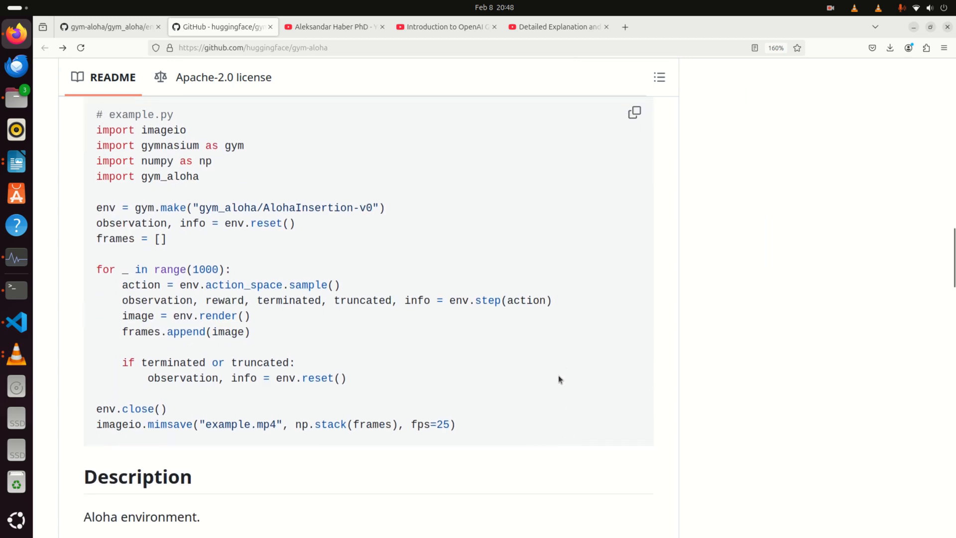
{"action": "scroll", "scroll_direction": "down", "scroll_amount": 3}
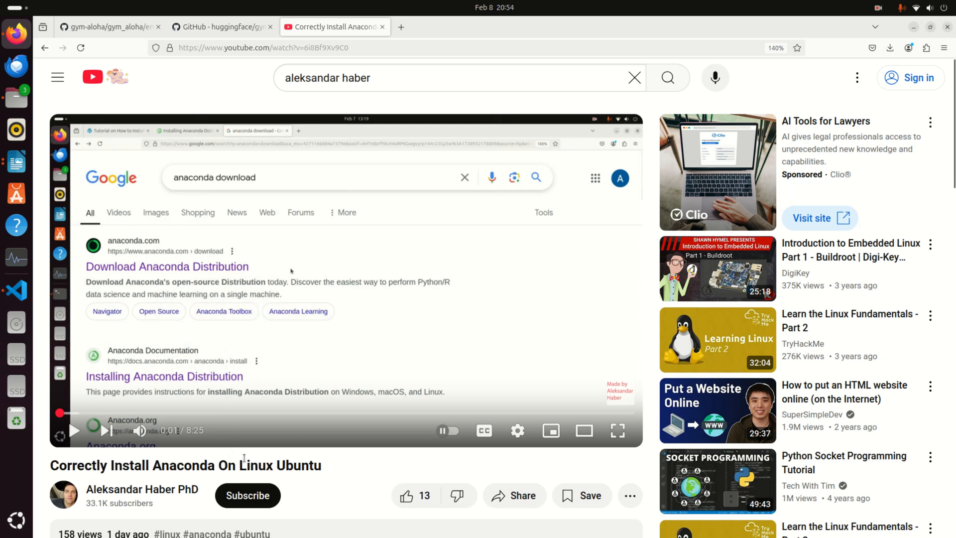
Step: Select the title of the Correctly Install Anaconda On Linux Ubuntu video
{"action": "double_click", "coordinate": [298, 465]}
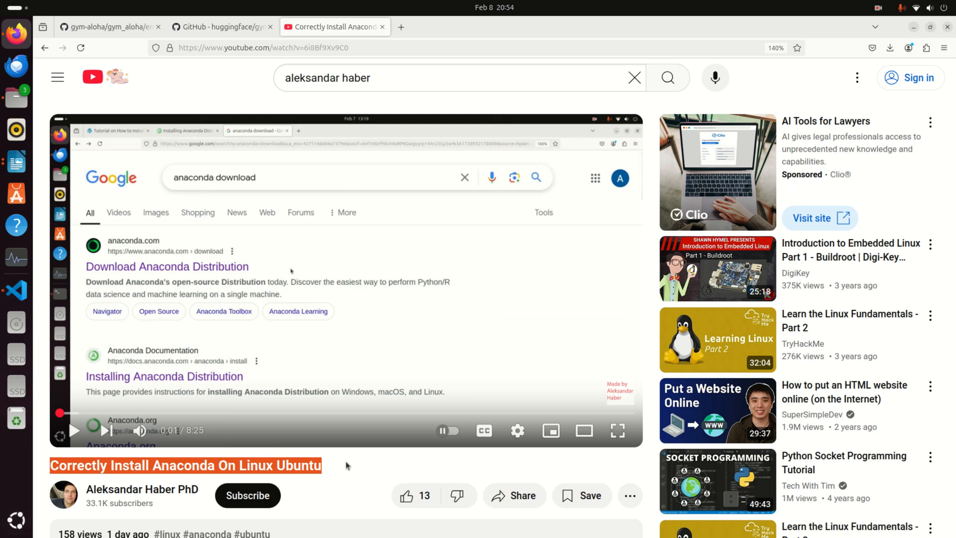
{"action": "mouse_move", "coordinate": [310, 465]}
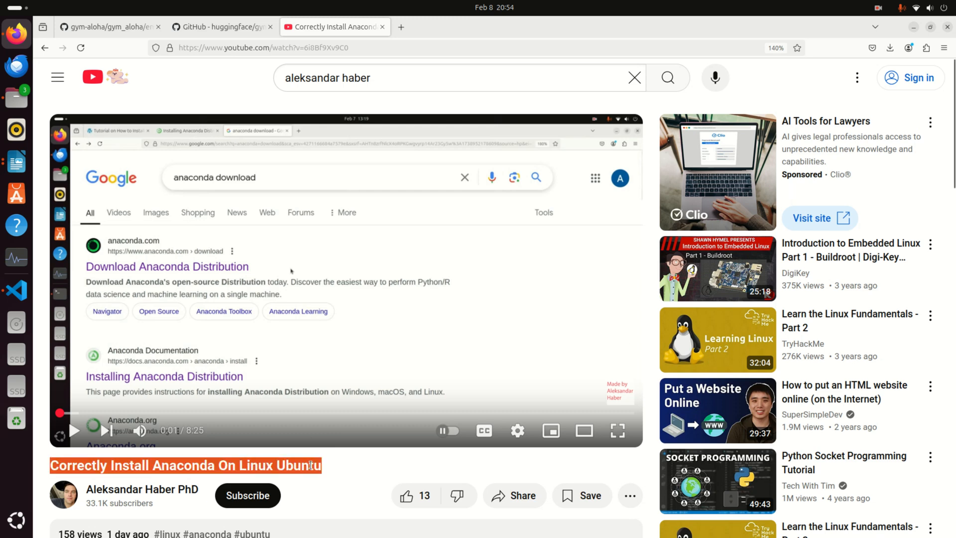
{"action": "mouse_move", "coordinate": [325, 473]}
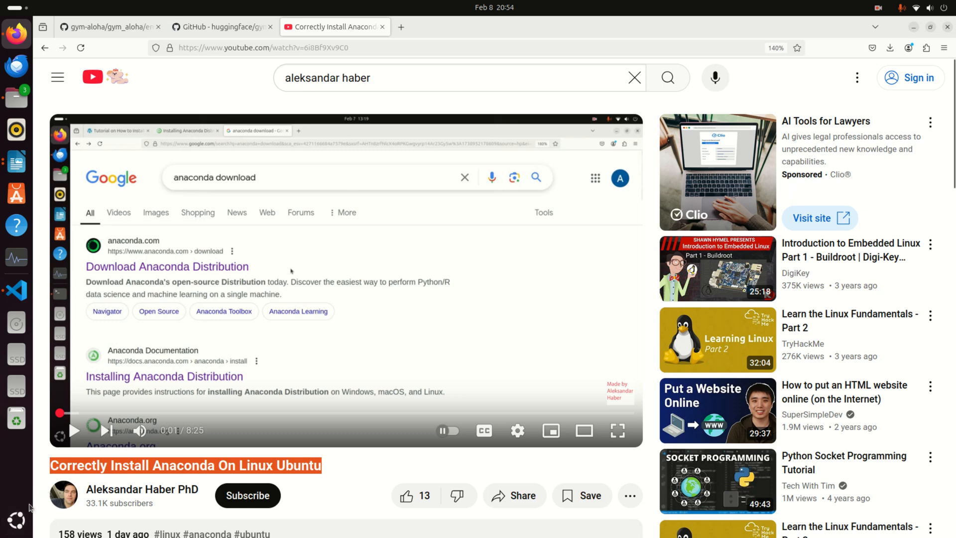
{"action": "mouse_move", "coordinate": [15, 521]}
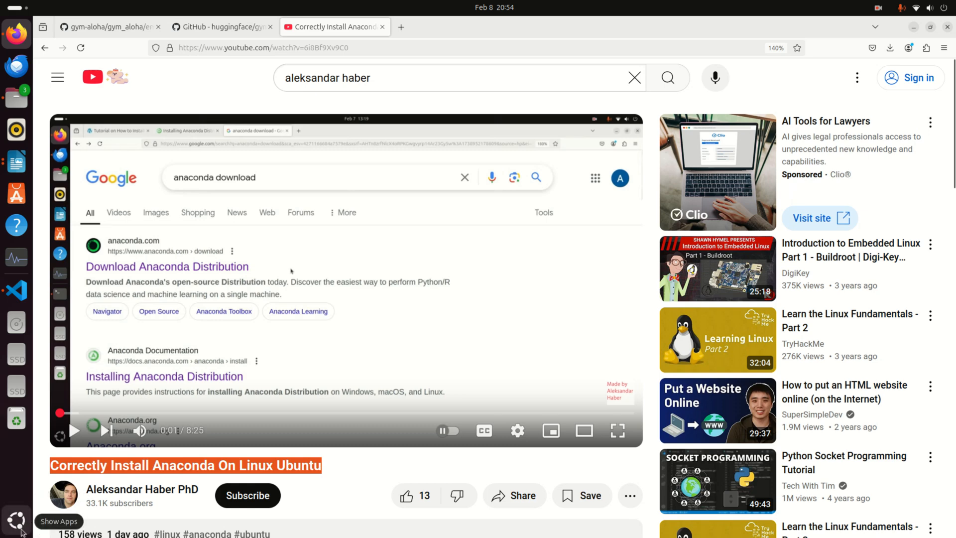
Step: Launch the Terminal app from the application launcher search
{"action": "left_click", "coordinate": [17, 520]}
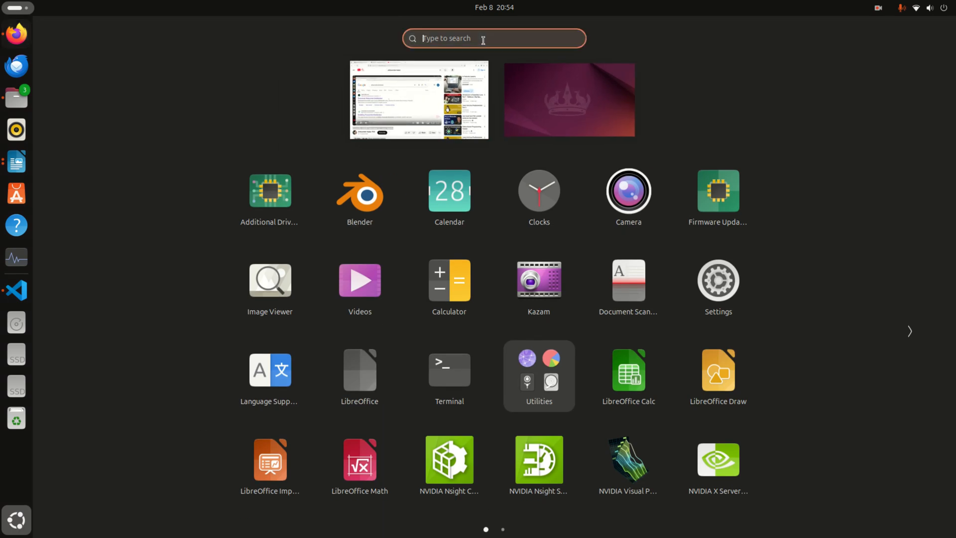
{"action": "type", "text": "terminal"}
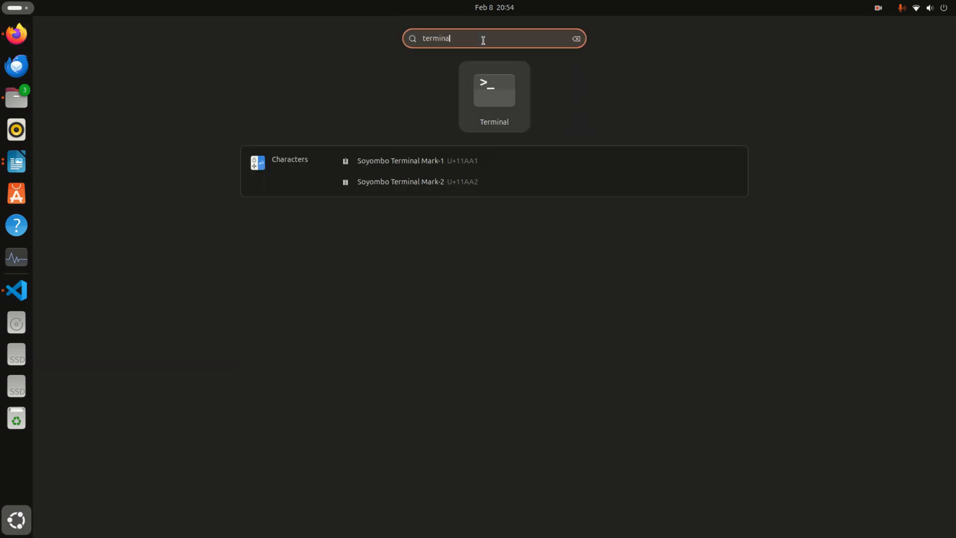
{"action": "key", "text": "BackSpace"}
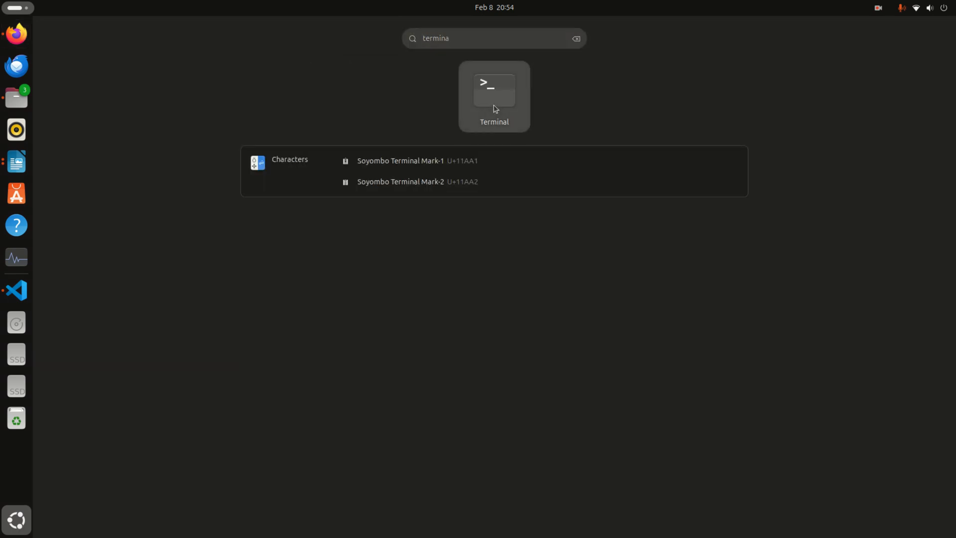
{"action": "left_click", "coordinate": [494, 91]}
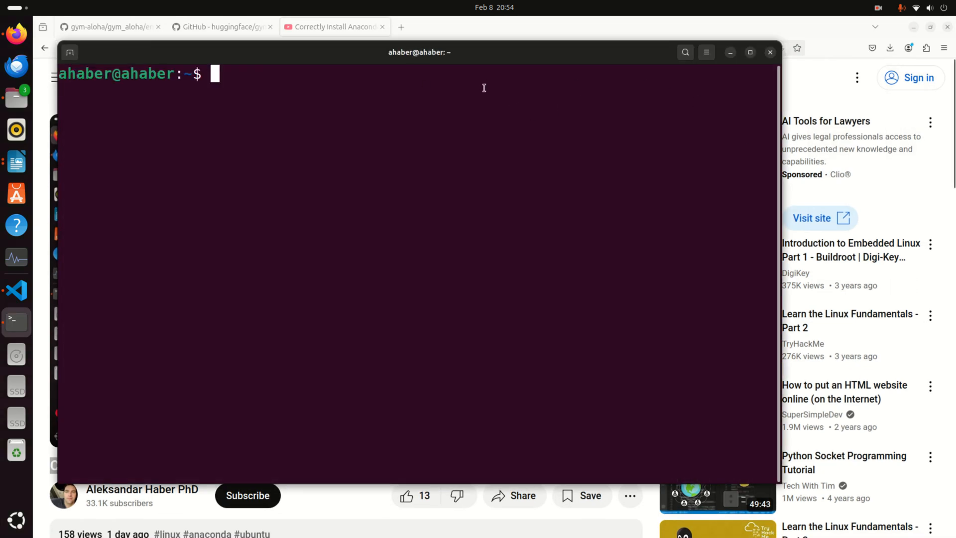
Step: Activate then deactivate conda base and check the release is Ubuntu 24.04.1 LTS
{"action": "type", "text": "conda"}
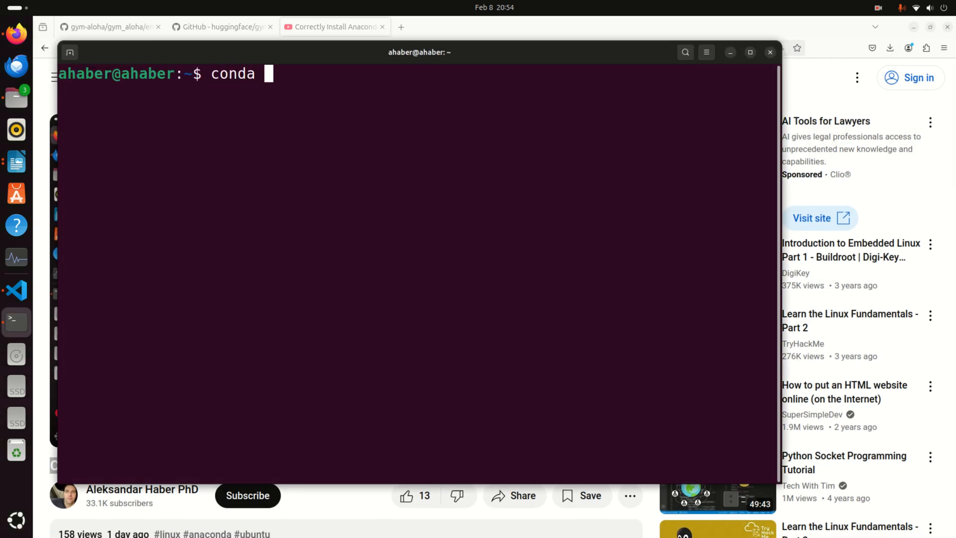
{"action": "type", "text": "activate"}
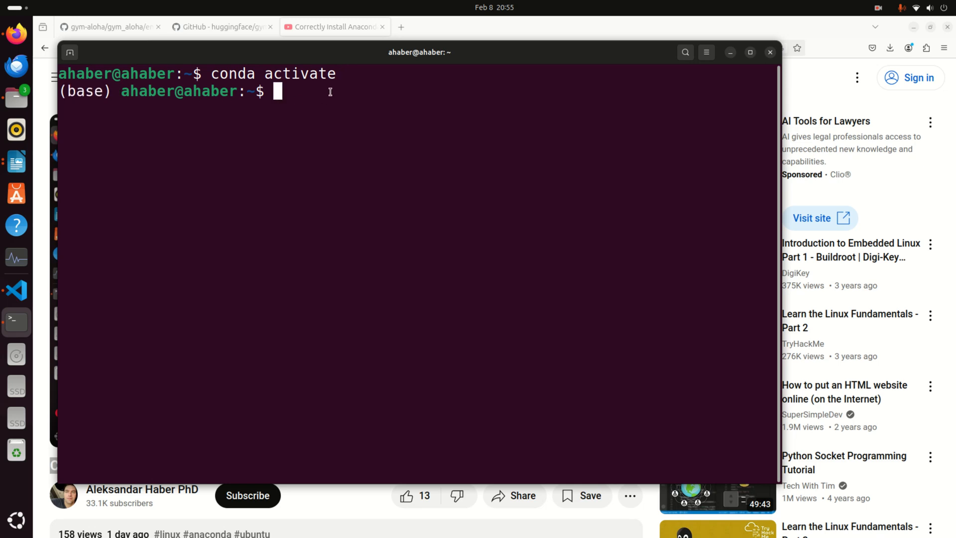
{"action": "mouse_move", "coordinate": [341, 80]}
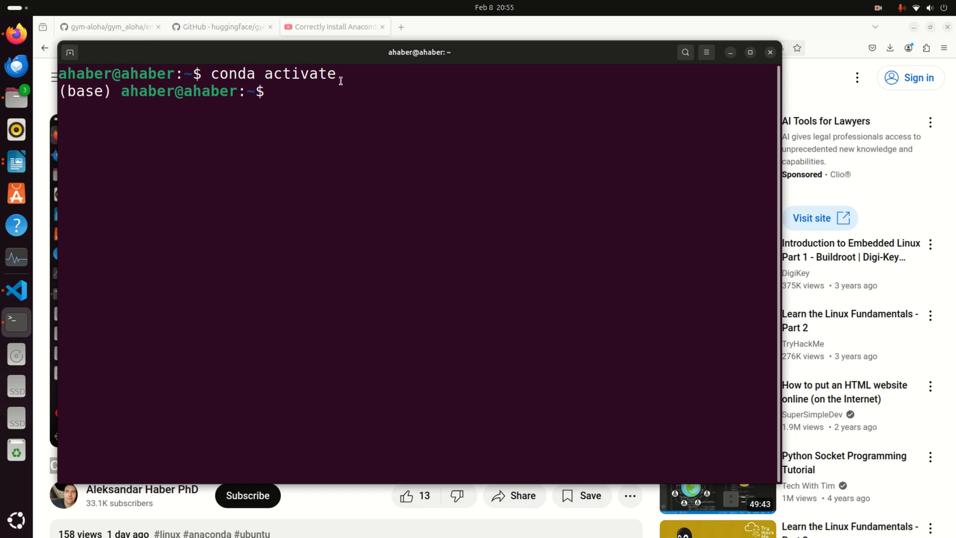
{"action": "type", "text": "conda a"}
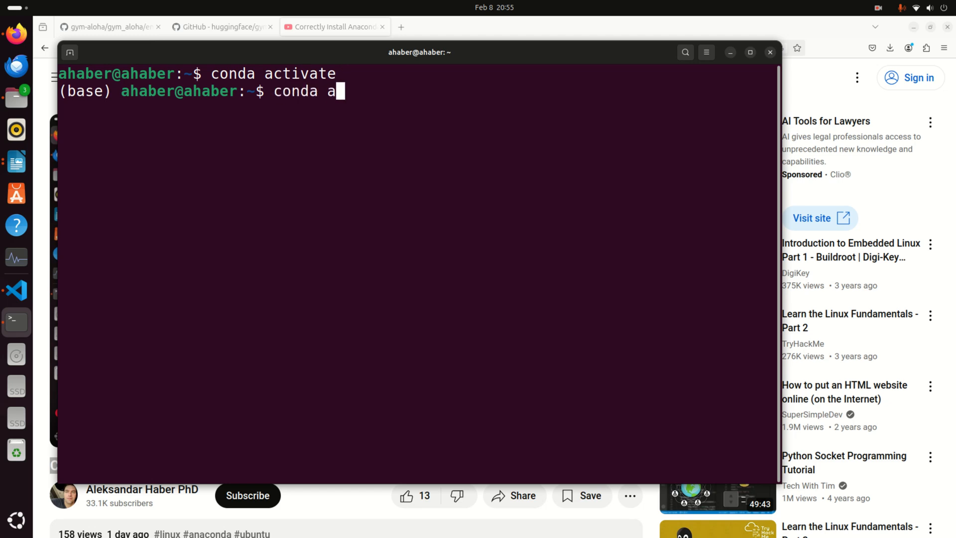
{"action": "type", "text": "deactivate"}
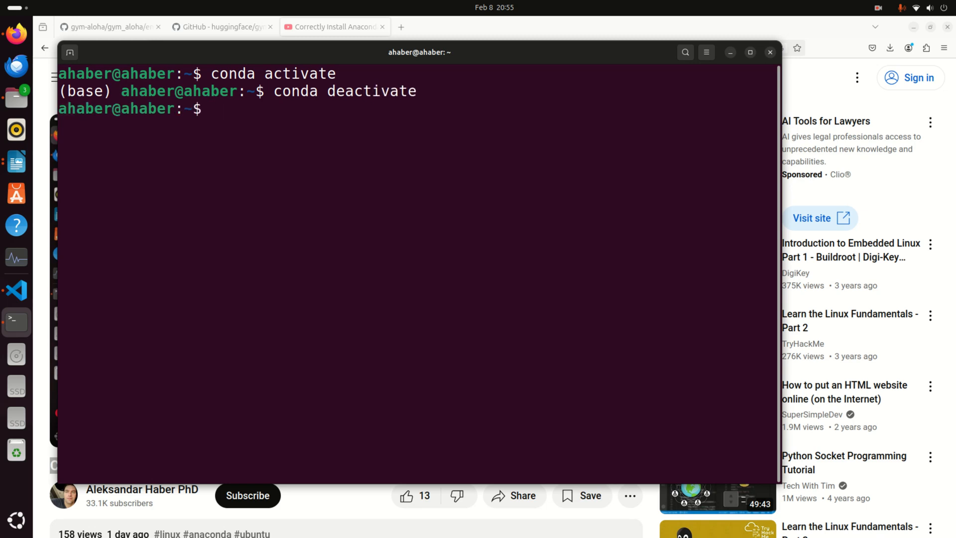
{"action": "type", "text": "lsb_release -a"}
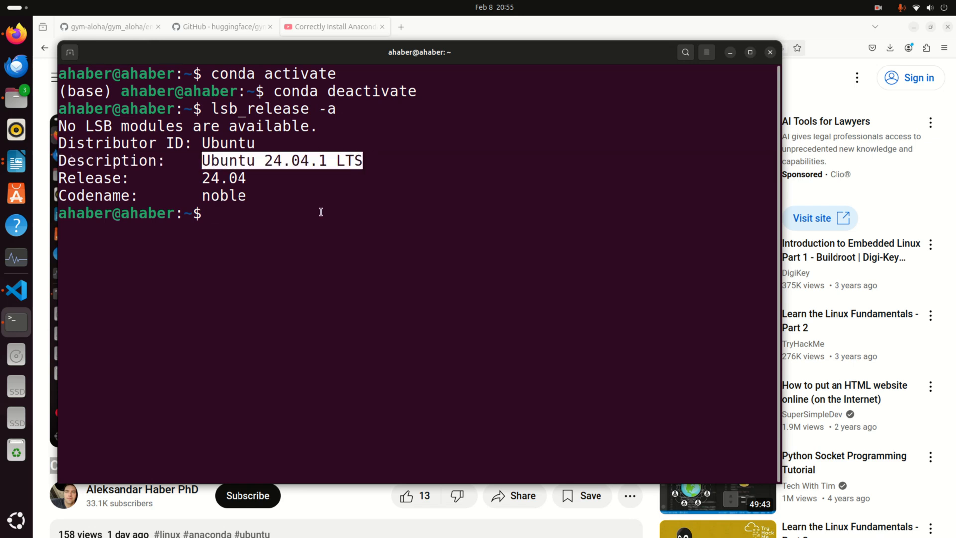
Step: Run gcc to confirm it is installed and prepare gcc --version
{"action": "type", "text": "gcc"}
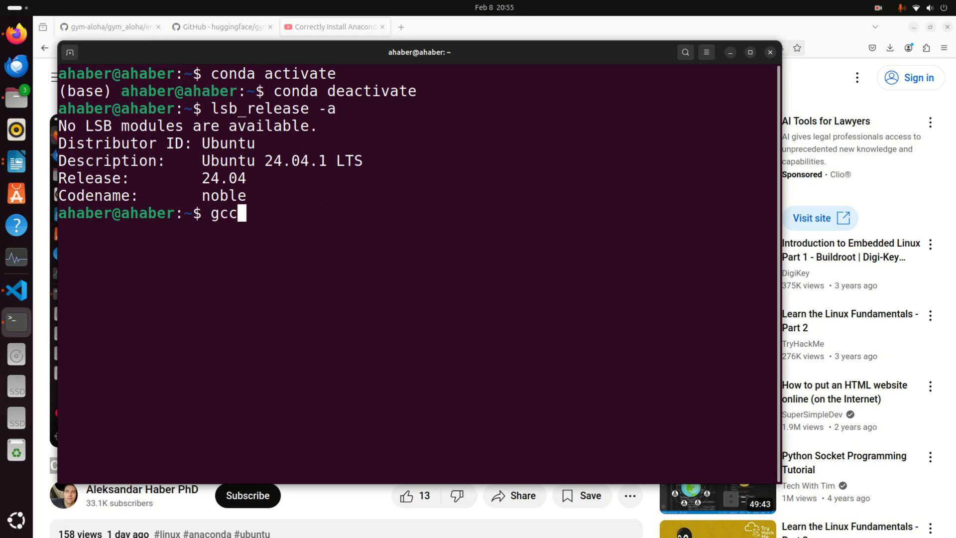
{"action": "key", "text": "Return"}
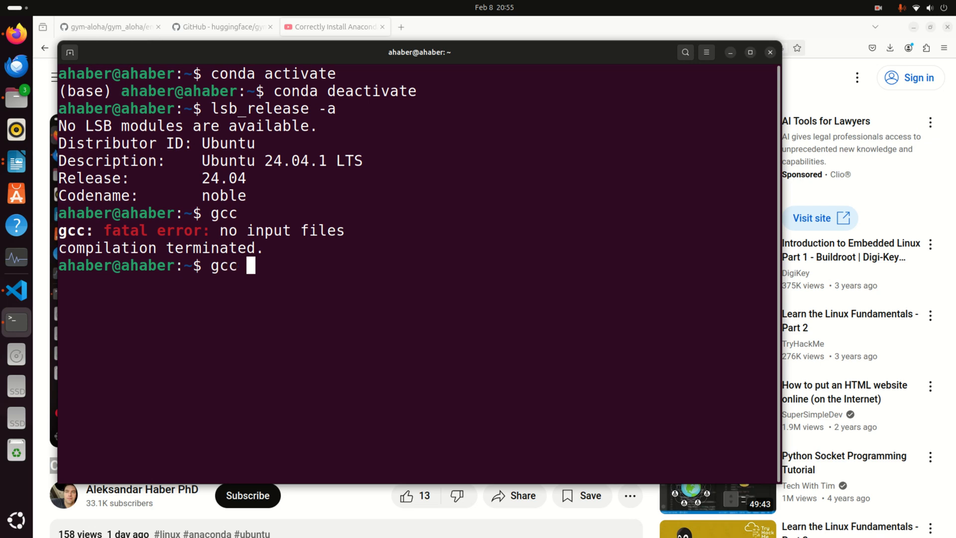
{"action": "type", "text": "--version"}
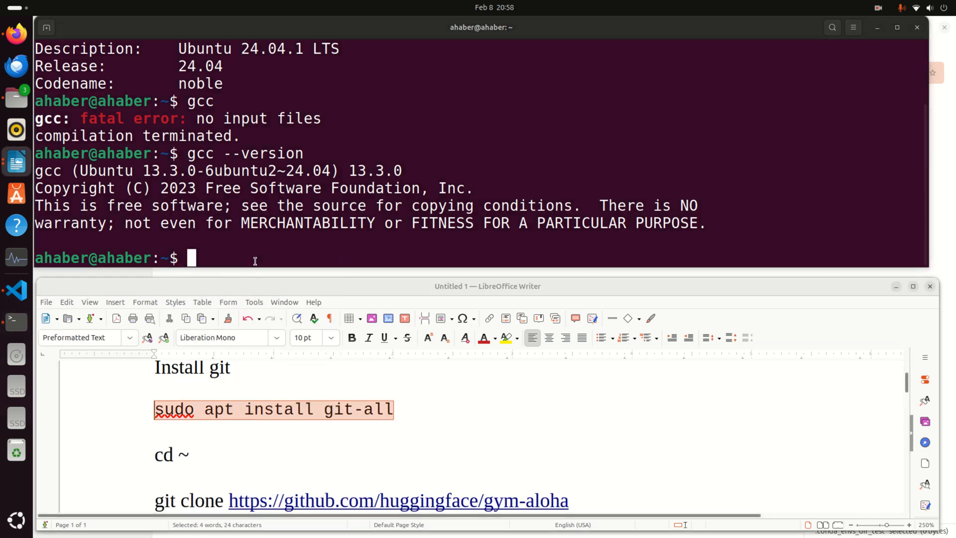
Step: Install git-all with sudo apt, cd to home, and enter the gym-aloha git clone command
{"action": "type", "text": "sudo apt install git-all"}
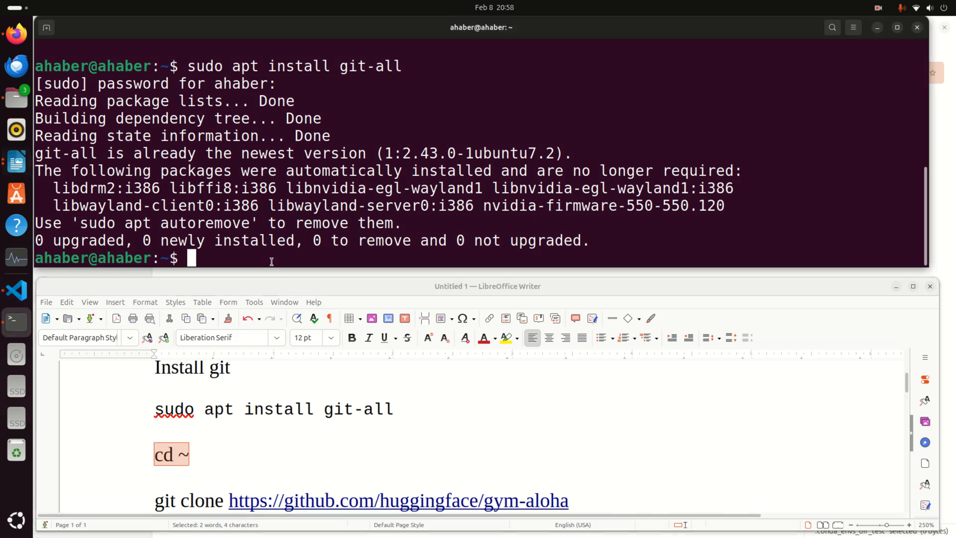
{"action": "type", "text": "cd ~"}
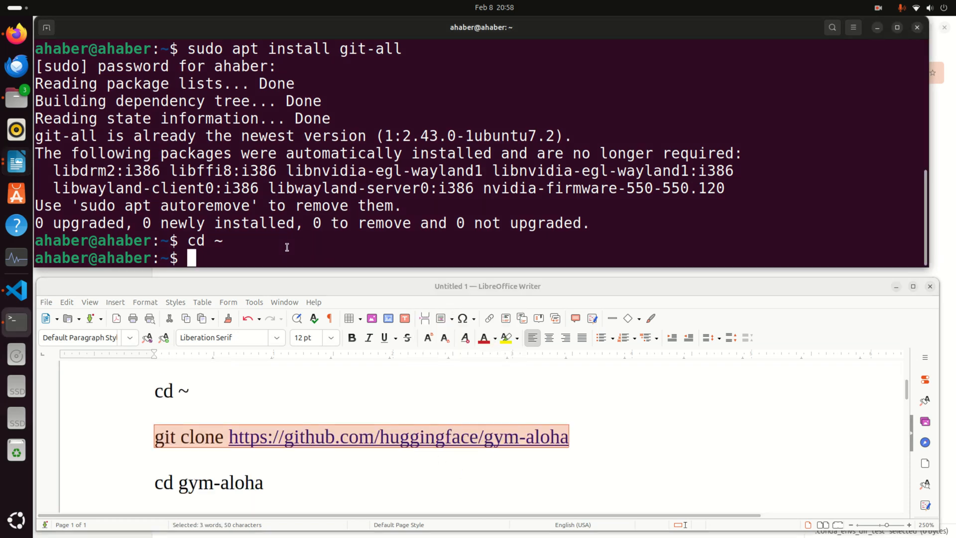
{"action": "type", "text": "git clone https://github.com/huggingface/gym-aloha"}
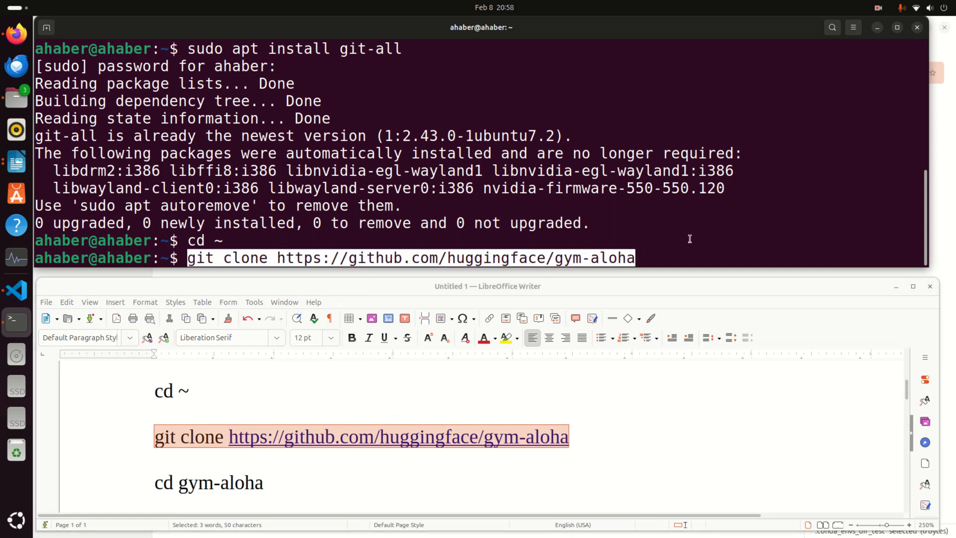
{"action": "left_click", "coordinate": [17, 34]}
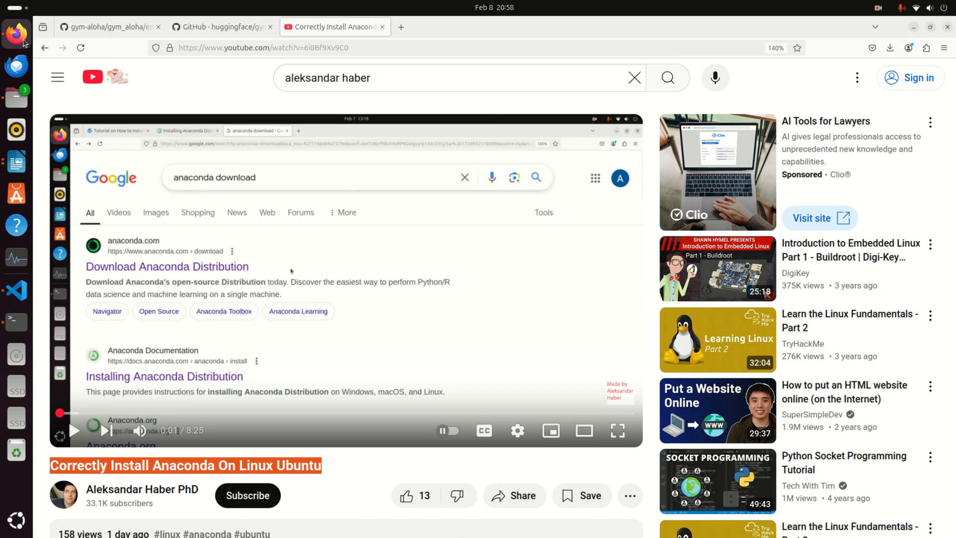
Step: Revisit the gym-aloha repository page and paste its clone command into the terminal
{"action": "left_click", "coordinate": [221, 26]}
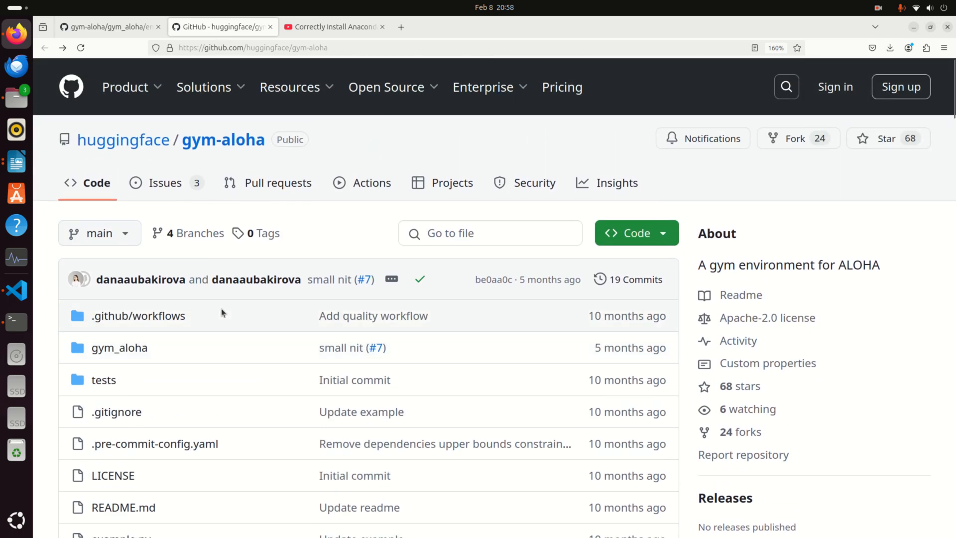
{"action": "scroll", "scroll_direction": "down", "scroll_amount": 3}
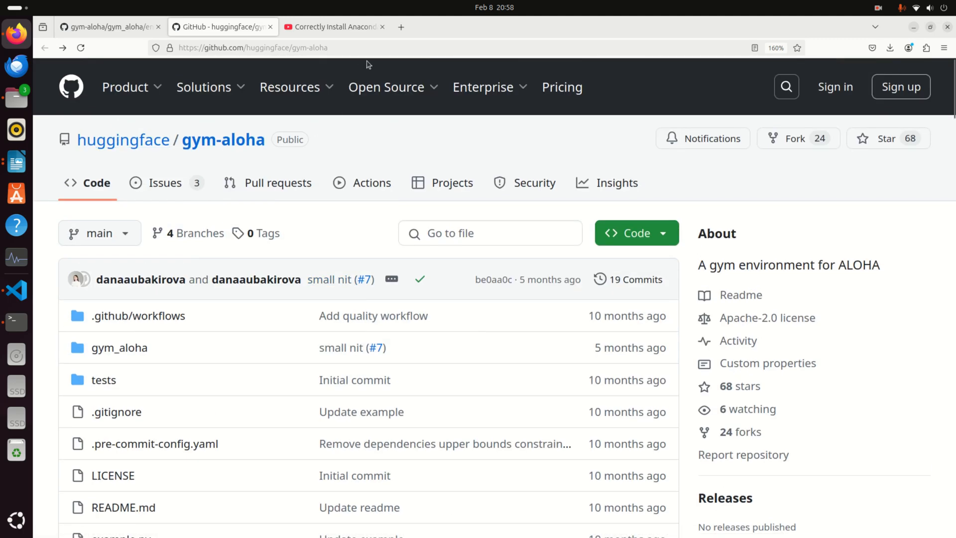
{"action": "right_click", "coordinate": [252, 48]}
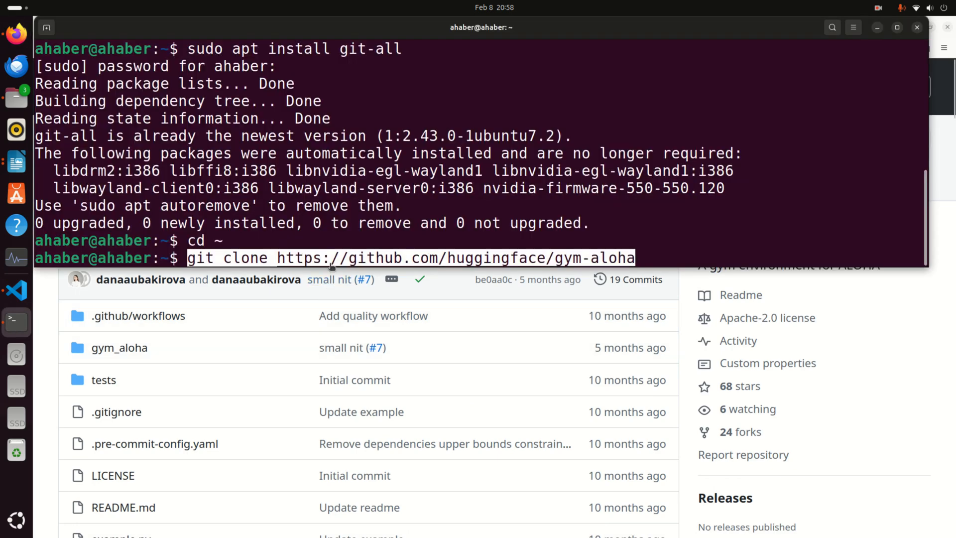
{"action": "mouse_move", "coordinate": [592, 267]}
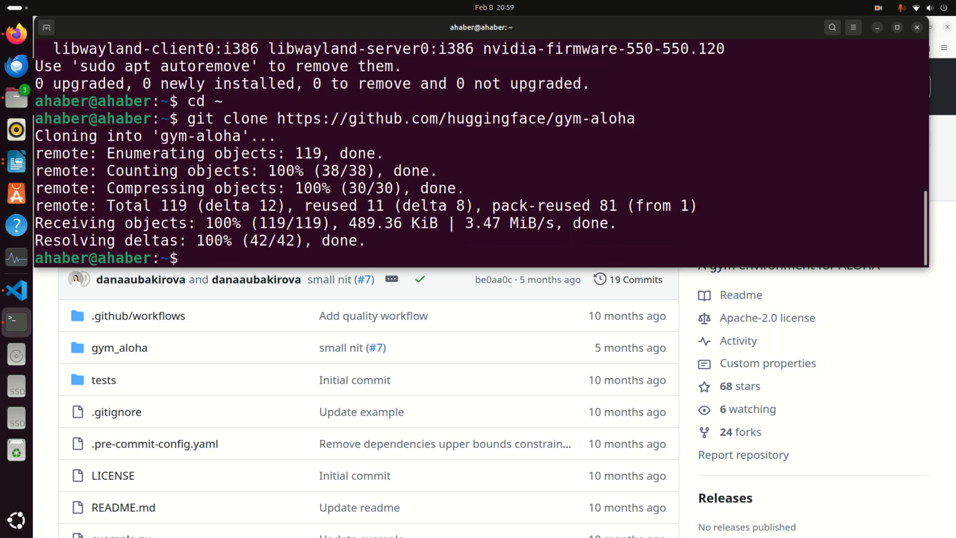
Step: List the home folder, cd into gym-aloha/ and list its files
{"action": "type", "text": "l"}
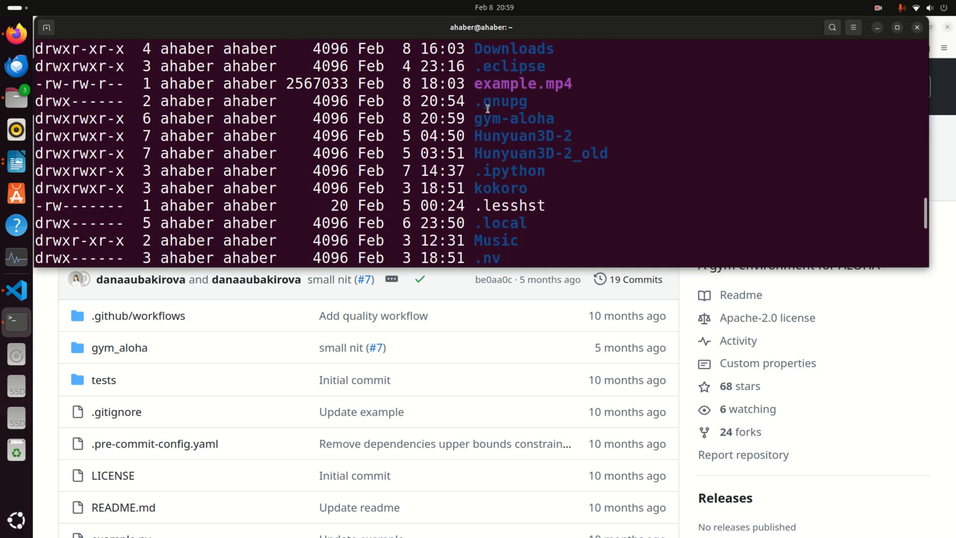
{"action": "type", "text": "cd"}
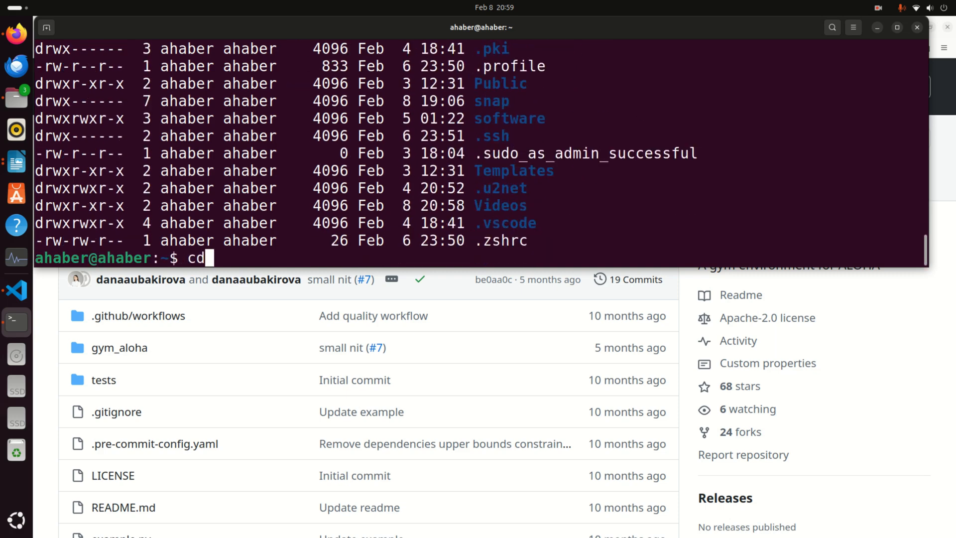
{"action": "type", "text": "gym-aloha/"}
{"action": "type", "text": "ls -"}
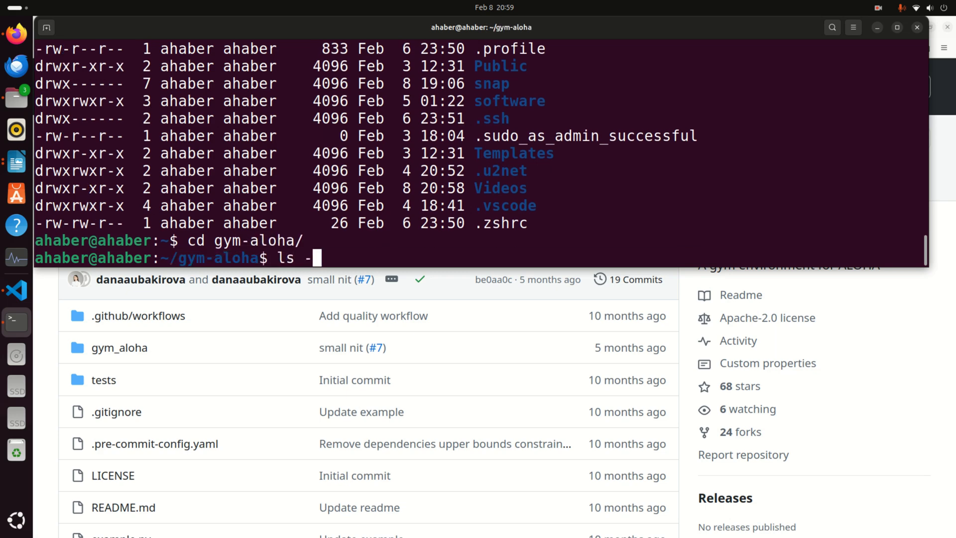
{"action": "key", "text": "Return"}
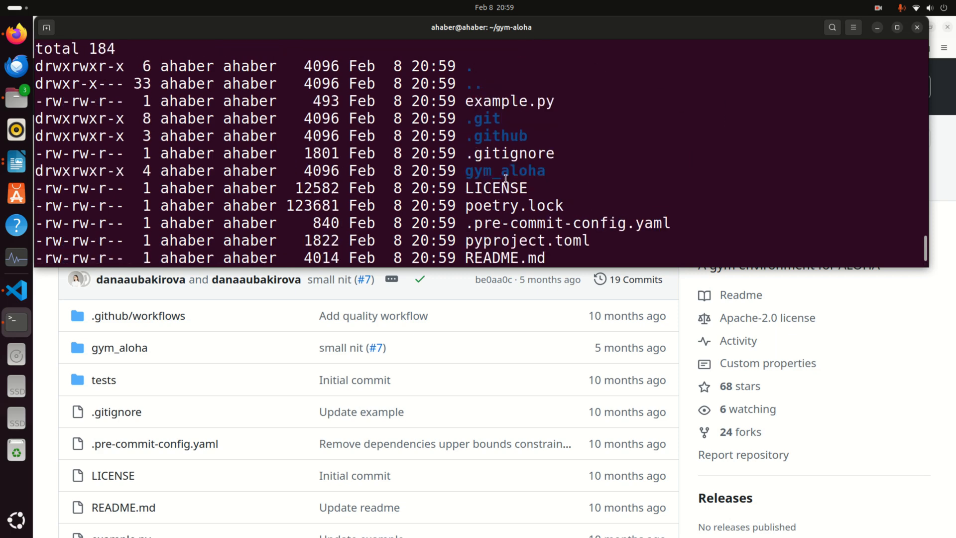
{"action": "mouse_move", "coordinate": [374, 316]}
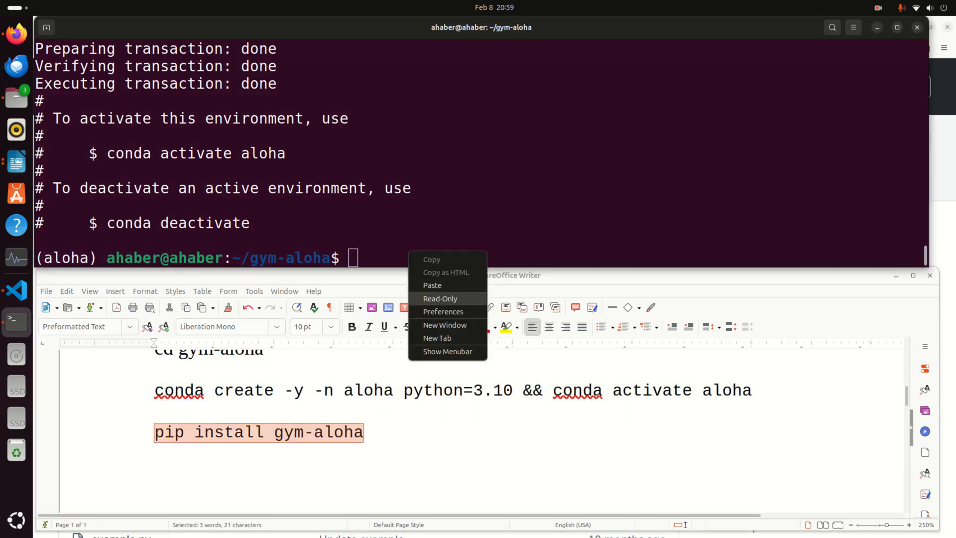
Step: Create and activate the aloha Python 3.10 conda env, then pip install gym-aloha
{"action": "left_click", "coordinate": [431, 285]}
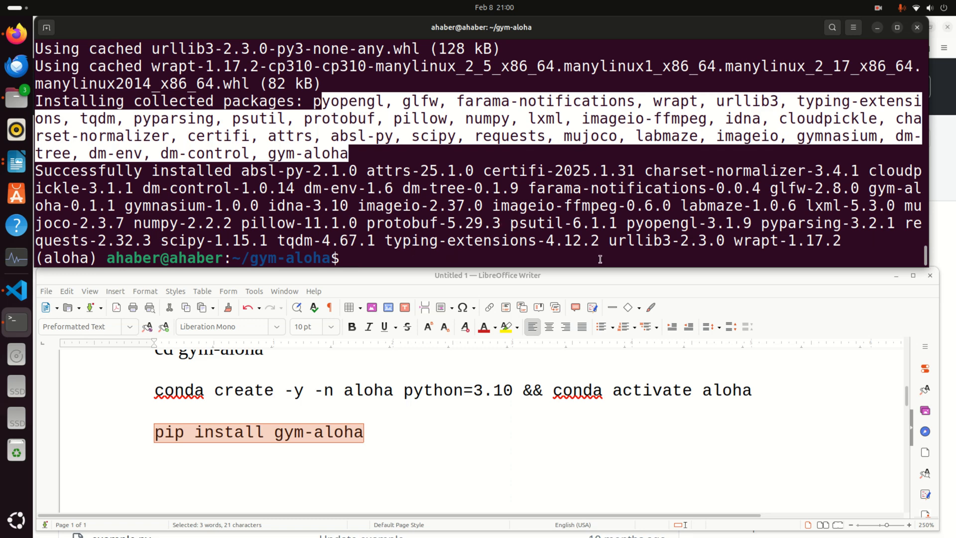
{"action": "type", "text": "pip lis"}
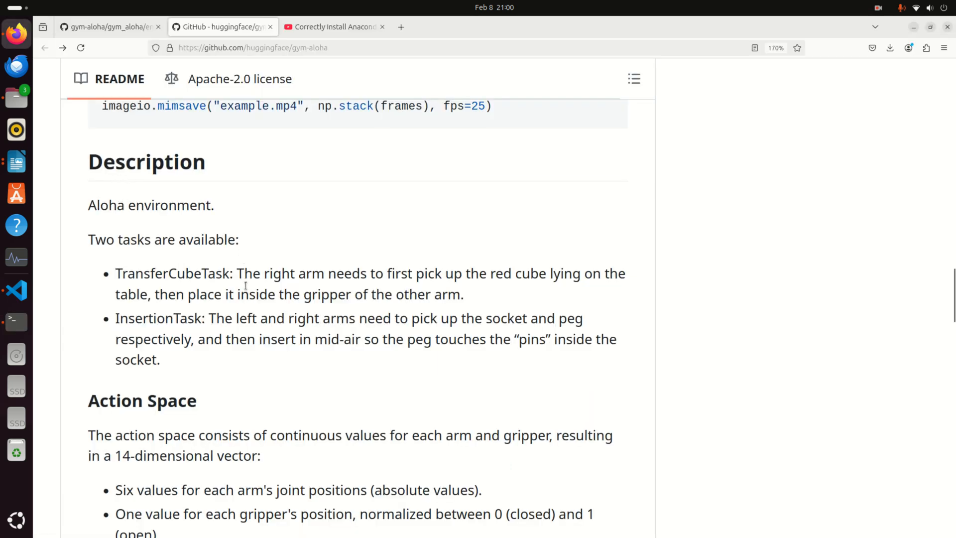
Step: Read the README Description, highlighting the InsertionTask name
{"action": "double_click", "coordinate": [132, 239]}
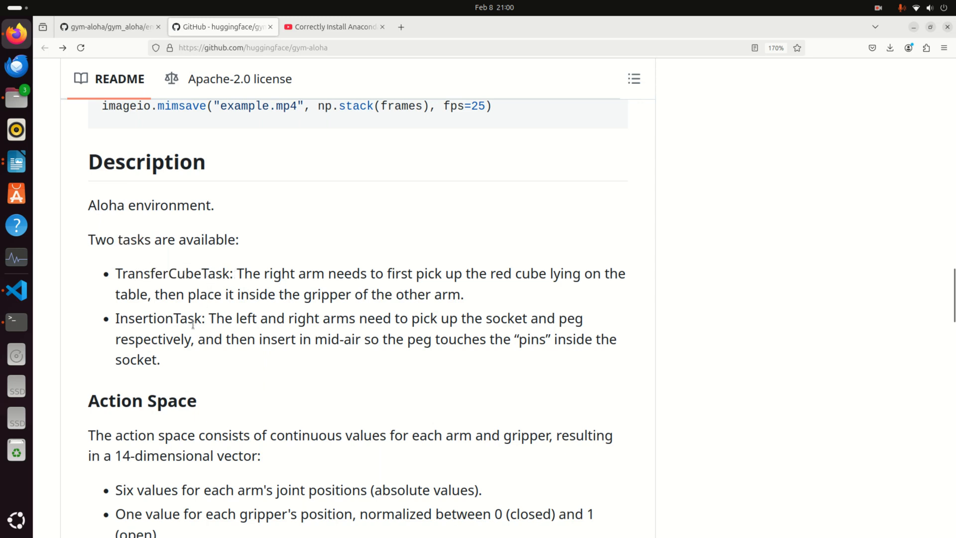
{"action": "double_click", "coordinate": [158, 318]}
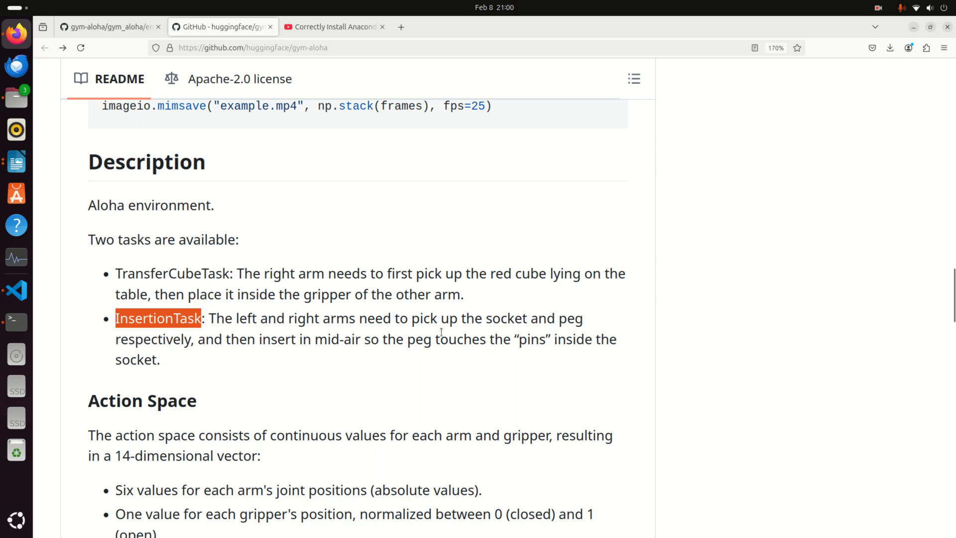
{"action": "mouse_move", "coordinate": [608, 427]}
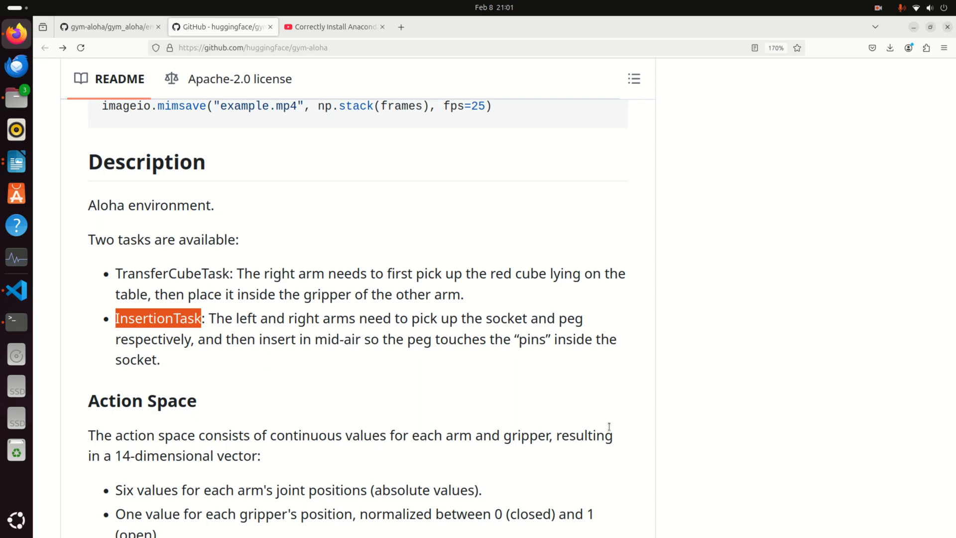
{"action": "scroll", "scroll_direction": "down", "scroll_amount": 3}
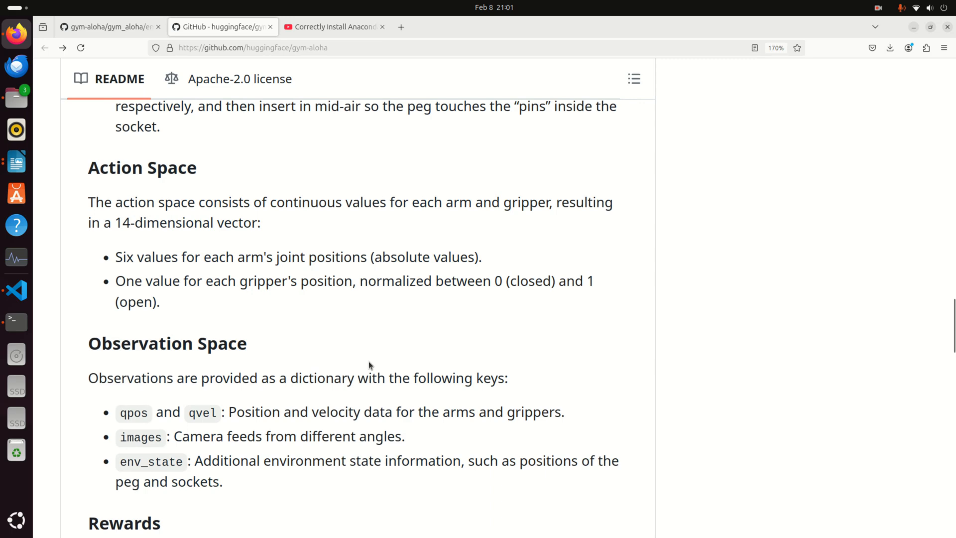
{"action": "mouse_move", "coordinate": [353, 364]}
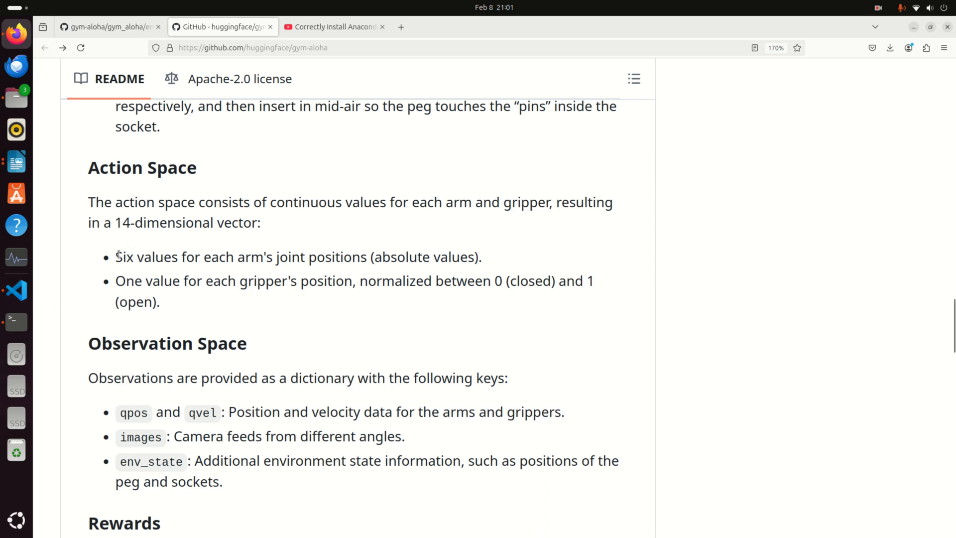
Step: Read the Action Space section, highlighting the joint positions and gripper lines
{"action": "left_click_drag", "start_coordinate": [115, 257], "coordinate": [378, 257]}
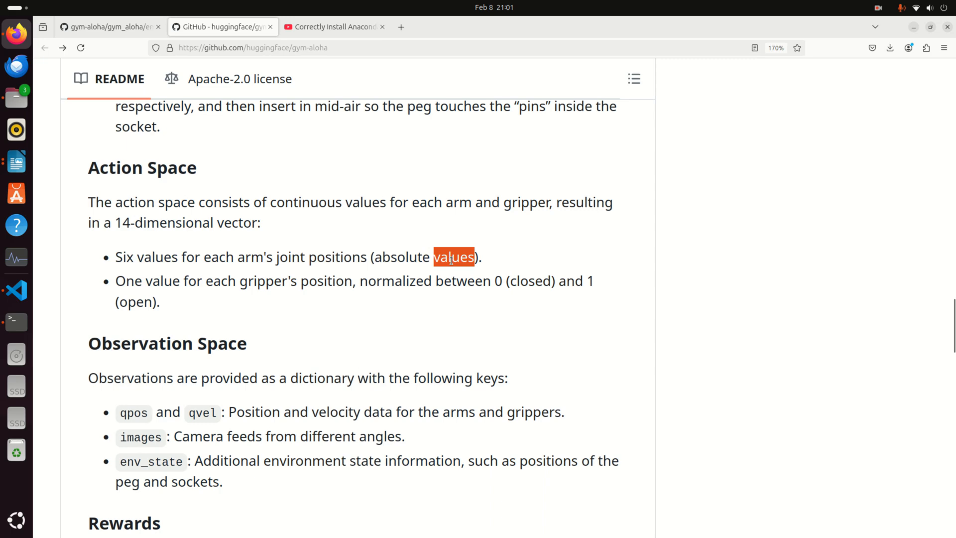
{"action": "mouse_move", "coordinate": [515, 273]}
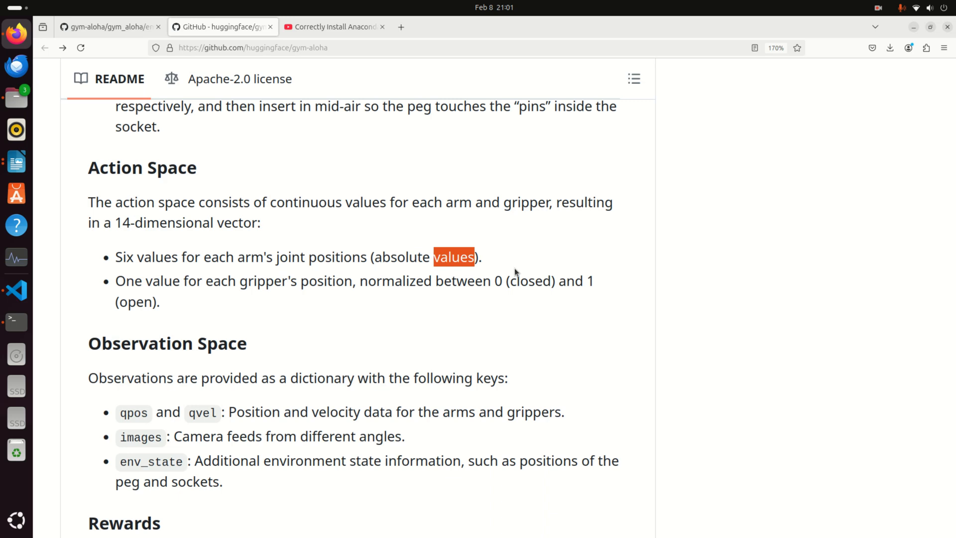
{"action": "double_click", "coordinate": [129, 281]}
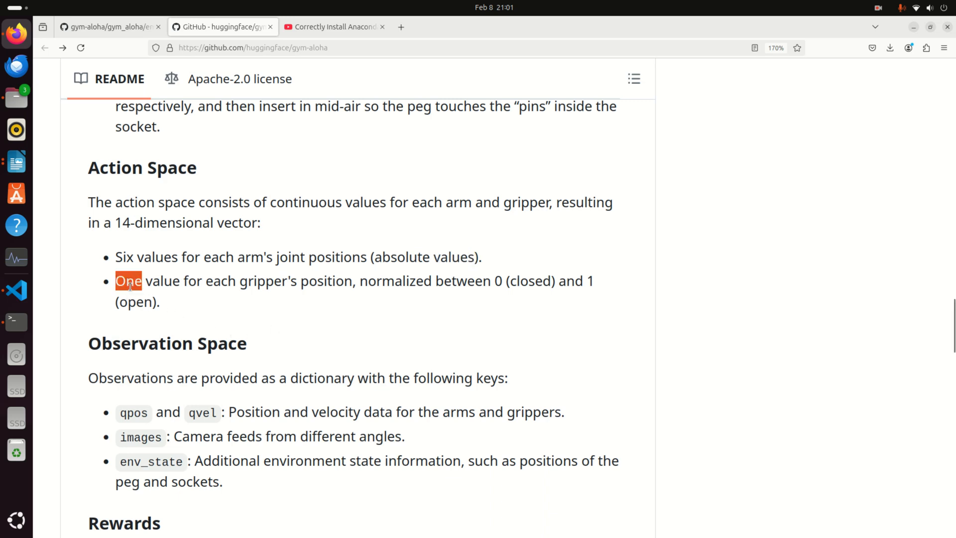
{"action": "left_click_drag", "start_coordinate": [130, 281], "coordinate": [160, 301]}
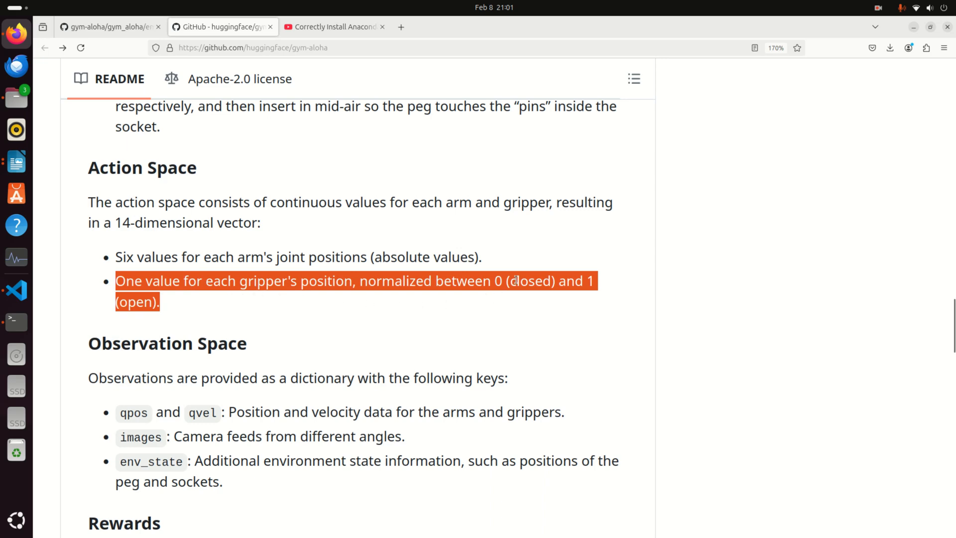
{"action": "left_click", "coordinate": [394, 299]}
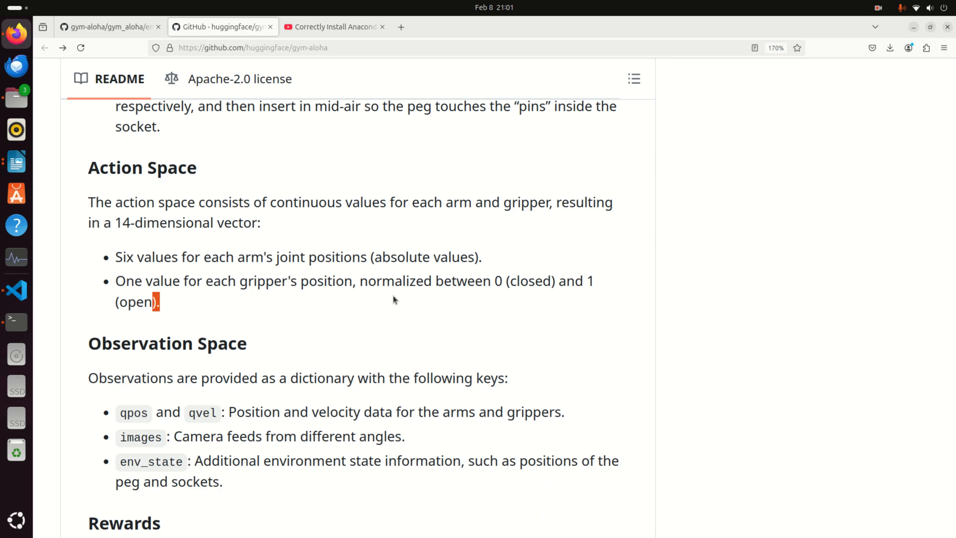
{"action": "scroll", "scroll_direction": "down", "scroll_amount": 3}
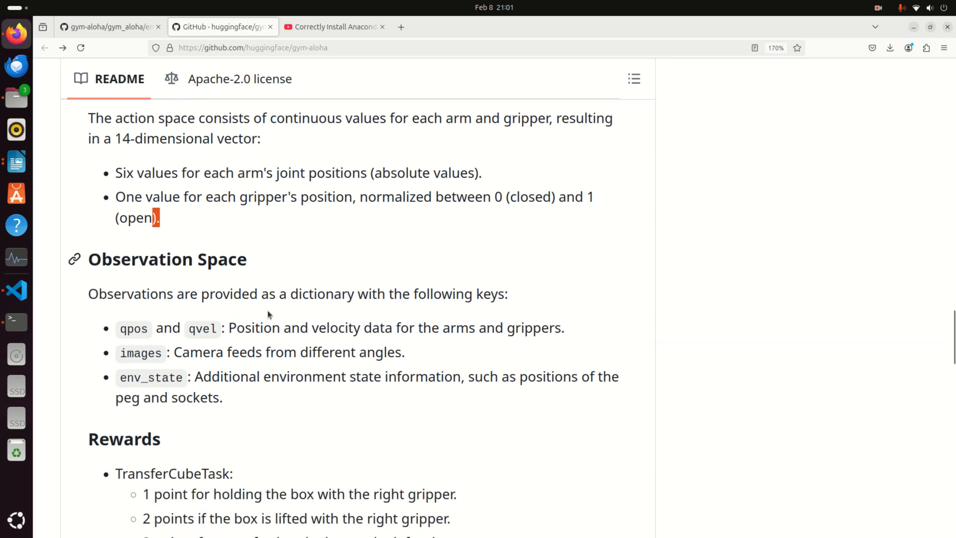
Step: Highlight the README's images camera-feeds observation key and the reward rule lines for both tasks
{"action": "scroll", "scroll_direction": "down", "scroll_amount": 3}
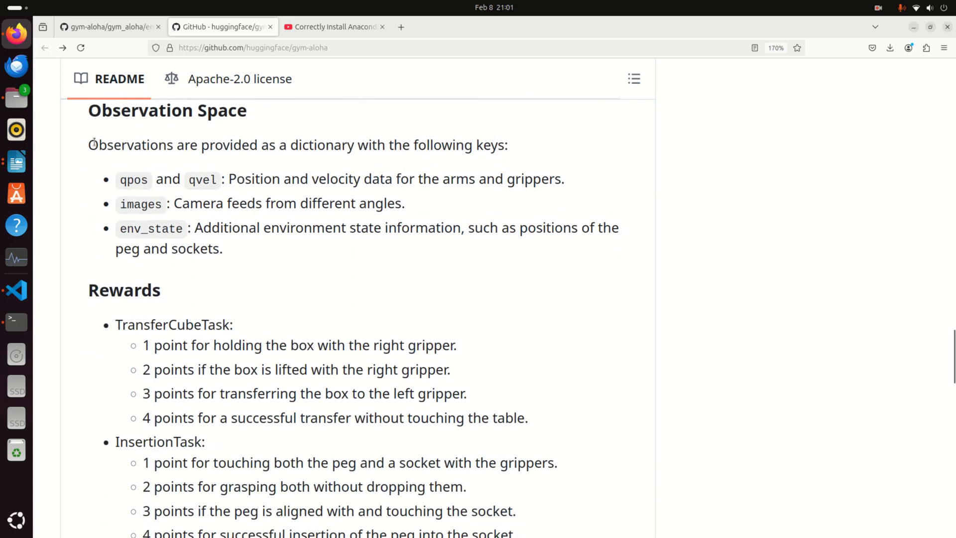
{"action": "mouse_move", "coordinate": [118, 145]}
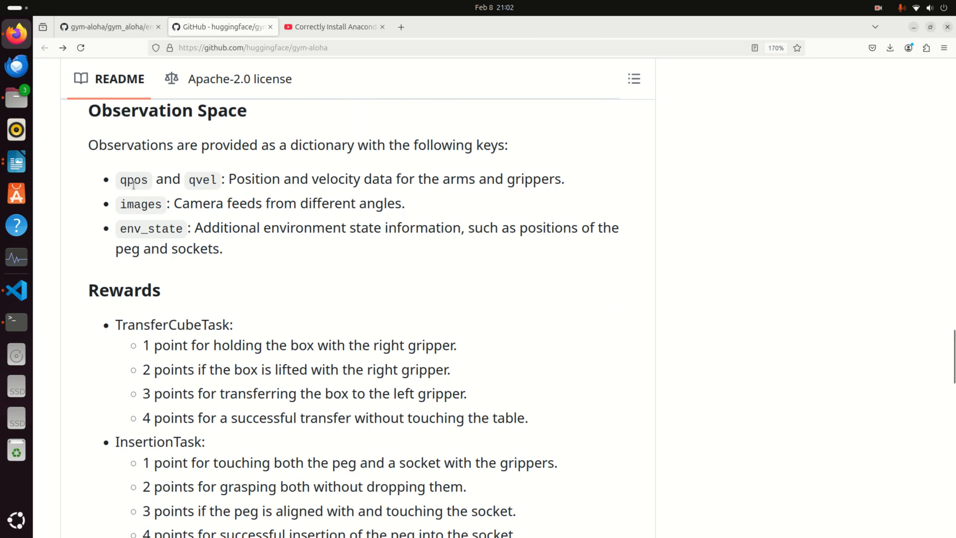
{"action": "mouse_move", "coordinate": [254, 178]}
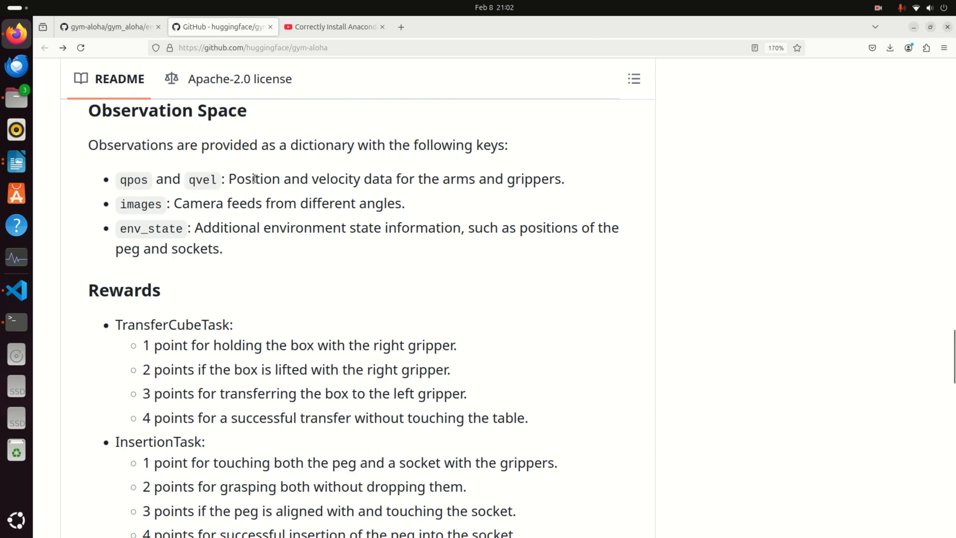
{"action": "left_click_drag", "start_coordinate": [228, 179], "coordinate": [563, 179]}
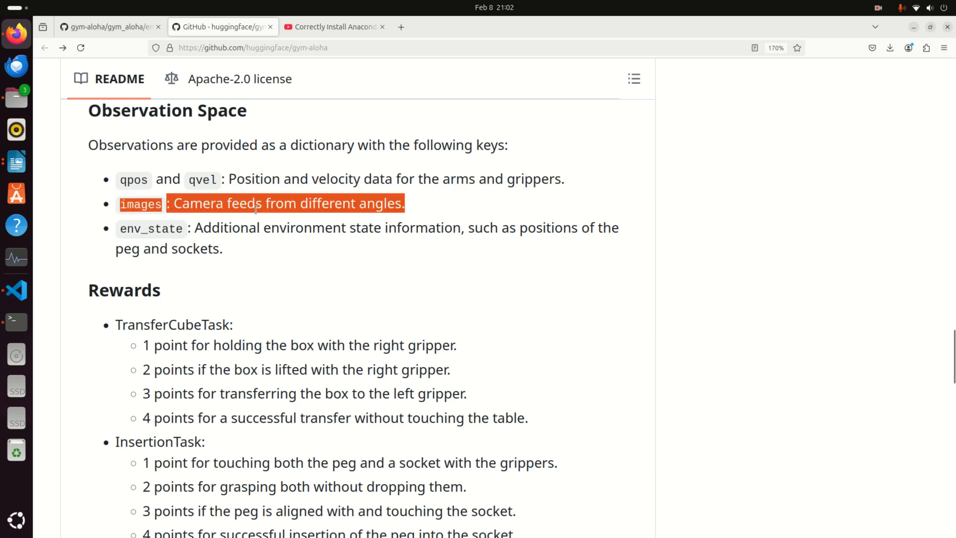
{"action": "left_click", "coordinate": [359, 208]}
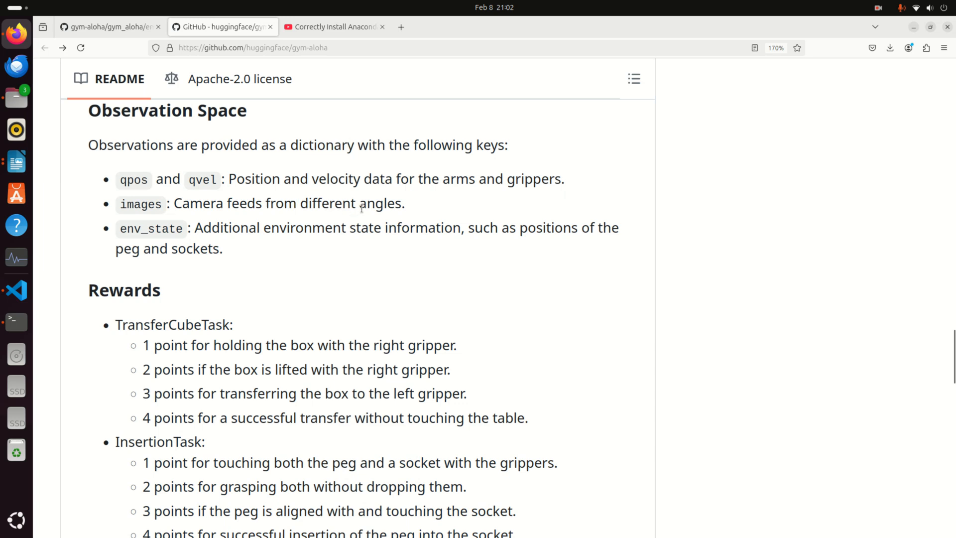
{"action": "left_click_drag", "start_coordinate": [120, 203], "coordinate": [404, 203]}
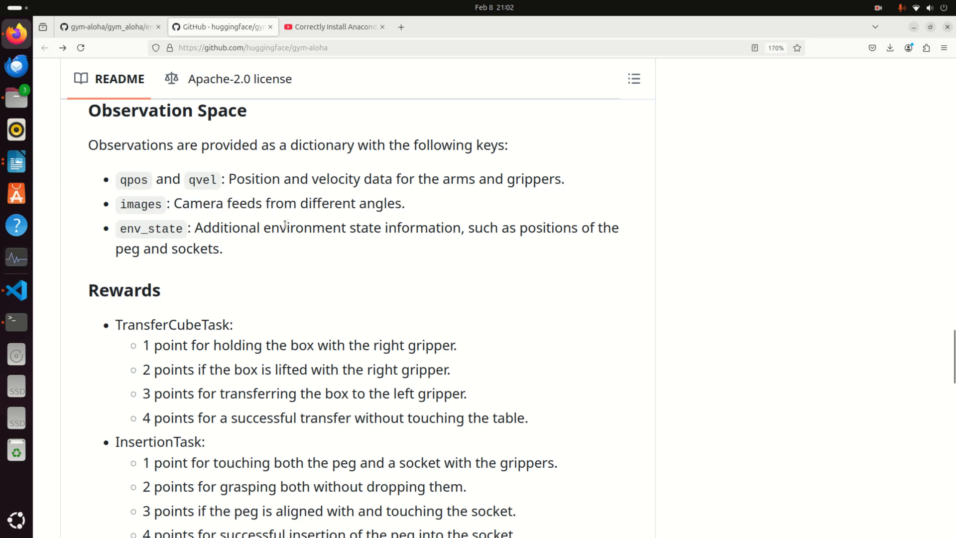
{"action": "left_click_drag", "start_coordinate": [120, 227], "coordinate": [222, 248]}
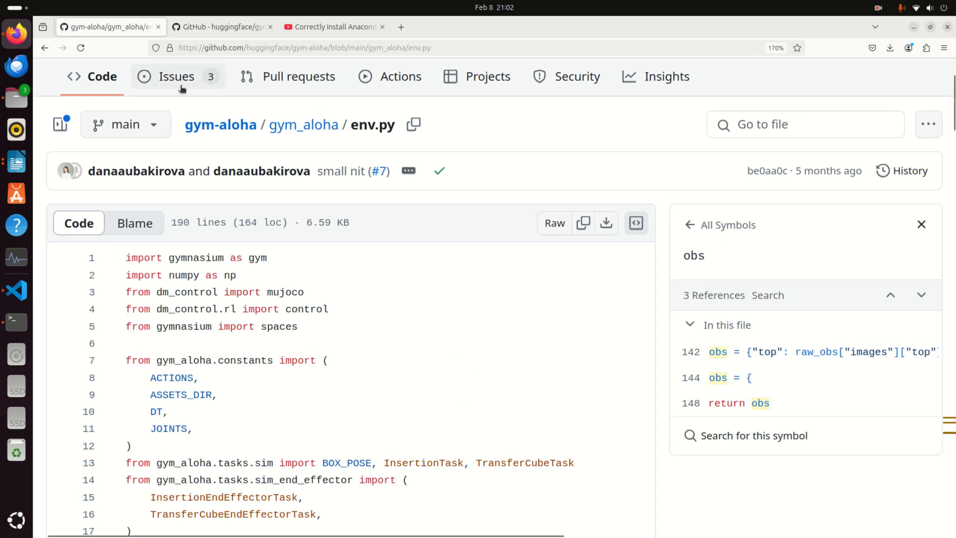
Step: Look up _format_raw_obs, the top camera image key, step references and action usage in env.py
{"action": "left_click", "coordinate": [223, 26]}
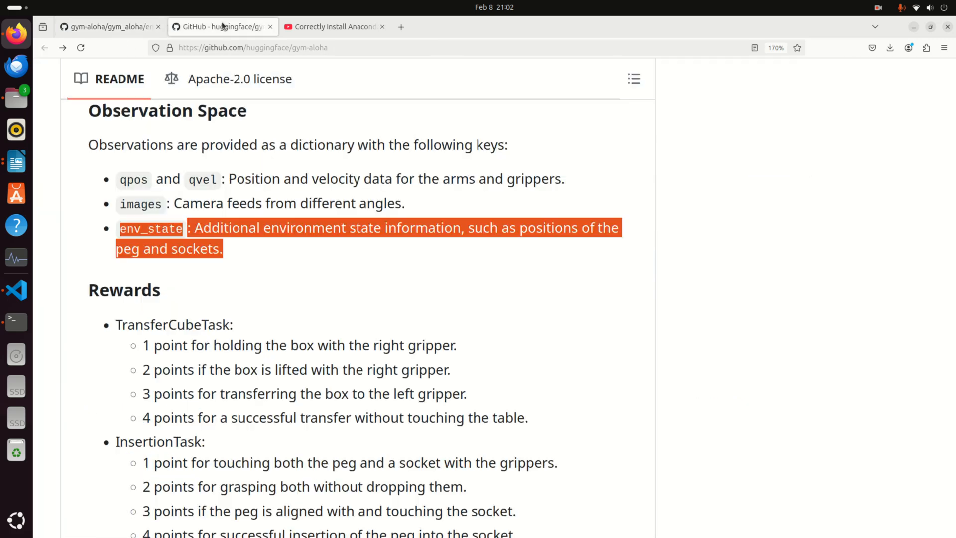
{"action": "mouse_move", "coordinate": [150, 190]}
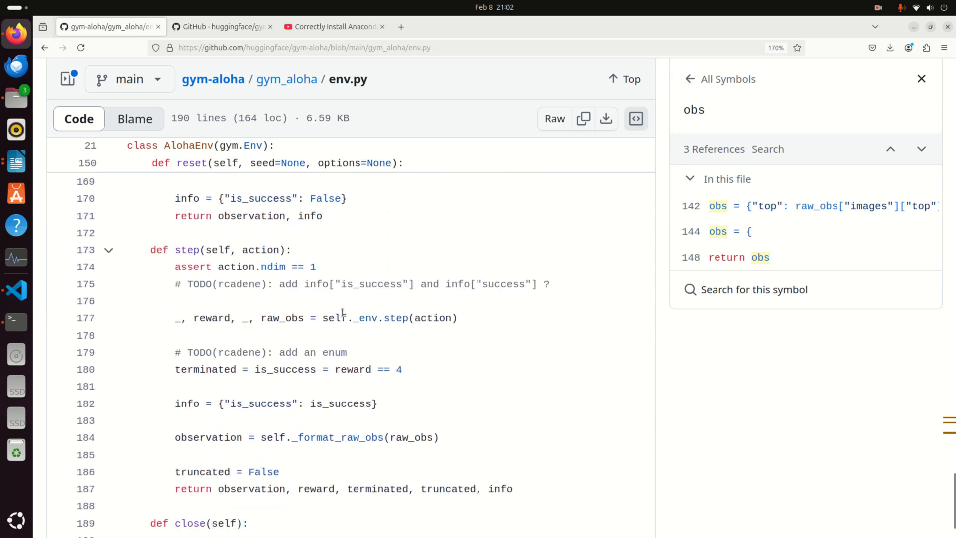
{"action": "left_click", "coordinate": [338, 370]}
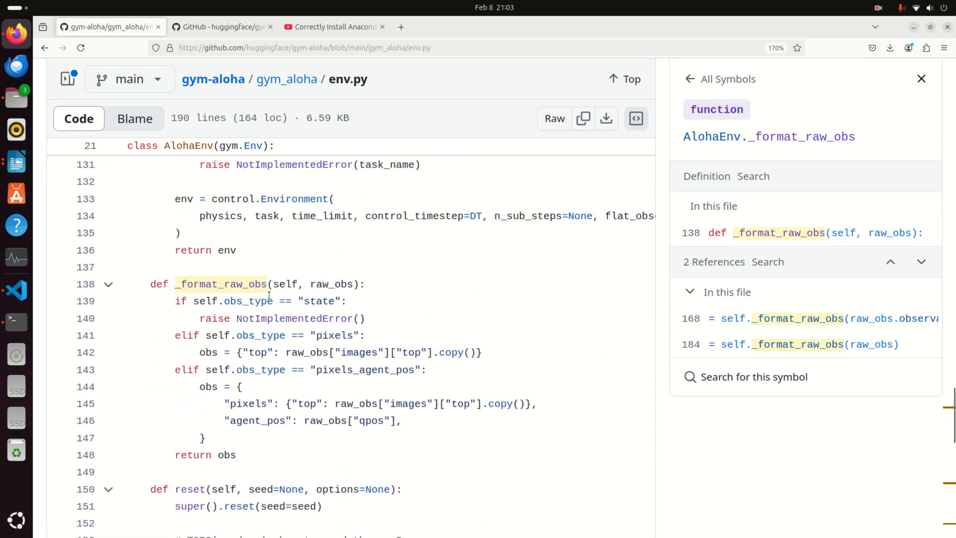
{"action": "double_click", "coordinate": [306, 403]}
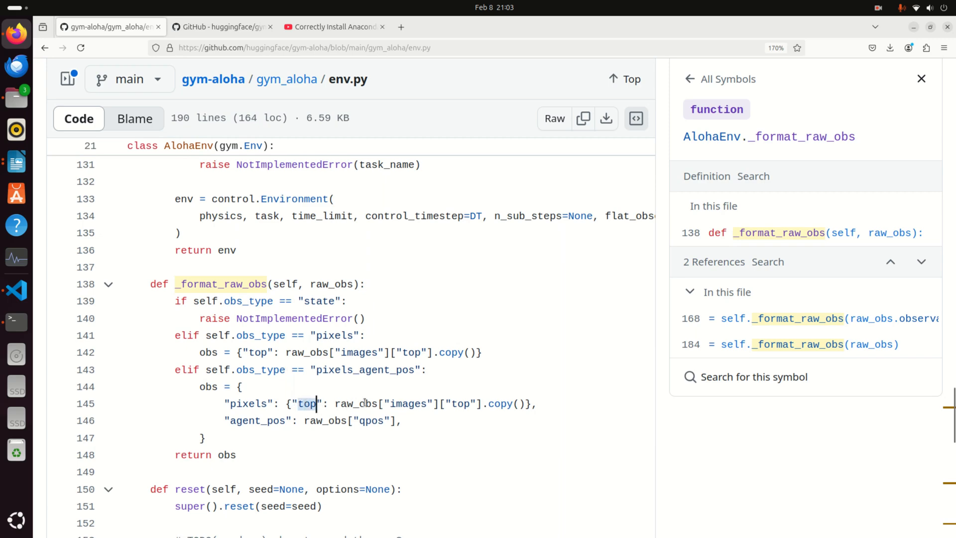
{"action": "mouse_move", "coordinate": [426, 412]}
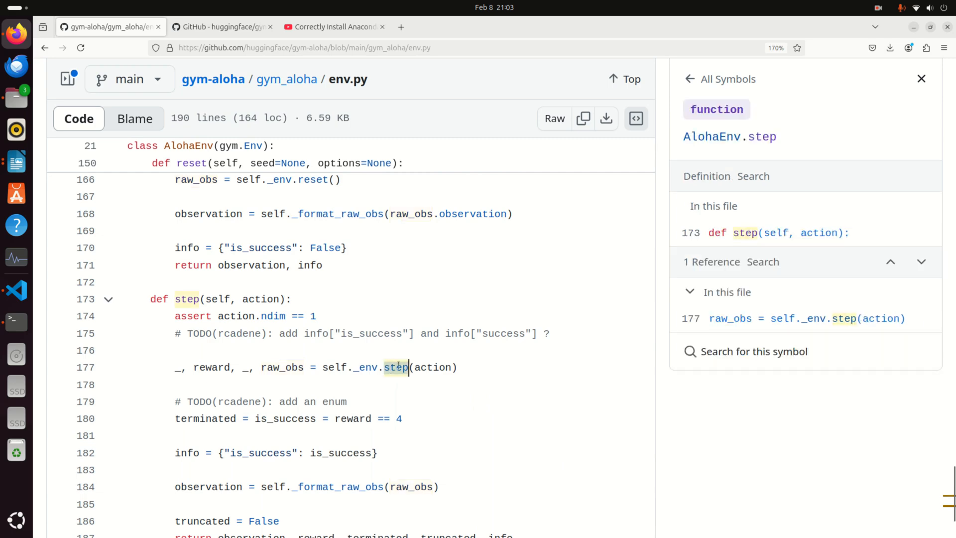
{"action": "left_click", "coordinate": [433, 367]}
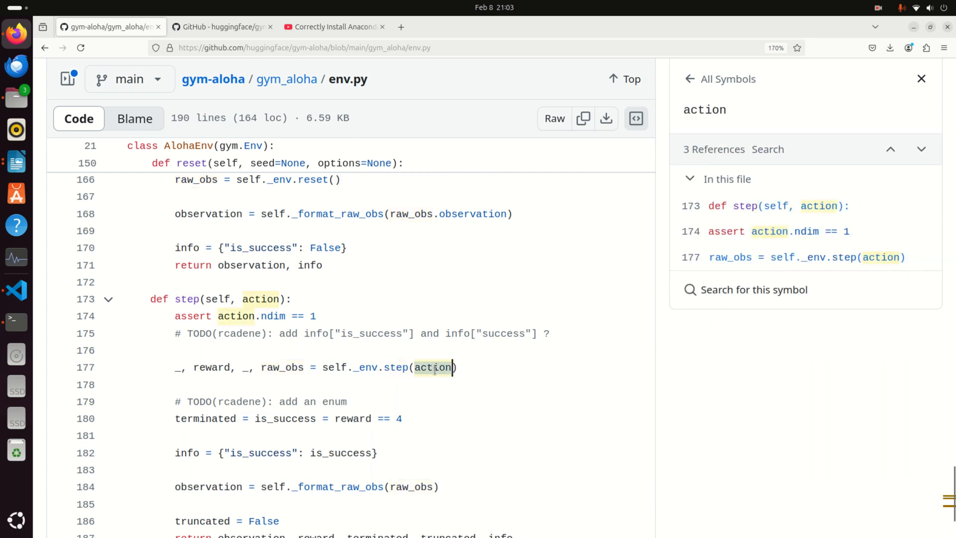
{"action": "left_click", "coordinate": [281, 368]}
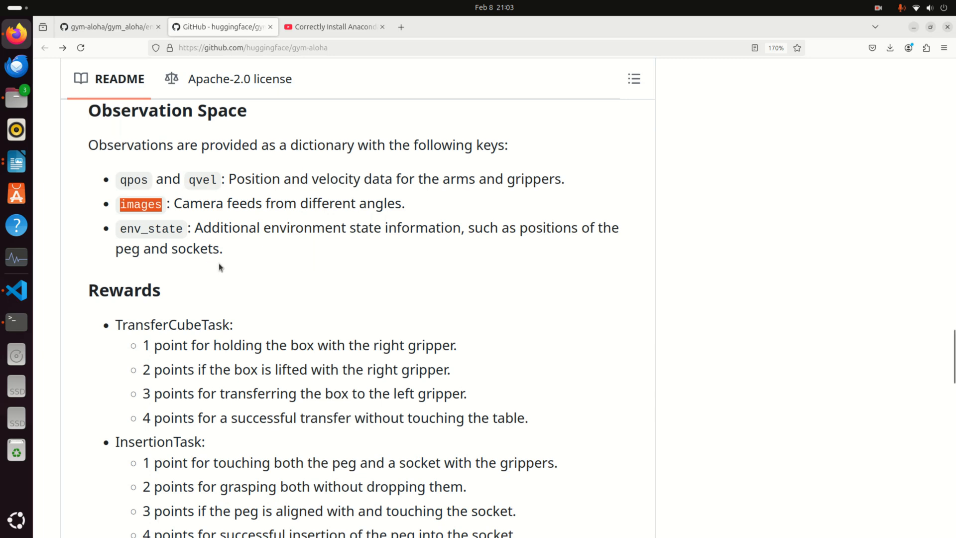
{"action": "mouse_move", "coordinate": [243, 258]}
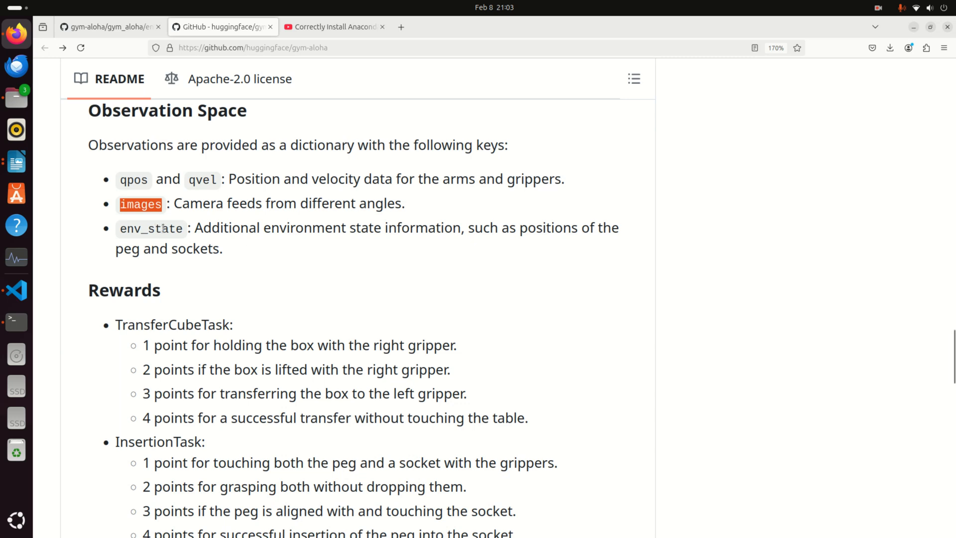
Step: Highlight the TransferCubeTask heading and the 4-point transfer and insertion reward sentences
{"action": "scroll", "scroll_direction": "down", "scroll_amount": 3}
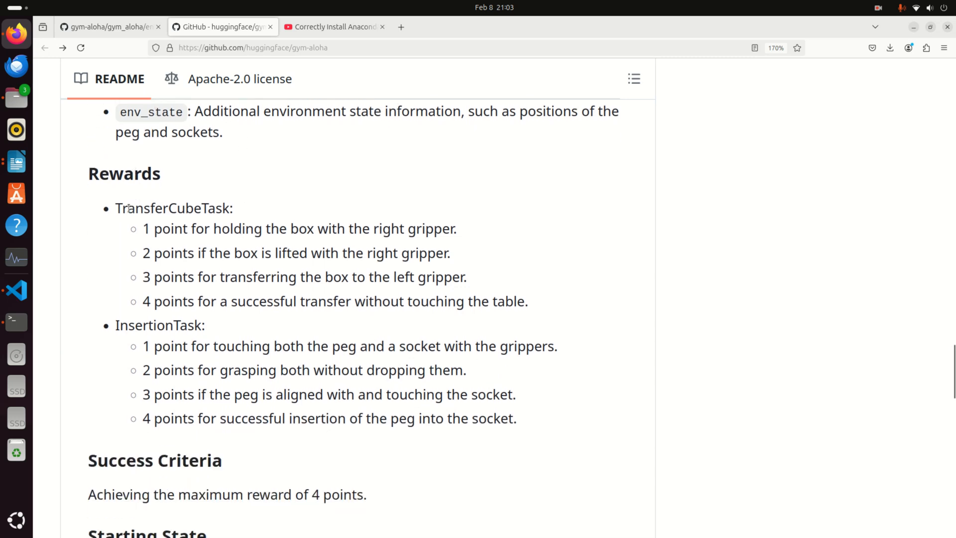
{"action": "double_click", "coordinate": [173, 208]}
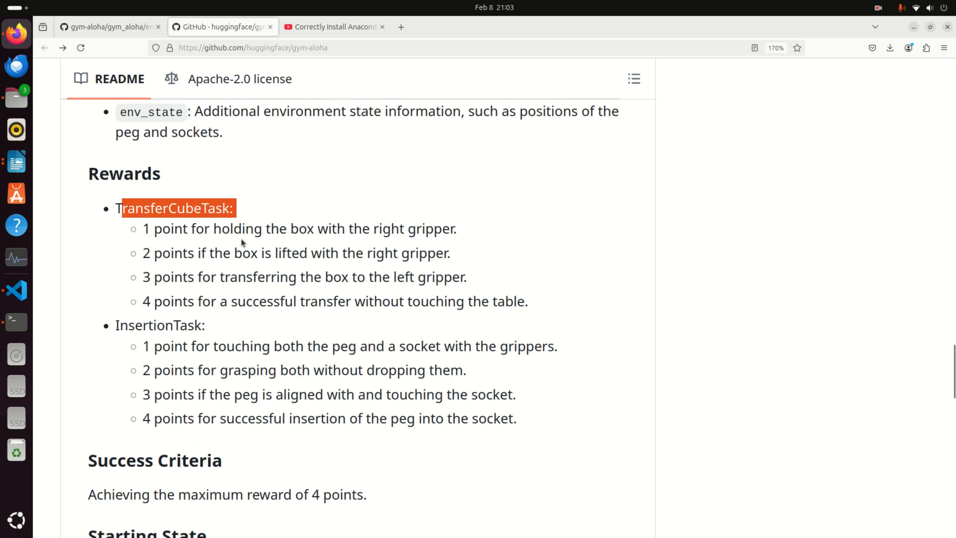
{"action": "double_click", "coordinate": [161, 324]}
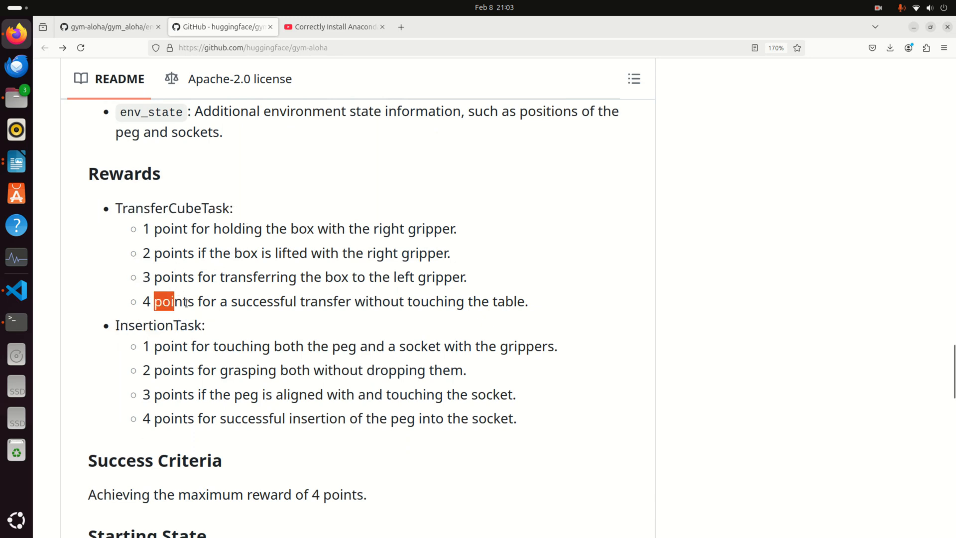
{"action": "left_click_drag", "start_coordinate": [154, 301], "coordinate": [497, 301]}
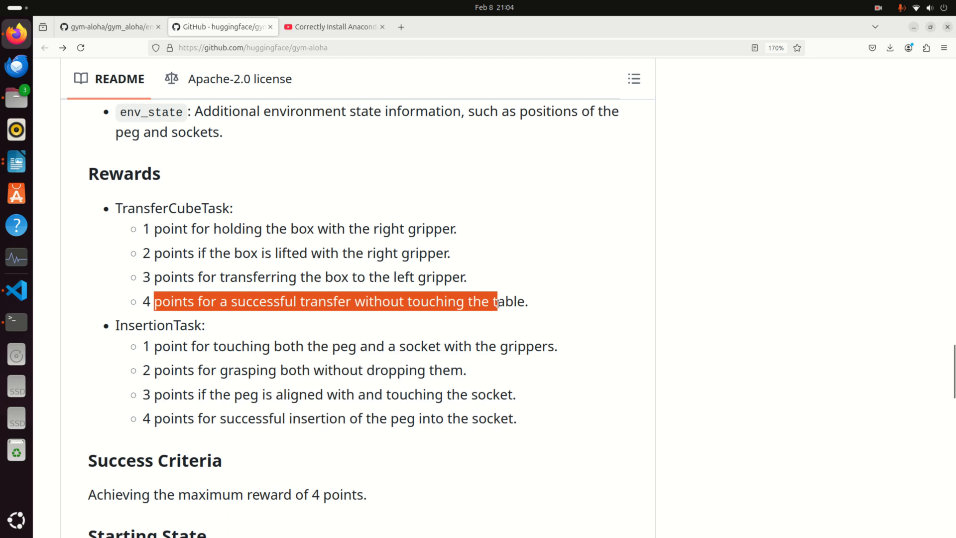
{"action": "left_click", "coordinate": [471, 307]}
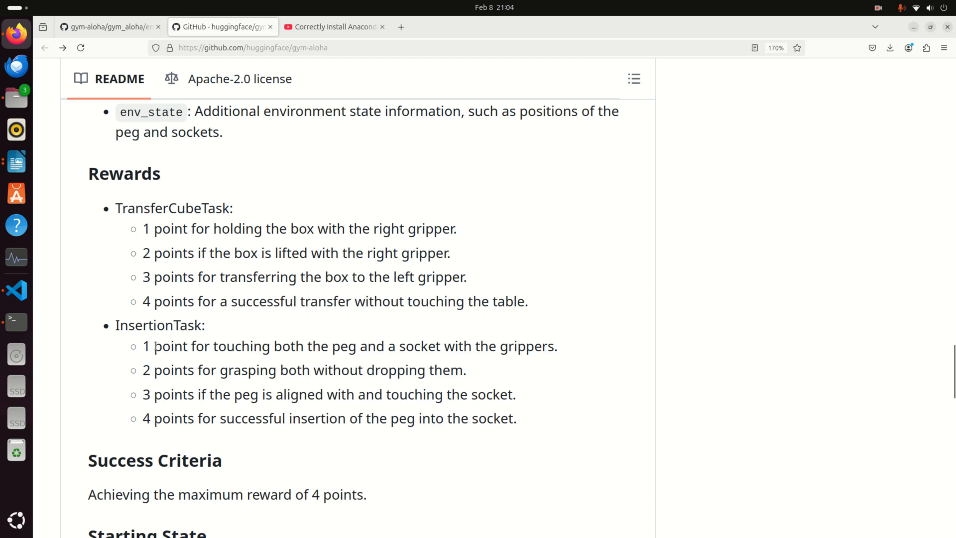
{"action": "left_click_drag", "start_coordinate": [154, 418], "coordinate": [290, 418]}
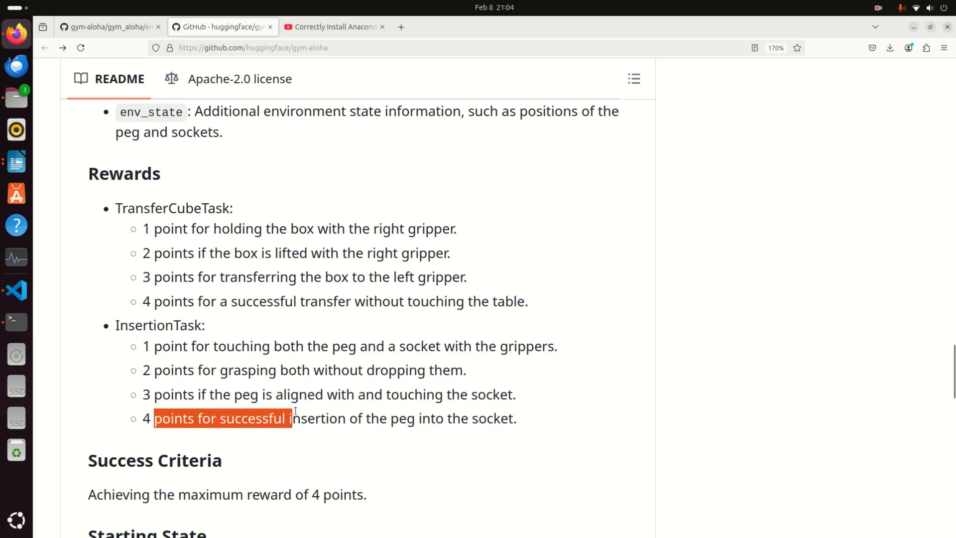
{"action": "left_click_drag", "start_coordinate": [292, 419], "coordinate": [488, 418]}
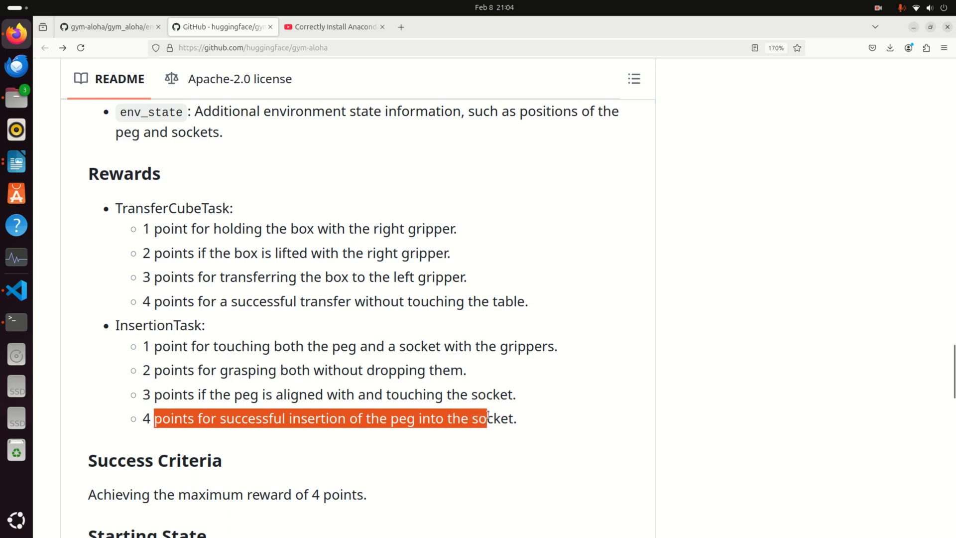
{"action": "double_click", "coordinate": [200, 346]}
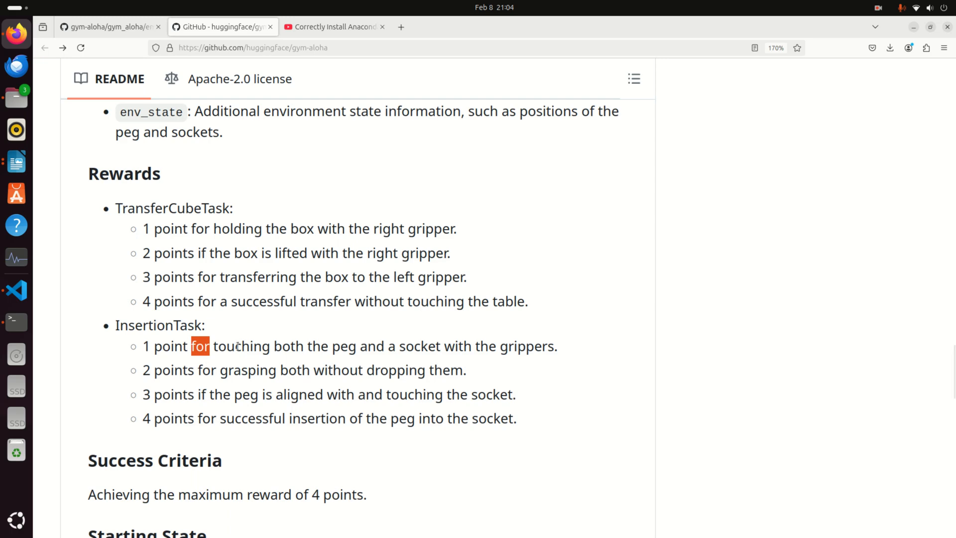
Step: Scroll through the success criteria, starting state and Arguments down to the Contribute section
{"action": "scroll", "scroll_direction": "down", "scroll_amount": 3}
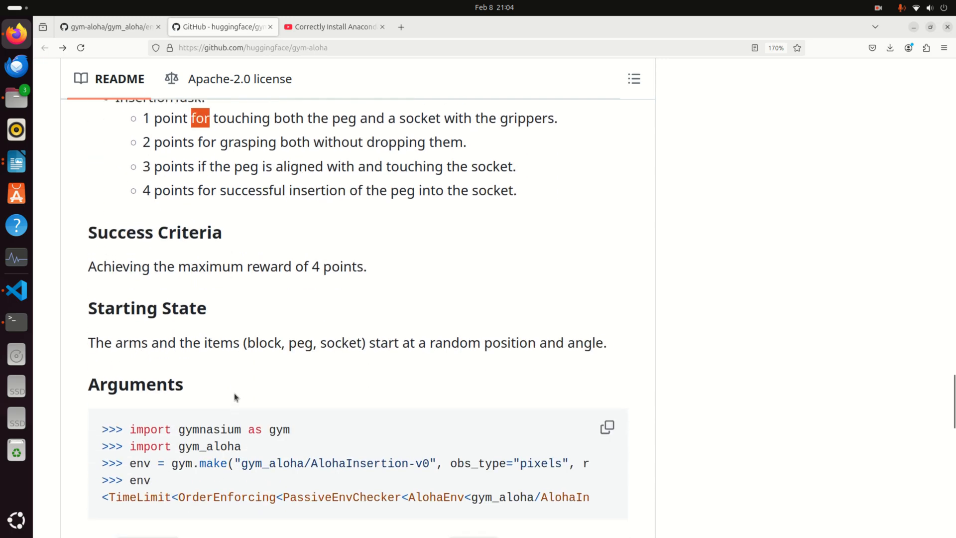
{"action": "scroll", "scroll_direction": "down", "scroll_amount": 3}
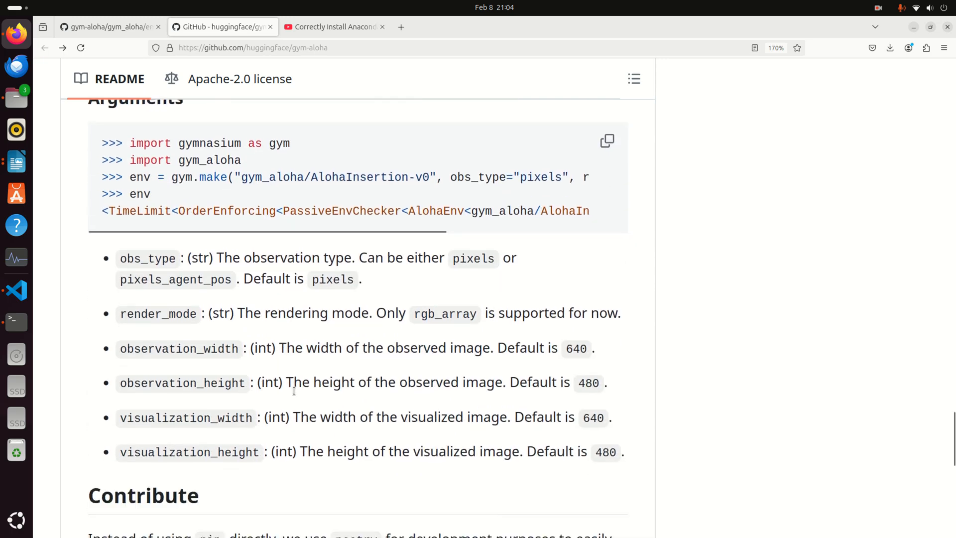
{"action": "scroll", "scroll_direction": "down", "scroll_amount": 3}
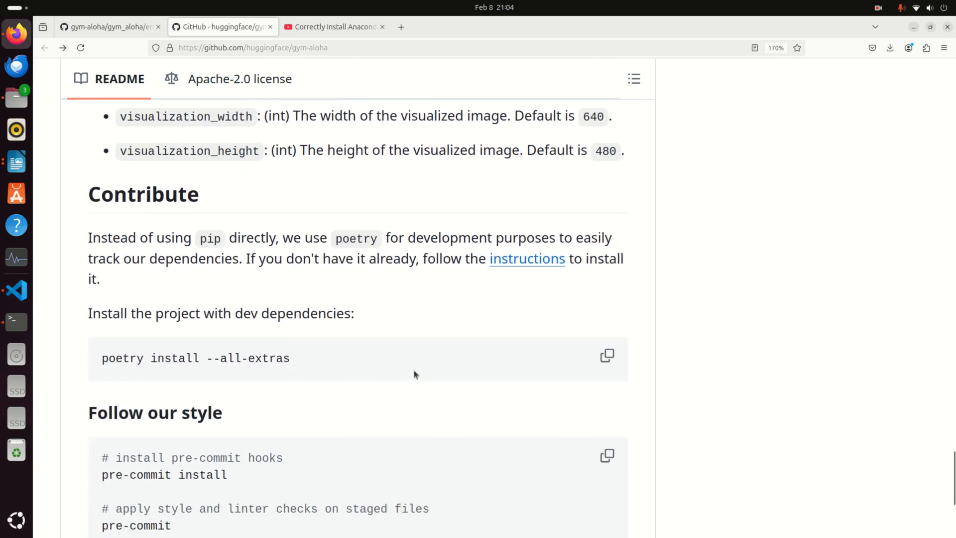
{"action": "mouse_move", "coordinate": [799, 141]}
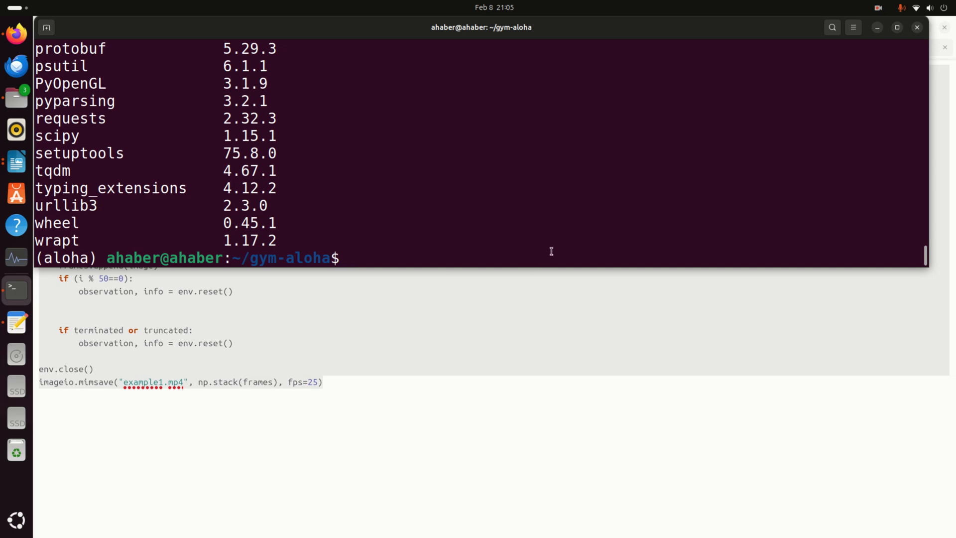
Step: Launch VS Code on the gym-aloha folder with the 'code .' command
{"action": "type", "text": "code"}
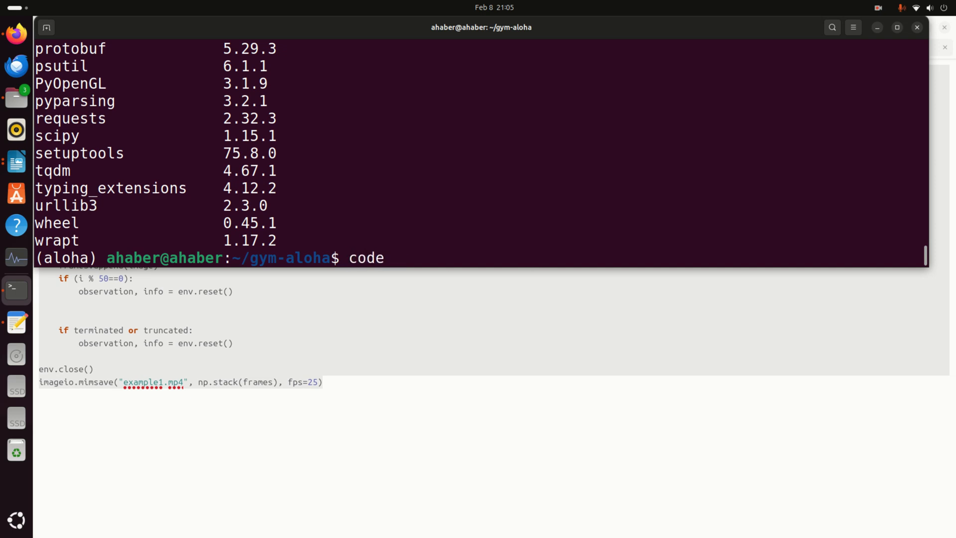
{"action": "type", "text": "."}
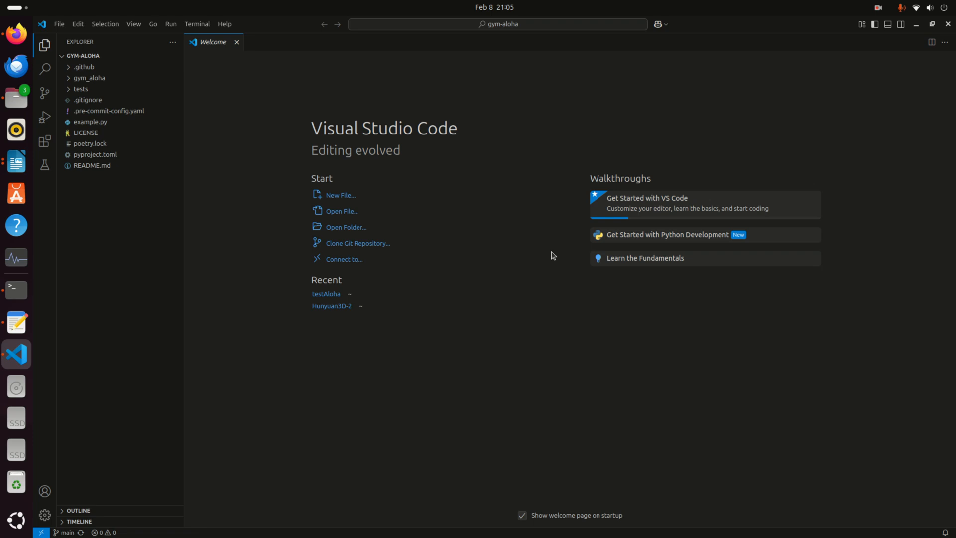
{"action": "mouse_move", "coordinate": [58, 24]}
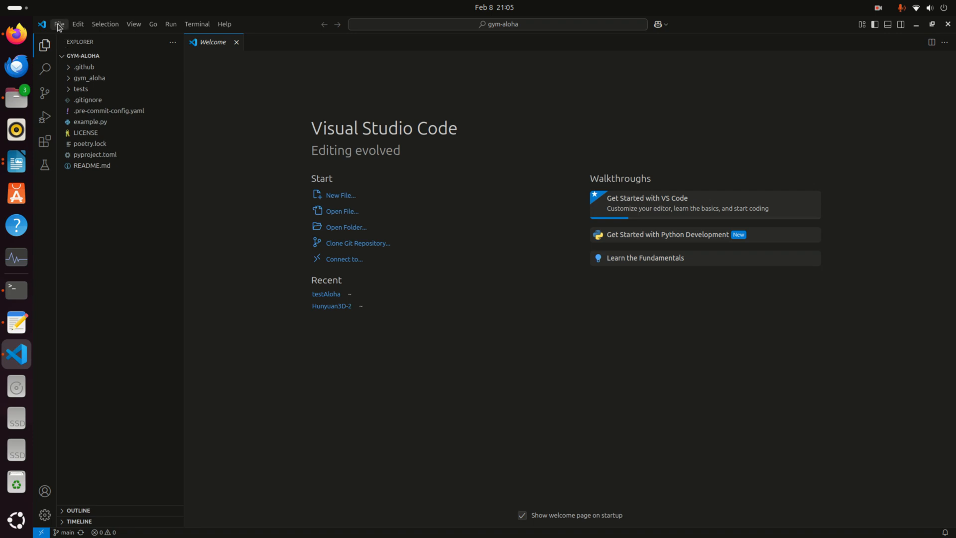
Step: Create a new file named test1.py saved in the gym-aloha folder via File > New File
{"action": "left_click", "coordinate": [341, 196]}
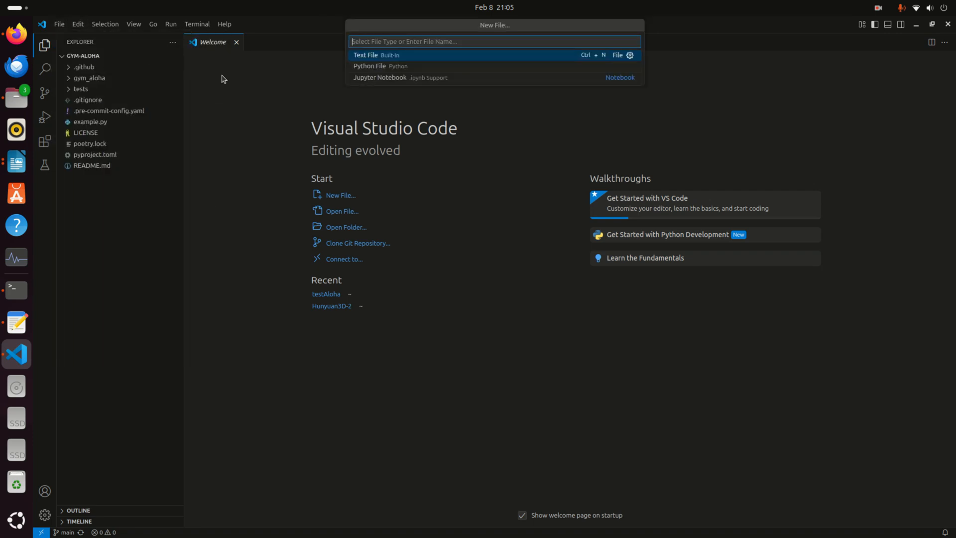
{"action": "type", "text": "test1.ppy"}
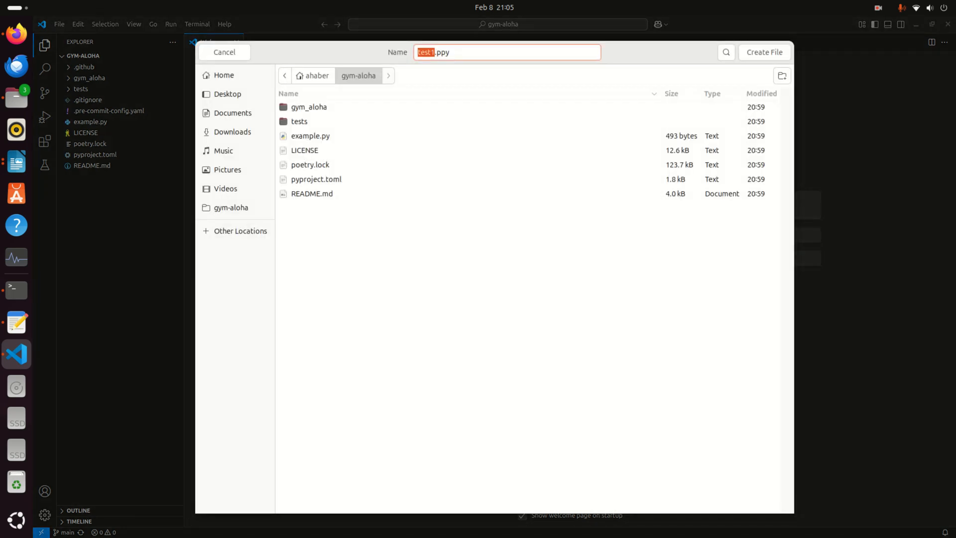
{"action": "left_click", "coordinate": [59, 23]}
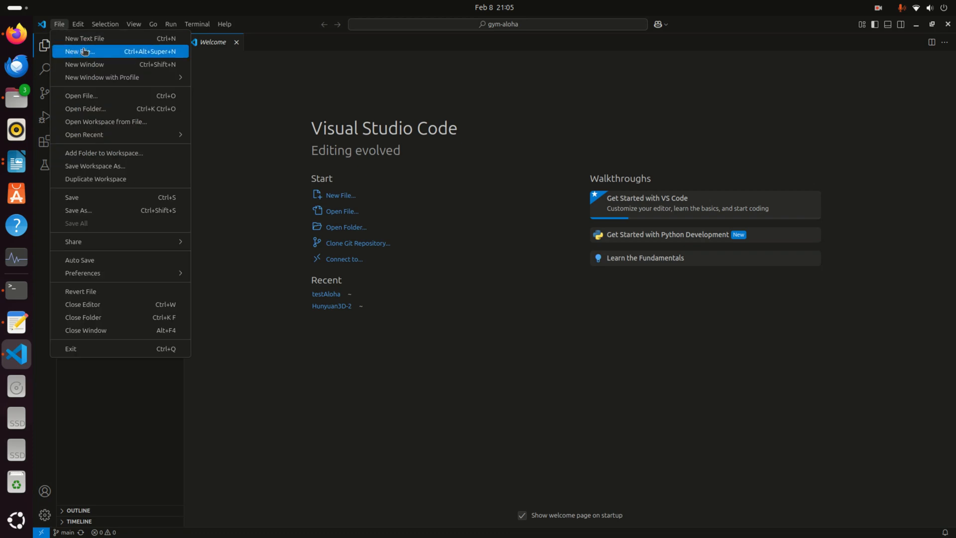
{"action": "left_click", "coordinate": [77, 51]}
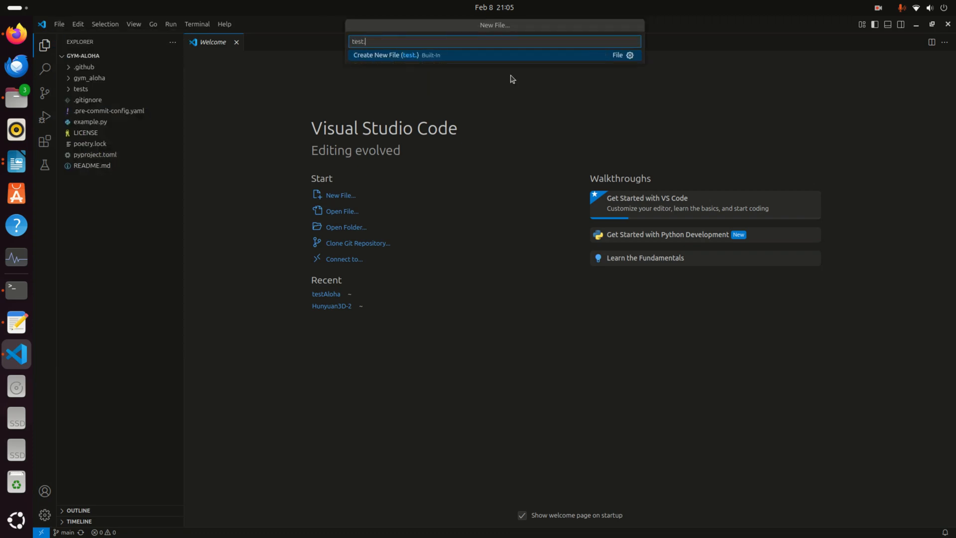
{"action": "left_click", "coordinate": [398, 55]}
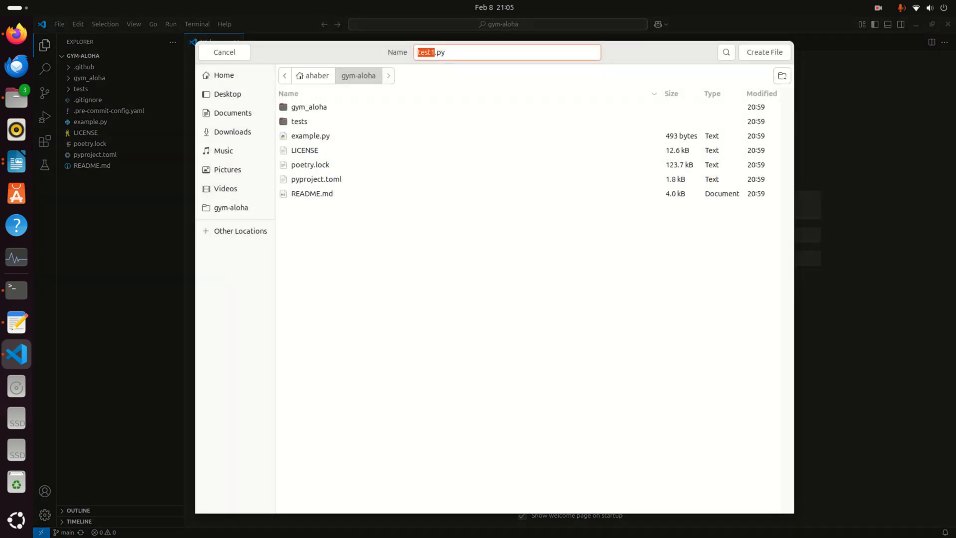
{"action": "left_click", "coordinate": [763, 52]}
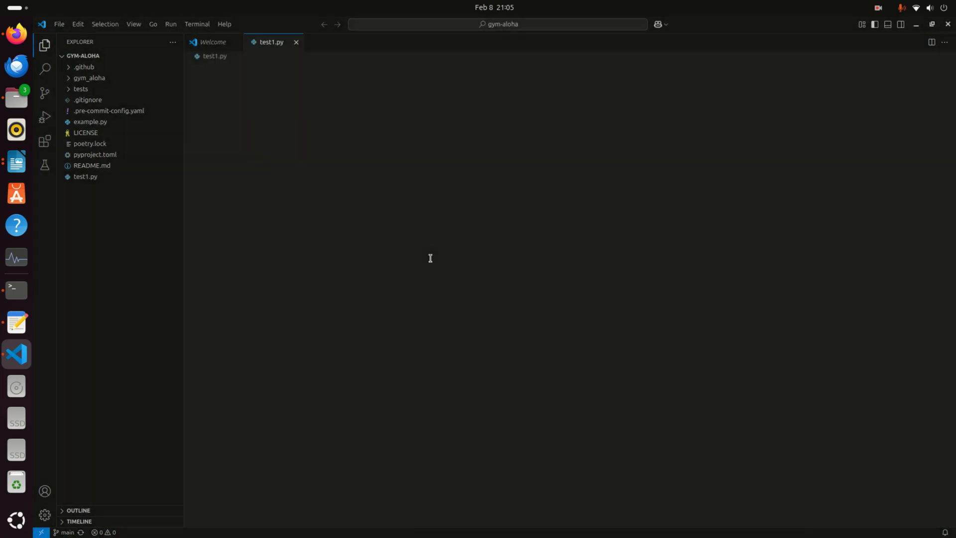
{"action": "right_click", "coordinate": [430, 258]}
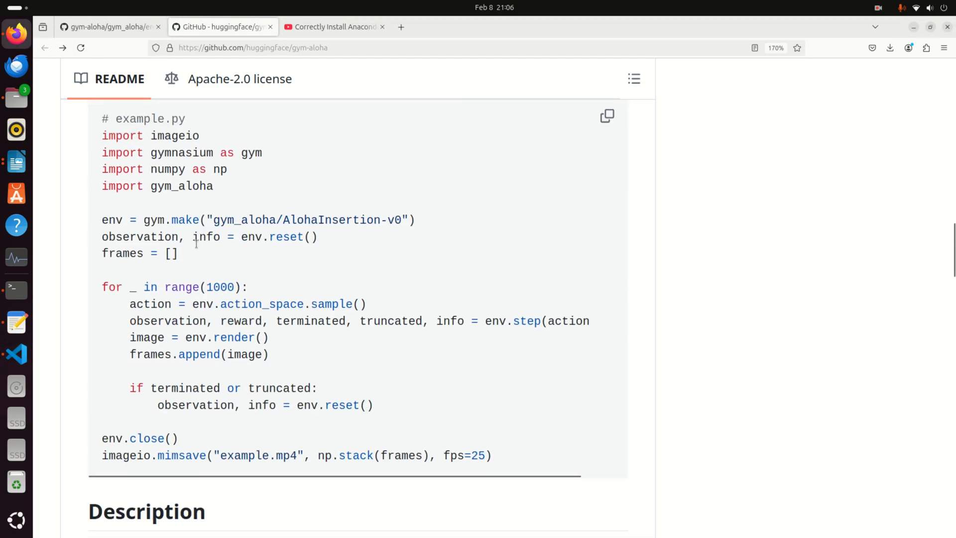
{"action": "mouse_move", "coordinate": [110, 376]}
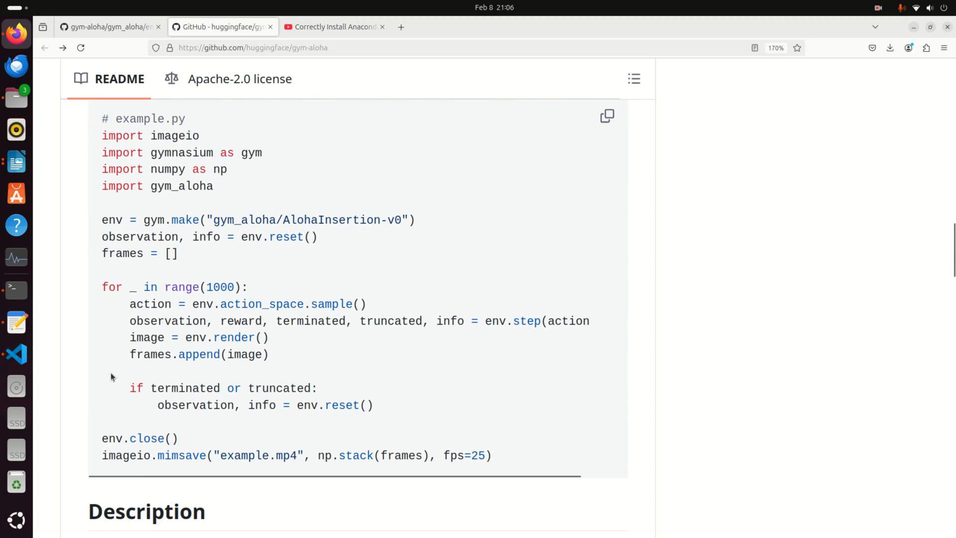
{"action": "mouse_move", "coordinate": [218, 259]}
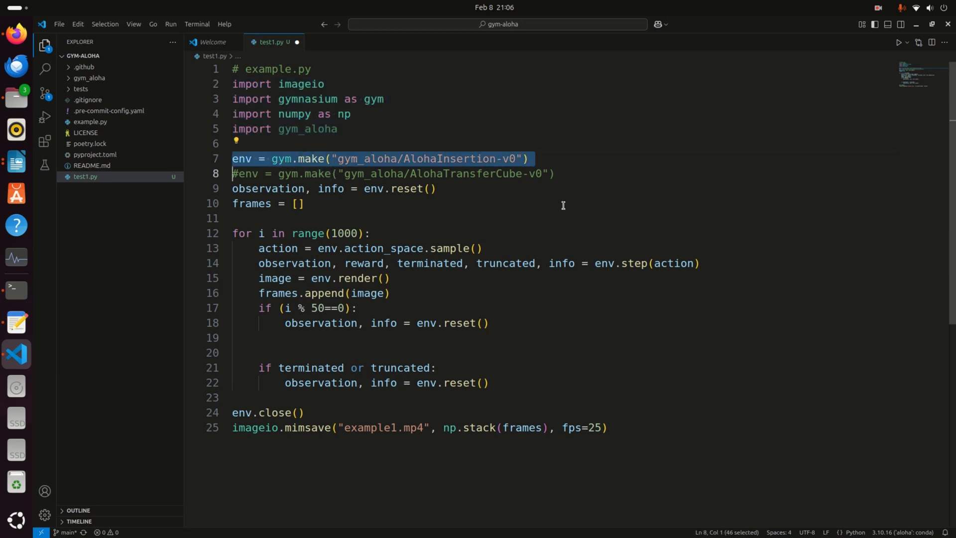
{"action": "mouse_move", "coordinate": [698, 218]}
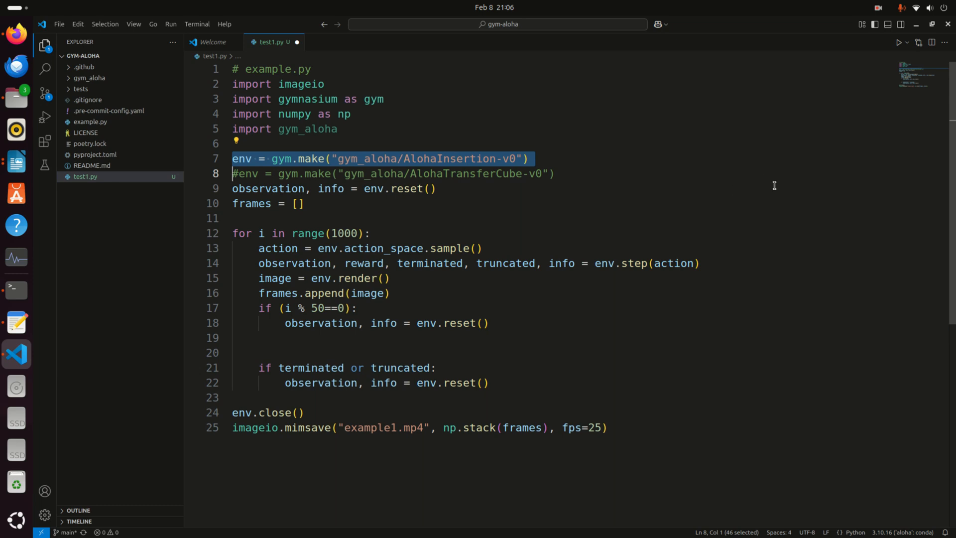
Step: Keep the AlohaInsertion-v0 task over the commented AlohaTransferCube line and set the output name to example1.mp4
{"action": "double_click", "coordinate": [450, 158]}
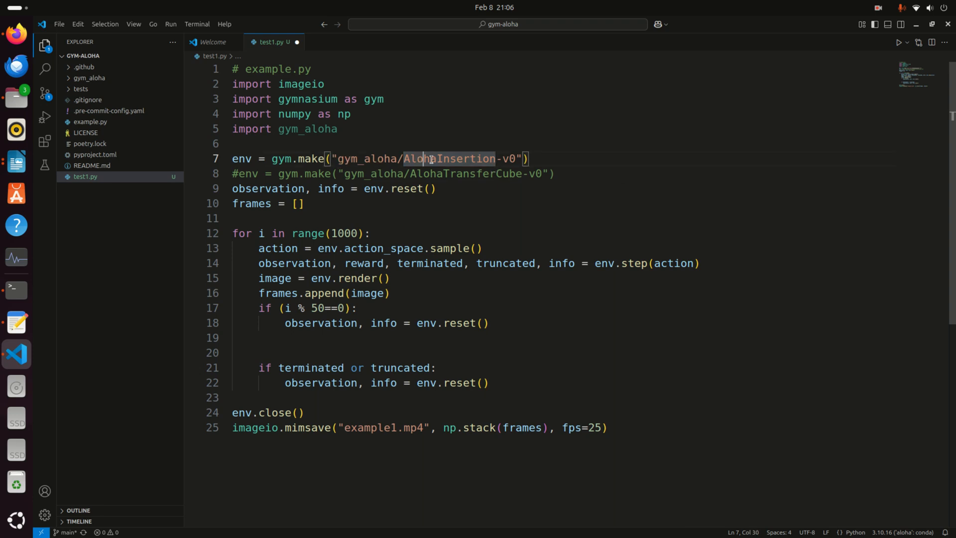
{"action": "double_click", "coordinate": [449, 158]}
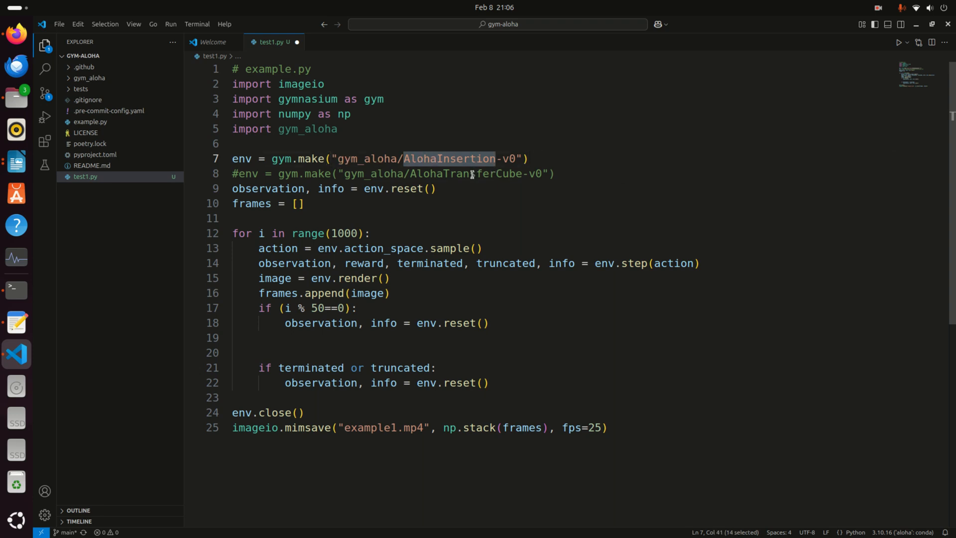
{"action": "double_click", "coordinate": [466, 173]}
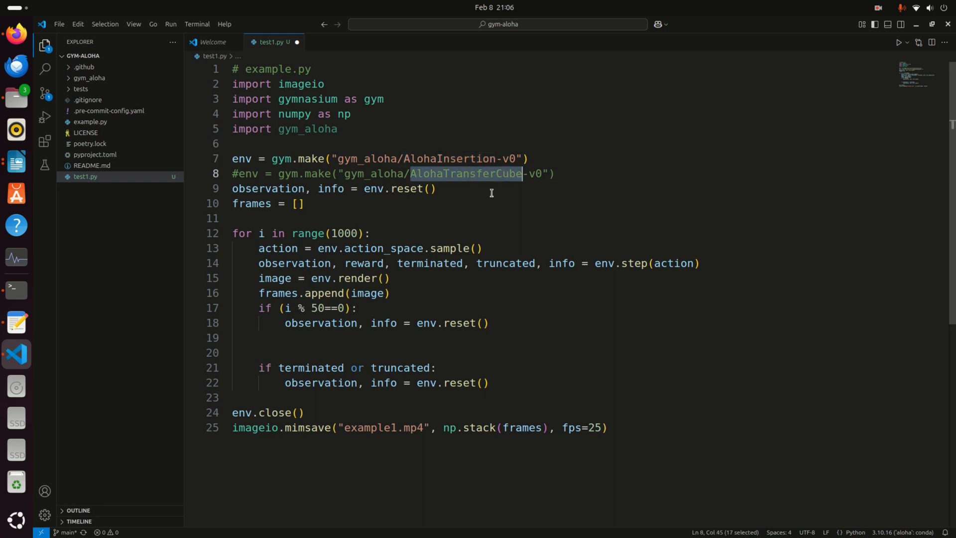
{"action": "mouse_move", "coordinate": [241, 159]}
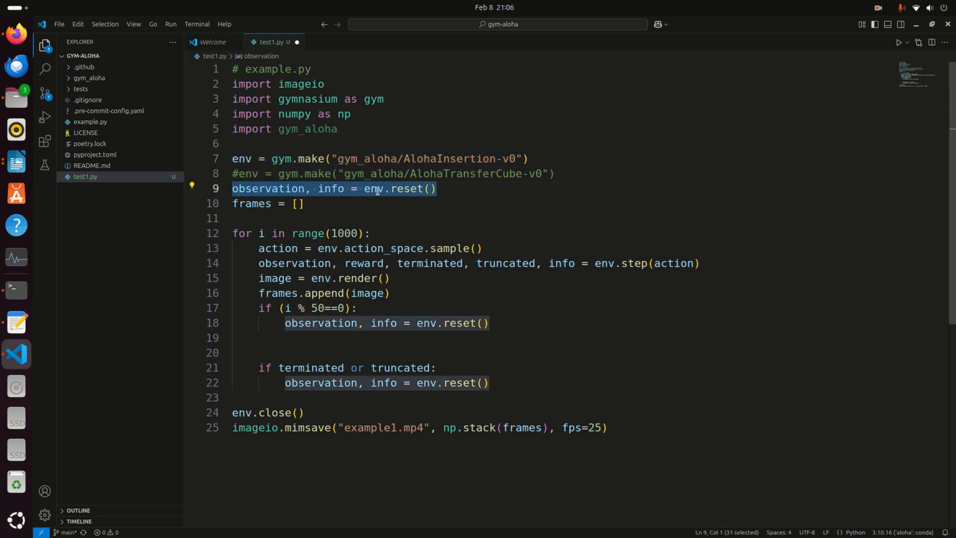
{"action": "mouse_move", "coordinate": [589, 232]}
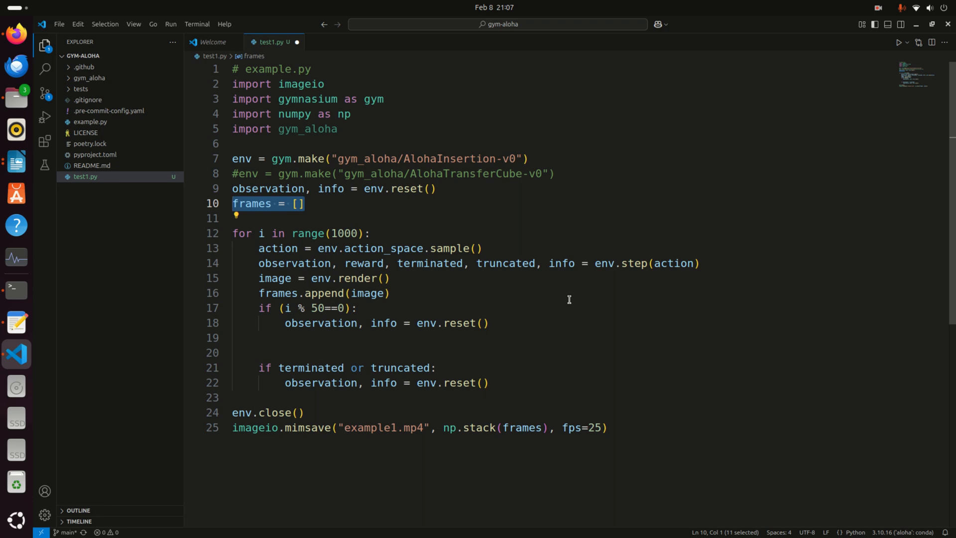
{"action": "left_click", "coordinate": [313, 203]}
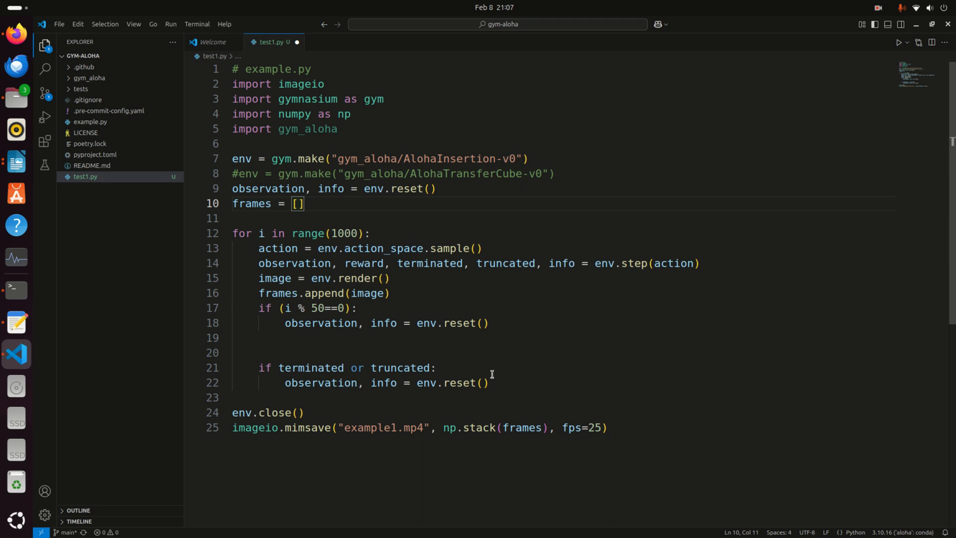
{"action": "triple_click", "coordinate": [419, 427]}
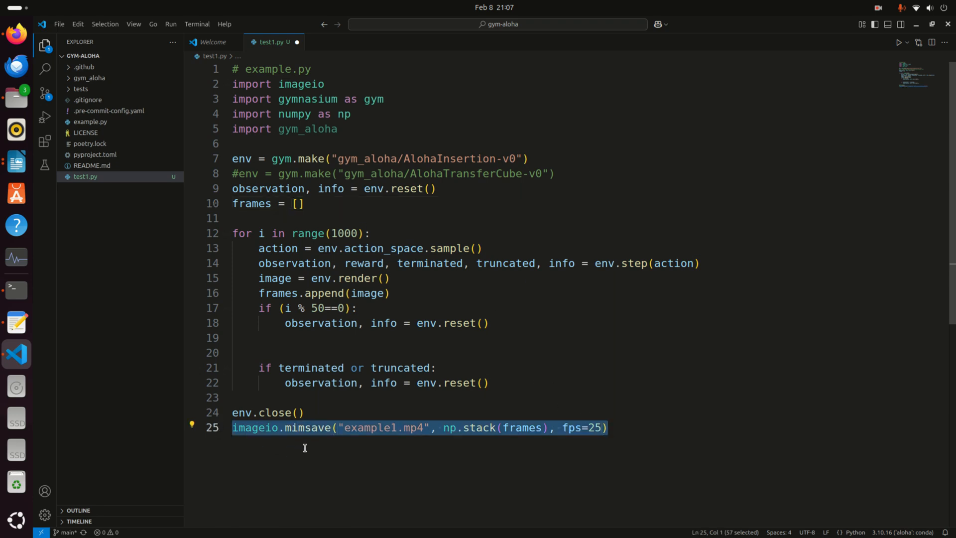
{"action": "left_click", "coordinate": [393, 427]}
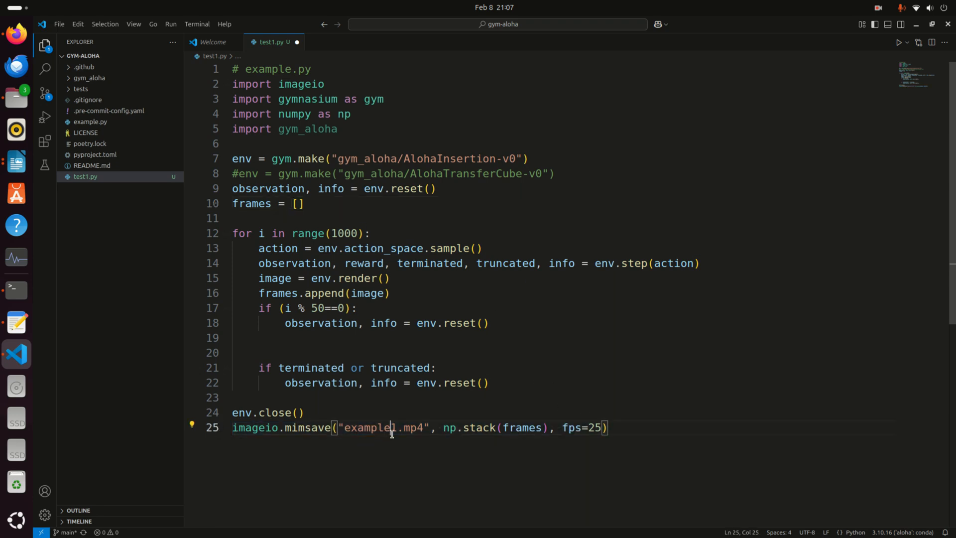
{"action": "double_click", "coordinate": [368, 428]}
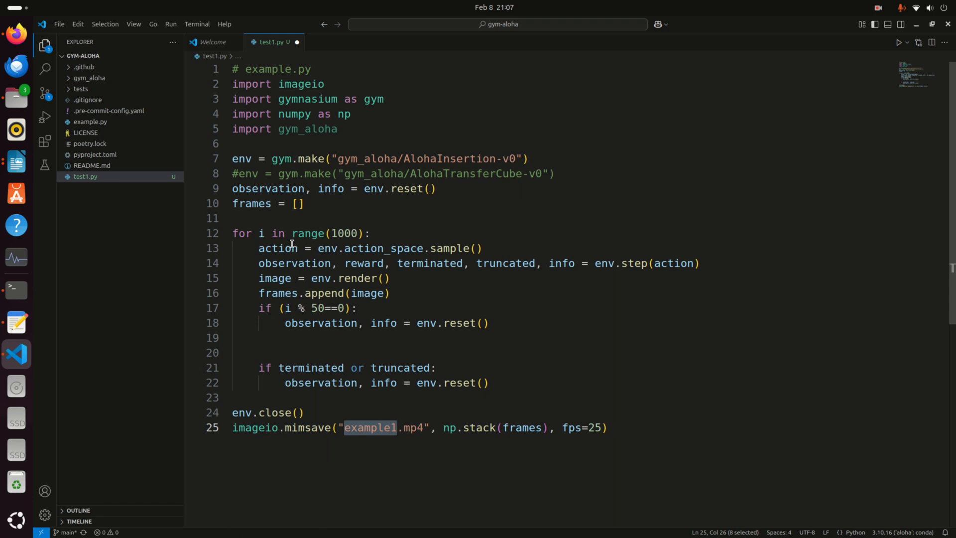
Step: Review the loop's action sampling, the step call's action argument and every use of observation
{"action": "left_click_drag", "start_coordinate": [232, 233], "coordinate": [463, 323]}
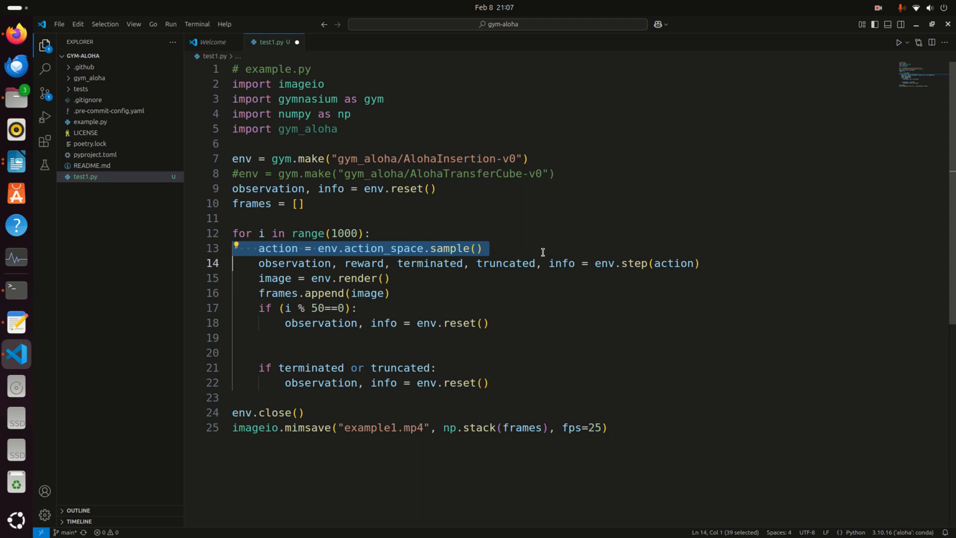
{"action": "left_click", "coordinate": [279, 248]}
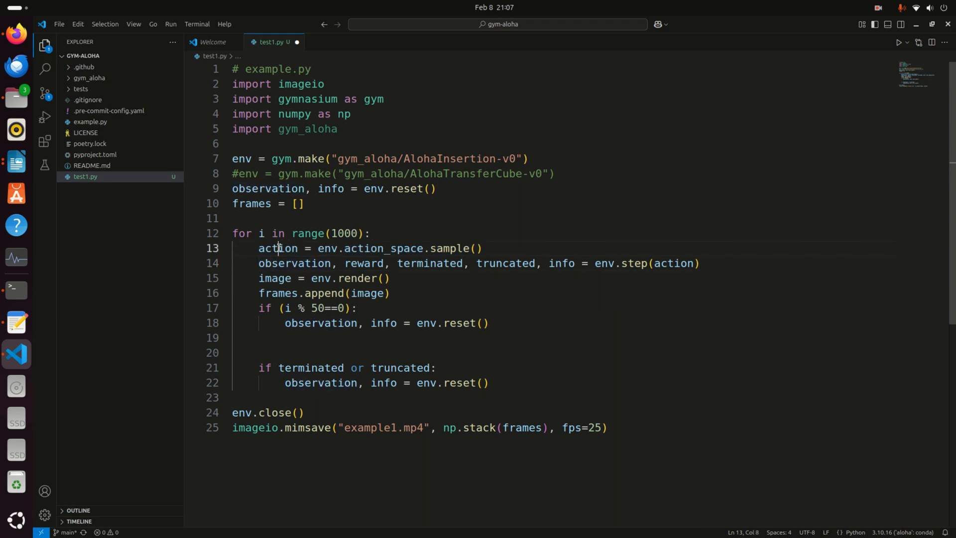
{"action": "double_click", "coordinate": [277, 248]}
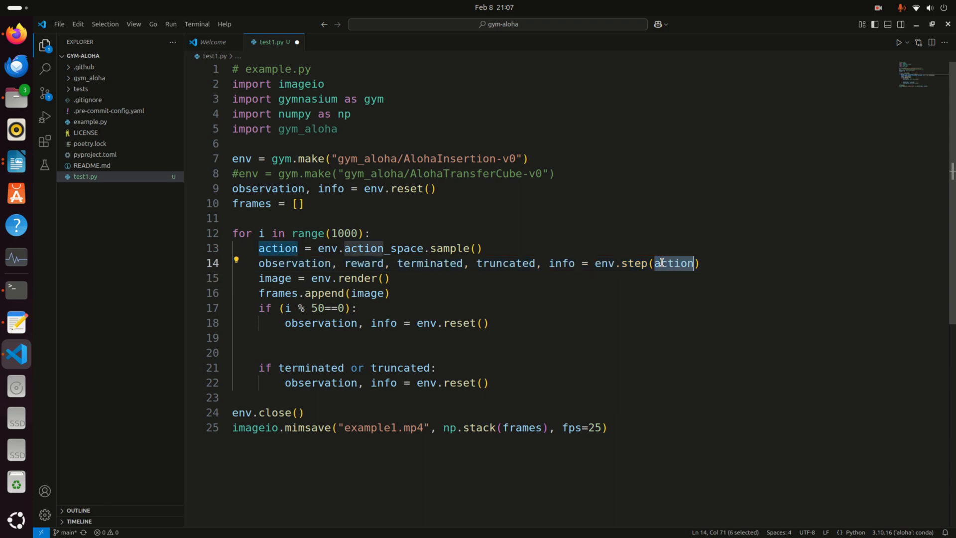
{"action": "double_click", "coordinate": [634, 263]}
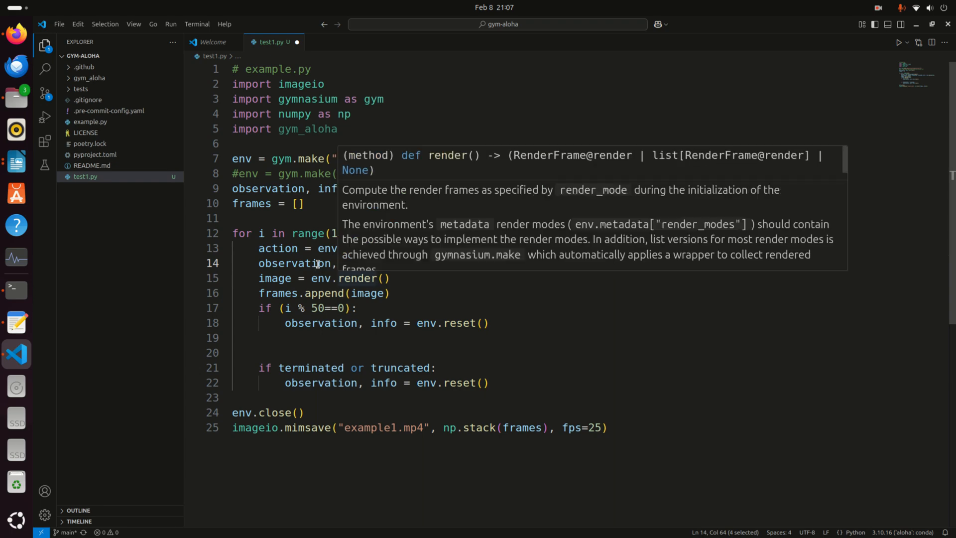
{"action": "left_click", "coordinate": [577, 315]}
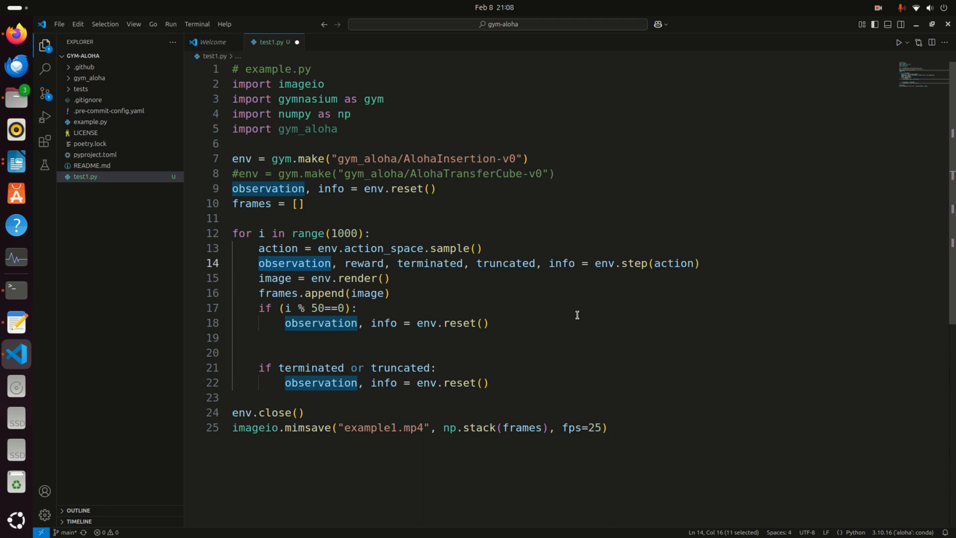
{"action": "mouse_move", "coordinate": [546, 306]}
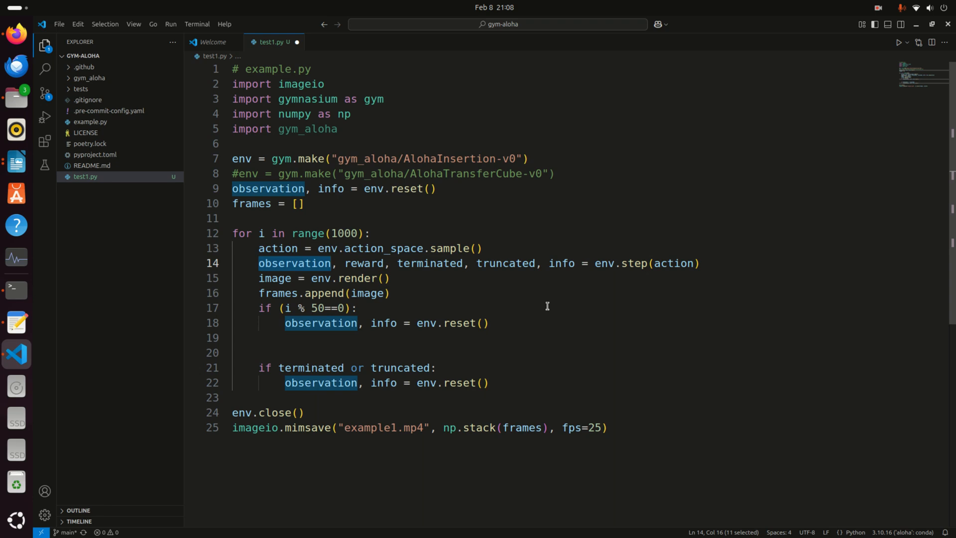
{"action": "double_click", "coordinate": [365, 263]}
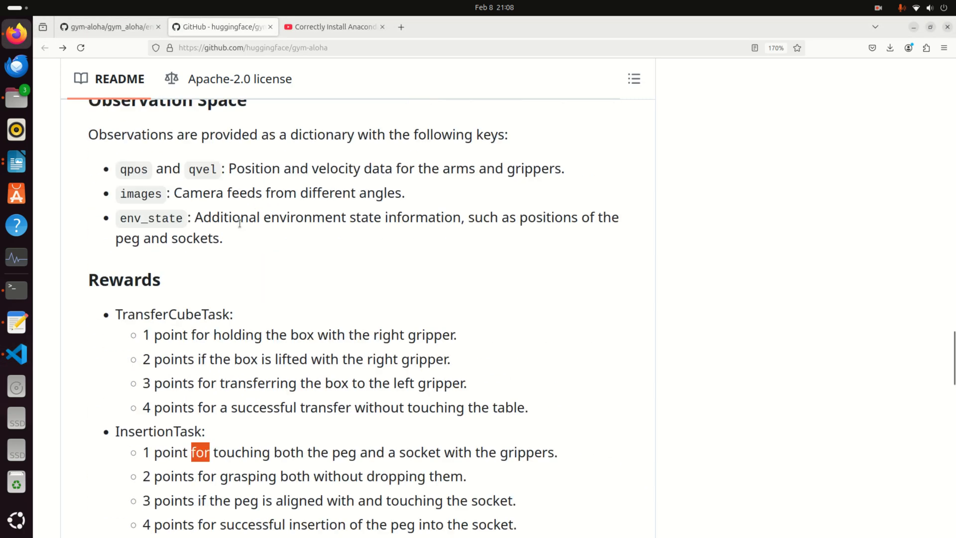
{"action": "scroll", "scroll_direction": "down", "scroll_amount": 3}
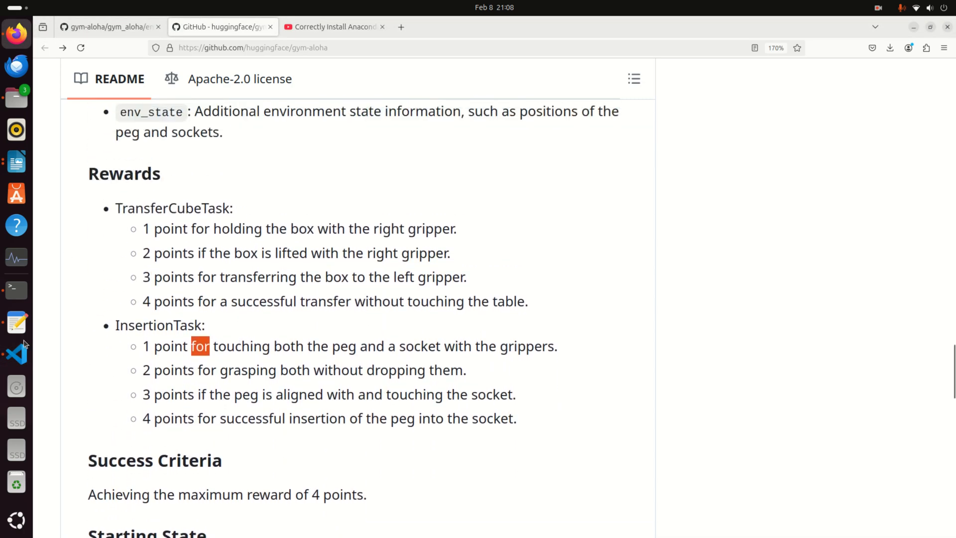
{"action": "left_click", "coordinate": [16, 354]}
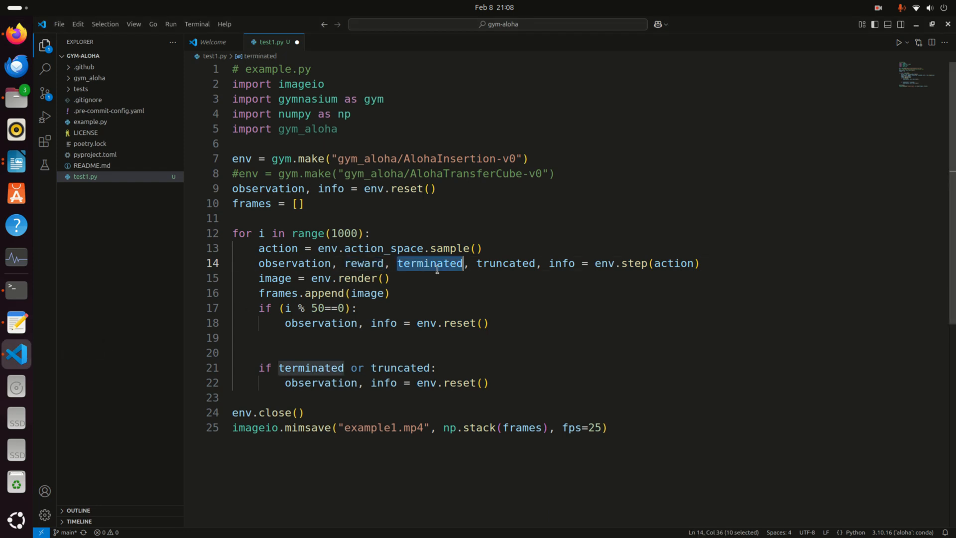
{"action": "mouse_move", "coordinate": [693, 240]}
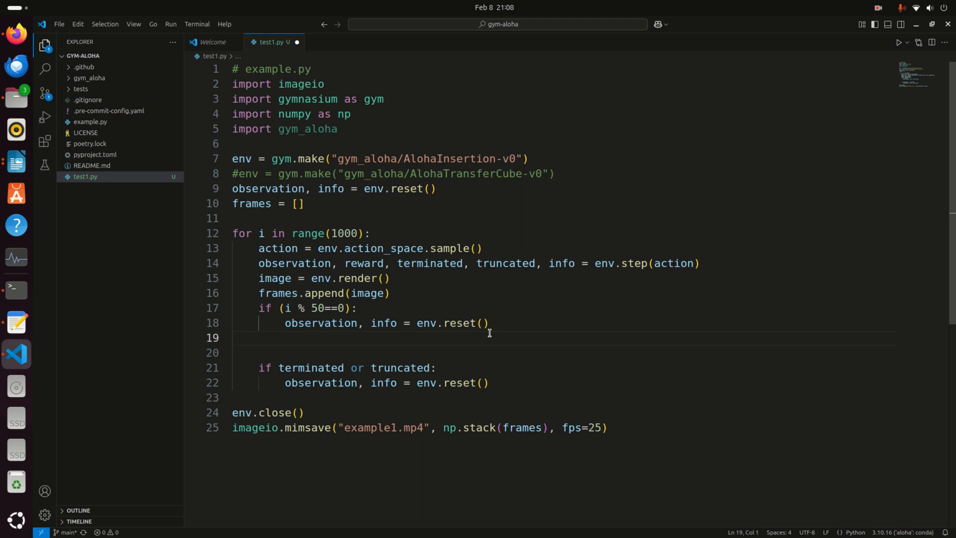
{"action": "mouse_move", "coordinate": [506, 322]}
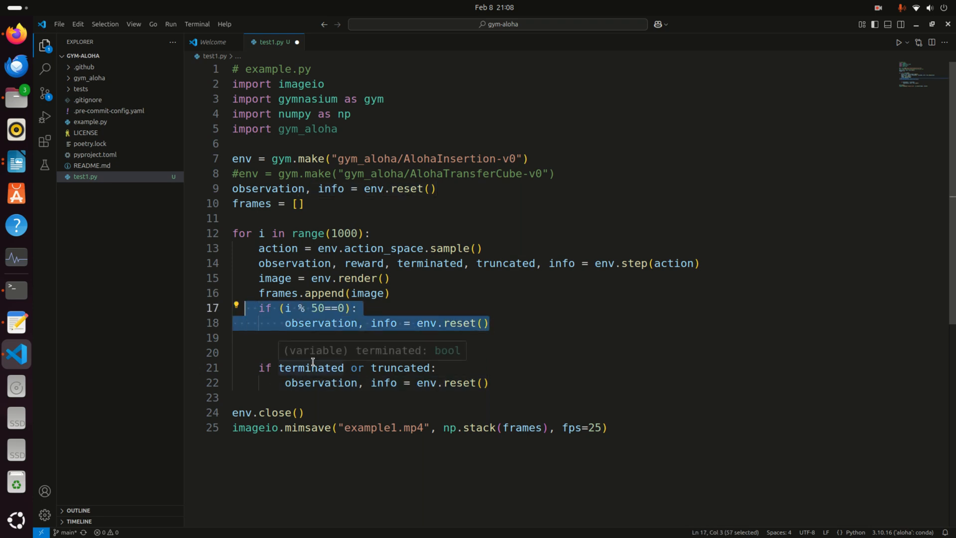
{"action": "left_click", "coordinate": [485, 323]}
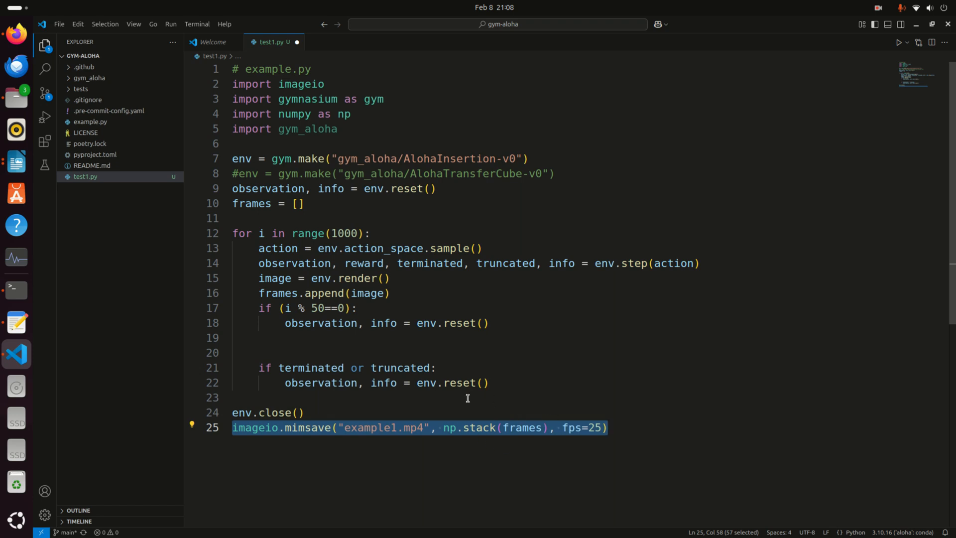
{"action": "left_click", "coordinate": [395, 427]}
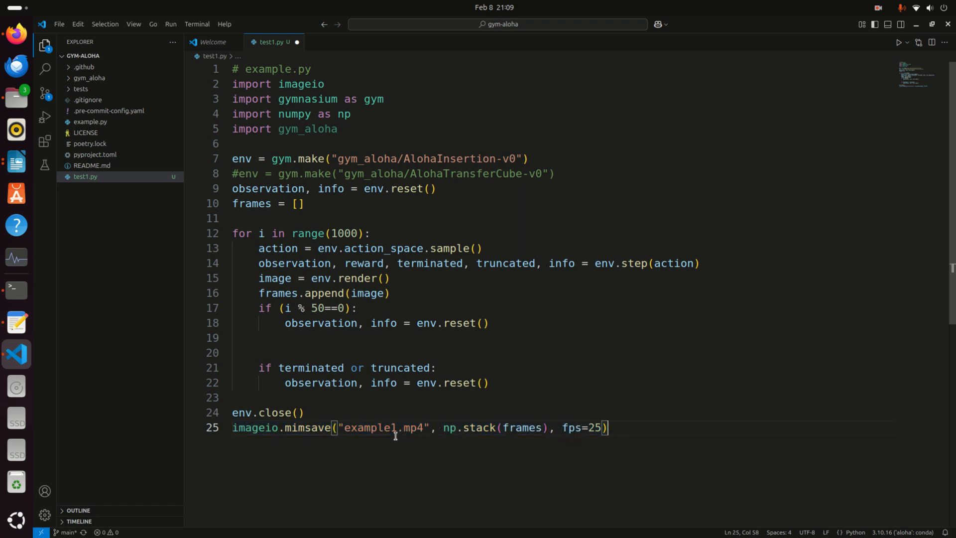
{"action": "double_click", "coordinate": [369, 427]}
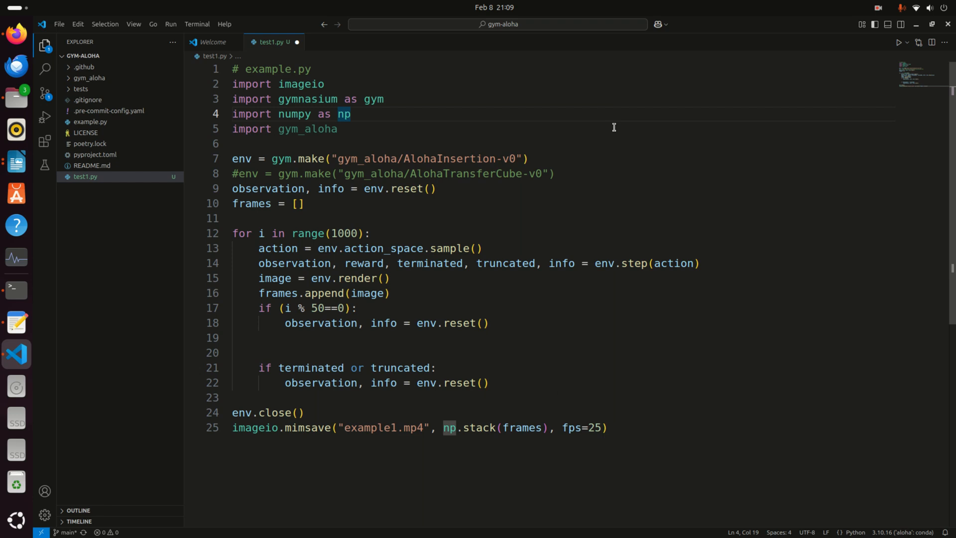
Step: Select the aloha conda Python 3.10.16 interpreter from the status bar
{"action": "left_click", "coordinate": [853, 532]}
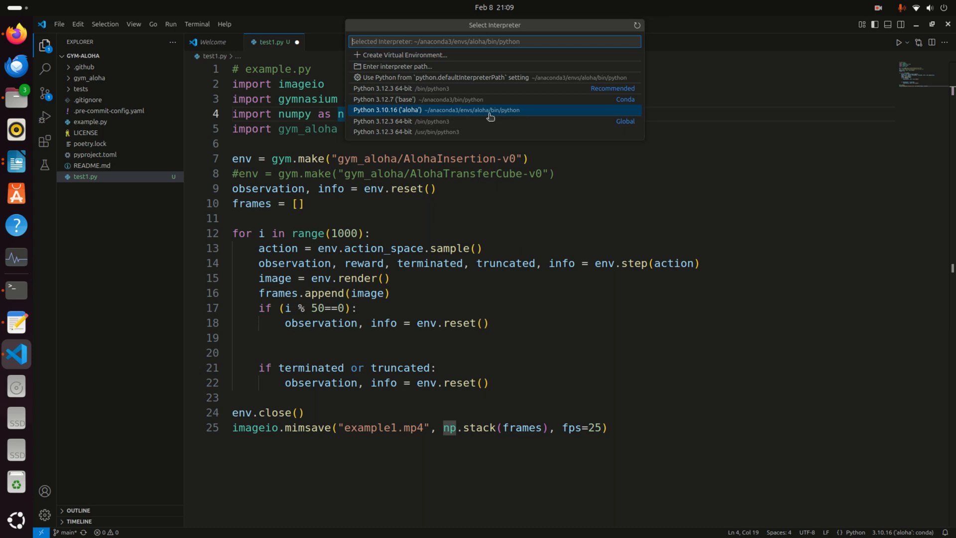
{"action": "left_click", "coordinate": [435, 110]}
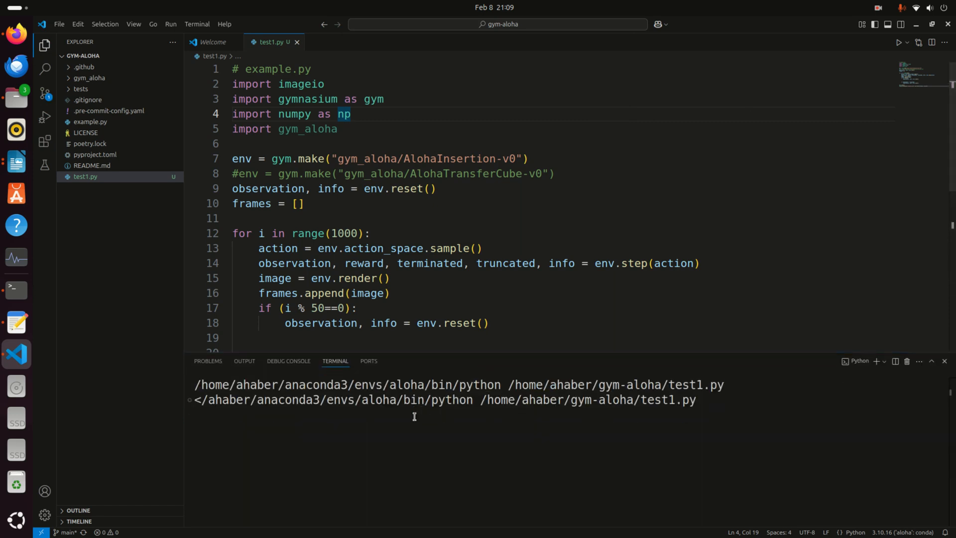
{"action": "mouse_move", "coordinate": [385, 400]}
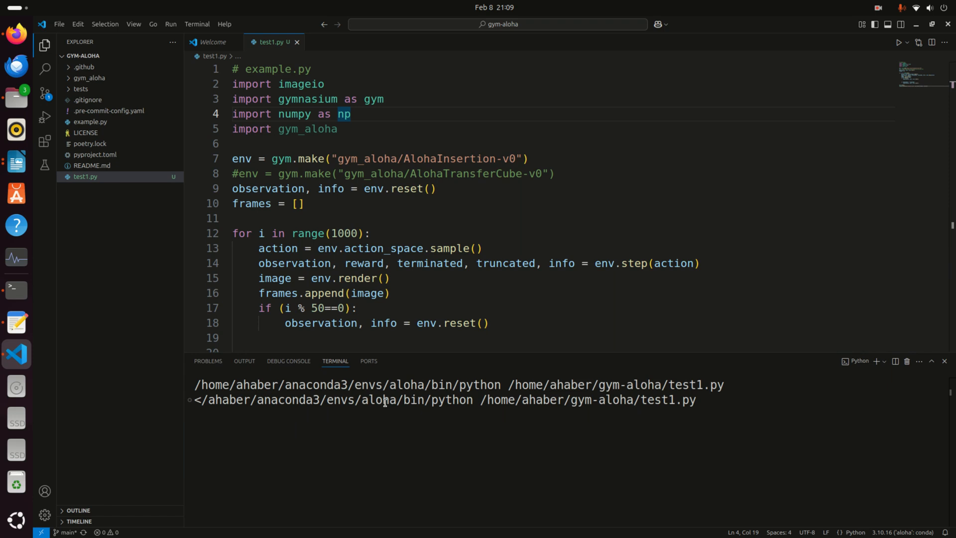
{"action": "mouse_move", "coordinate": [379, 412]}
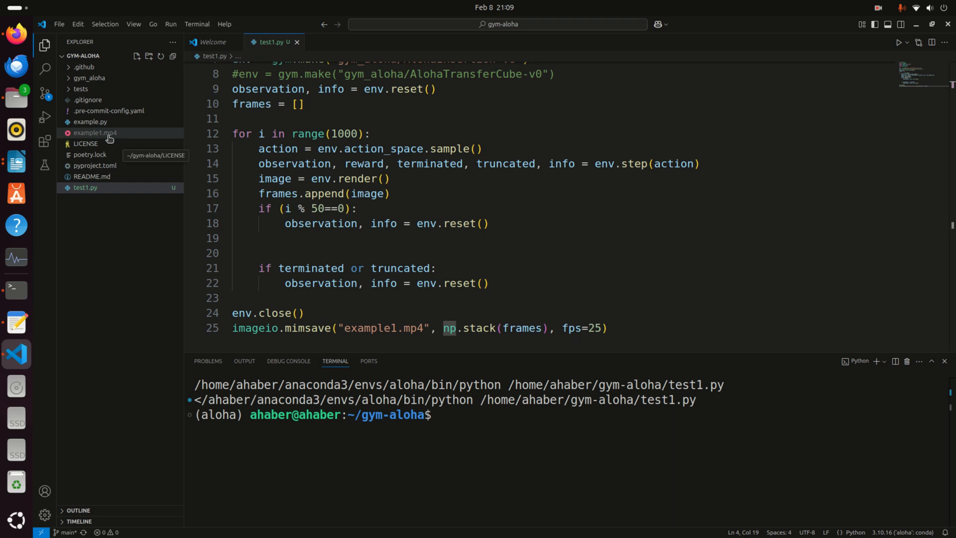
Step: Play the generated example1.mp4 robot insertion clip from the Explorer, then return to test1.py
{"action": "left_click", "coordinate": [94, 132]}
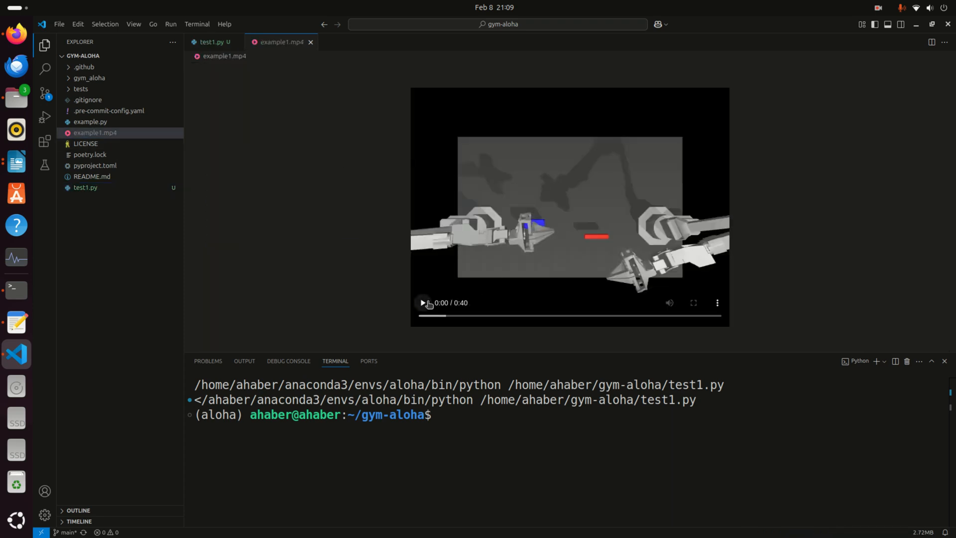
{"action": "left_click", "coordinate": [423, 302]}
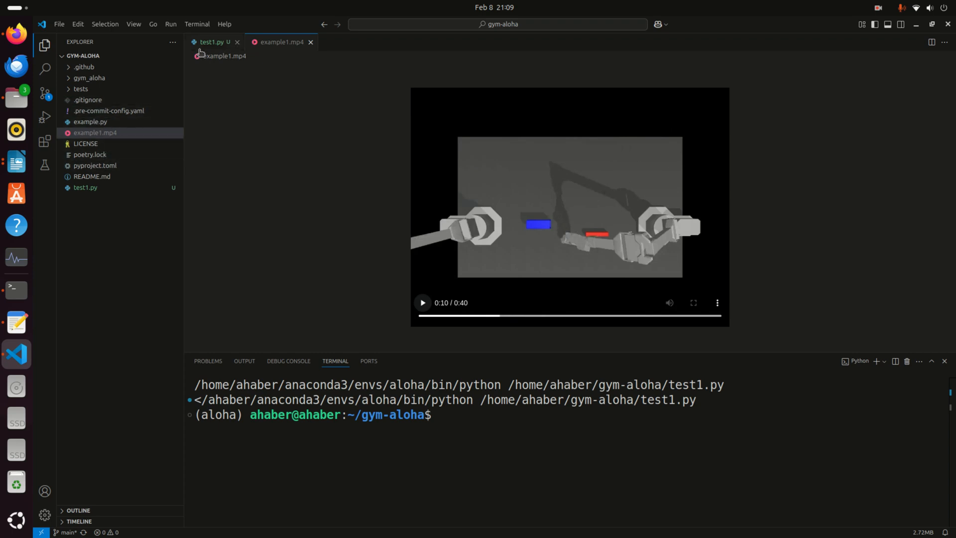
{"action": "left_click", "coordinate": [211, 42]}
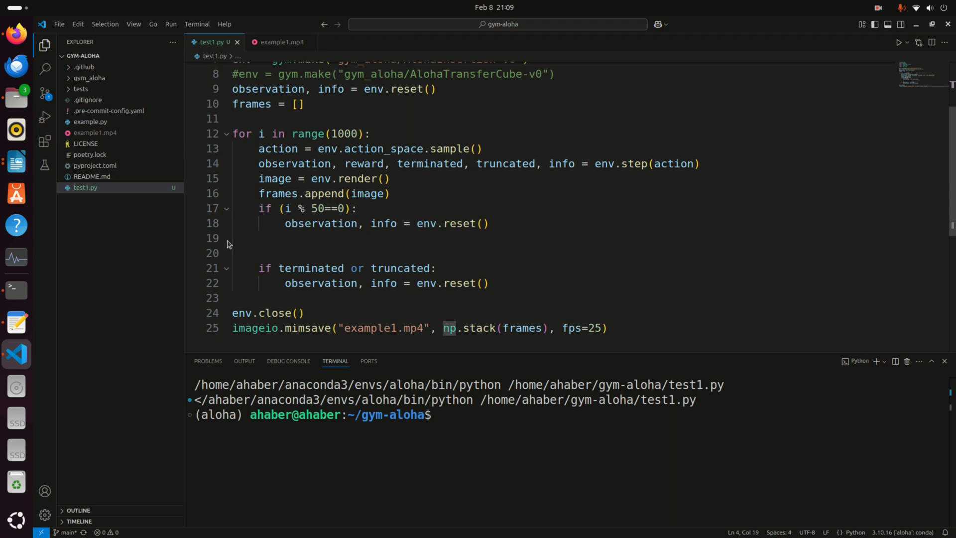
{"action": "mouse_move", "coordinate": [191, 223]}
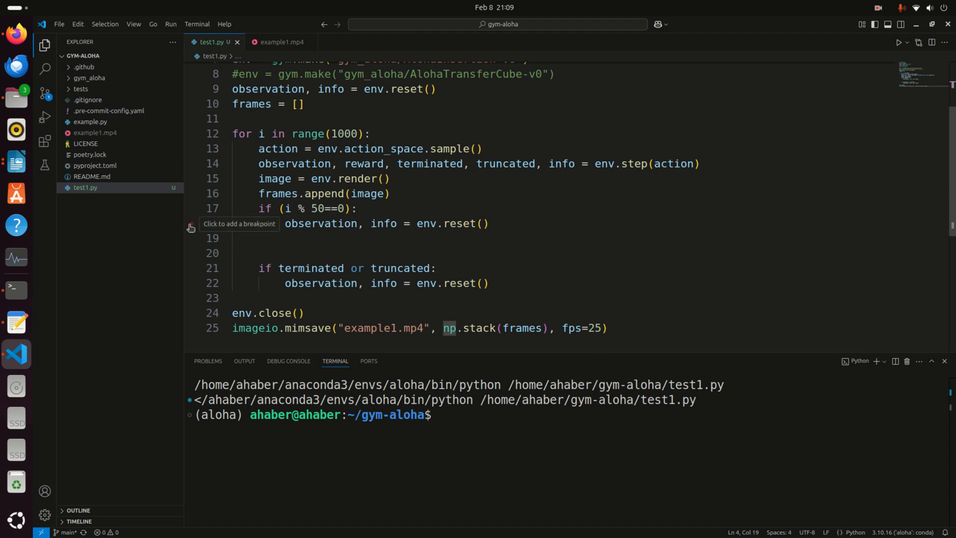
{"action": "mouse_move", "coordinate": [196, 207]}
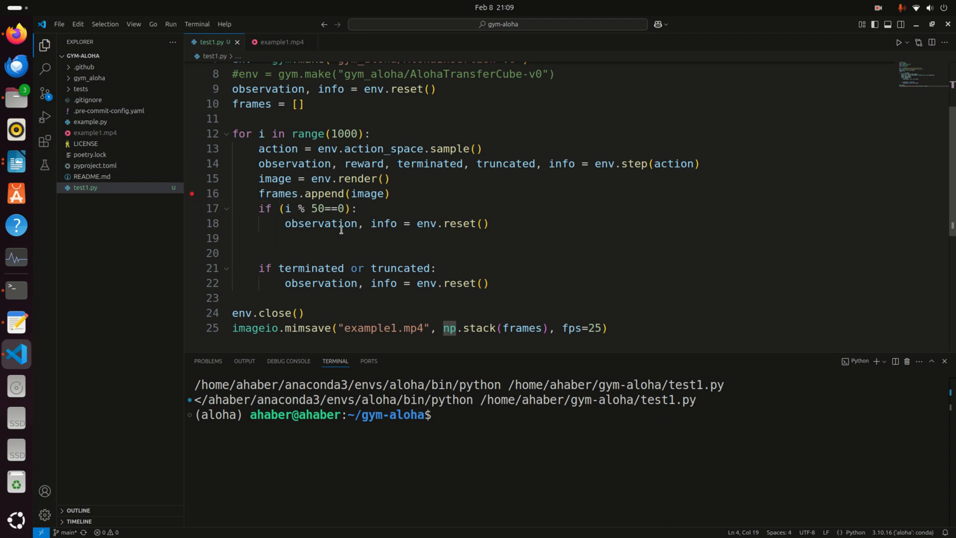
Step: Start Python Debugger: Debug Python File from the Run dropdown
{"action": "left_click", "coordinate": [907, 42]}
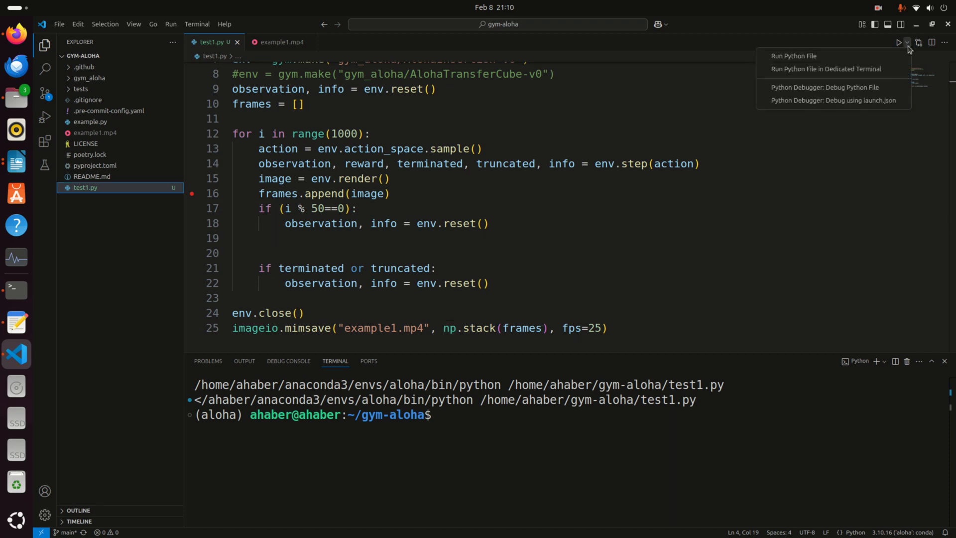
{"action": "mouse_move", "coordinate": [825, 87]}
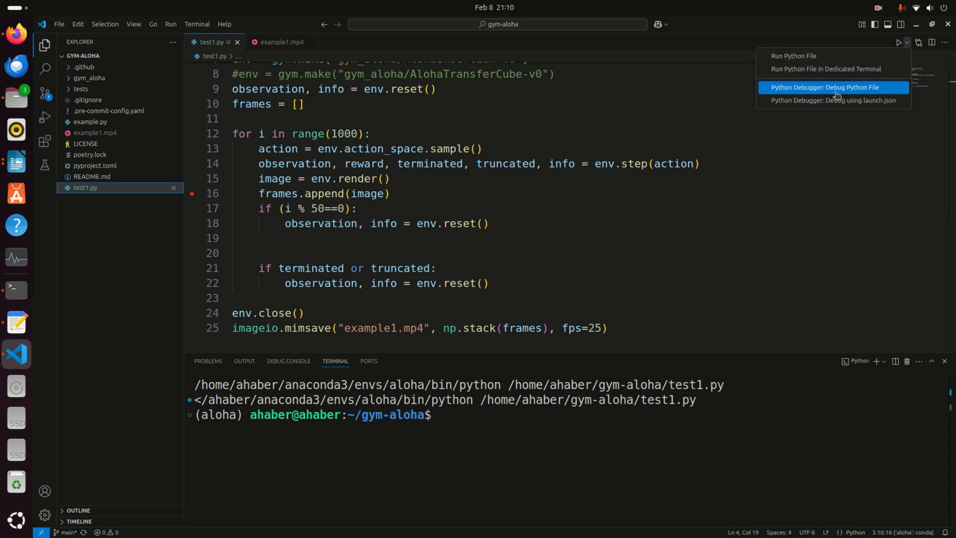
{"action": "left_click", "coordinate": [827, 86]}
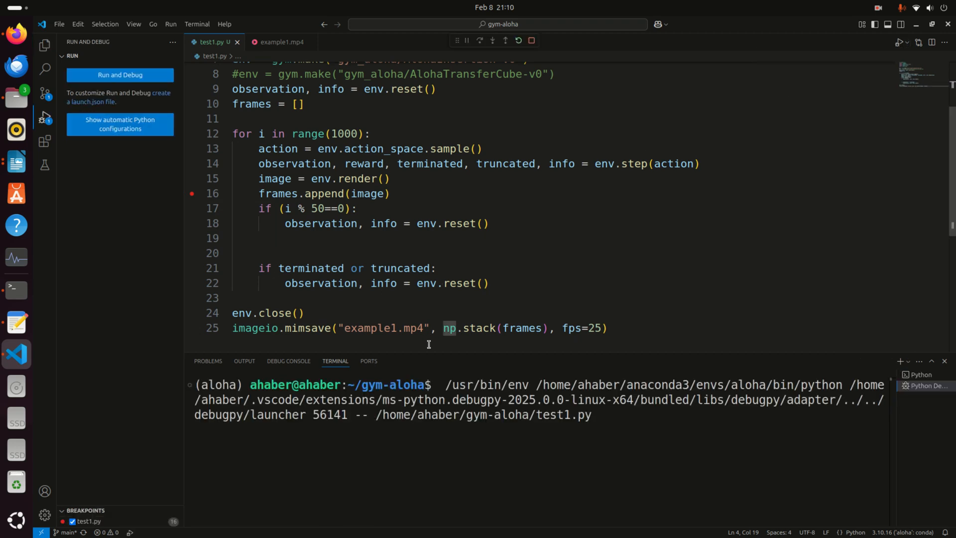
Step: Evaluate observation, observation.keys() and observation['top'] in the Debug Console
{"action": "left_click", "coordinate": [120, 75]}
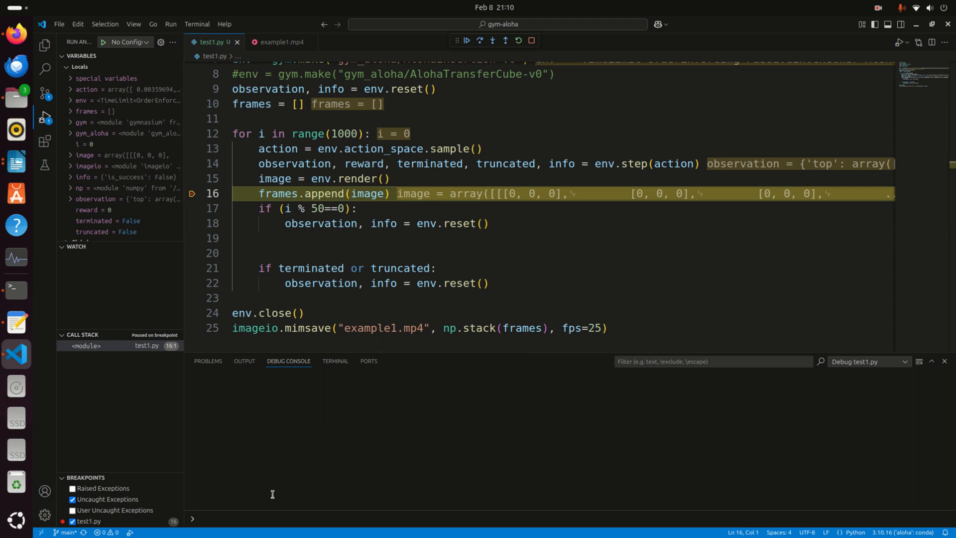
{"action": "mouse_move", "coordinate": [264, 525]}
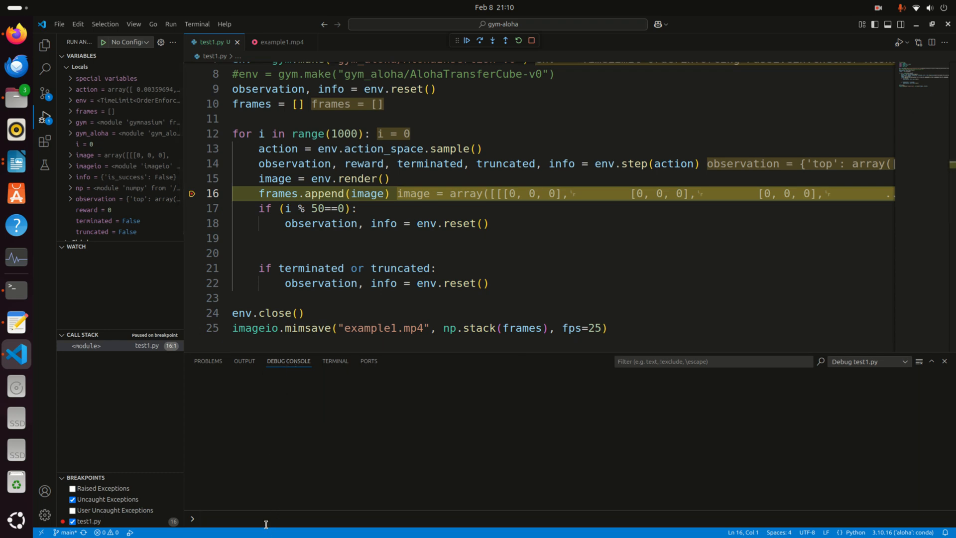
{"action": "type", "text": "obs"}
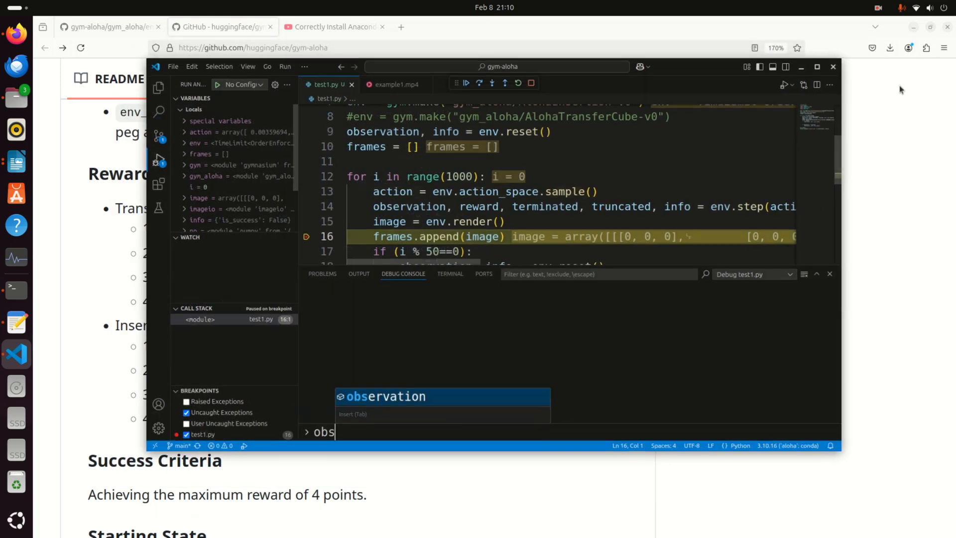
{"action": "key", "text": "Tab"}
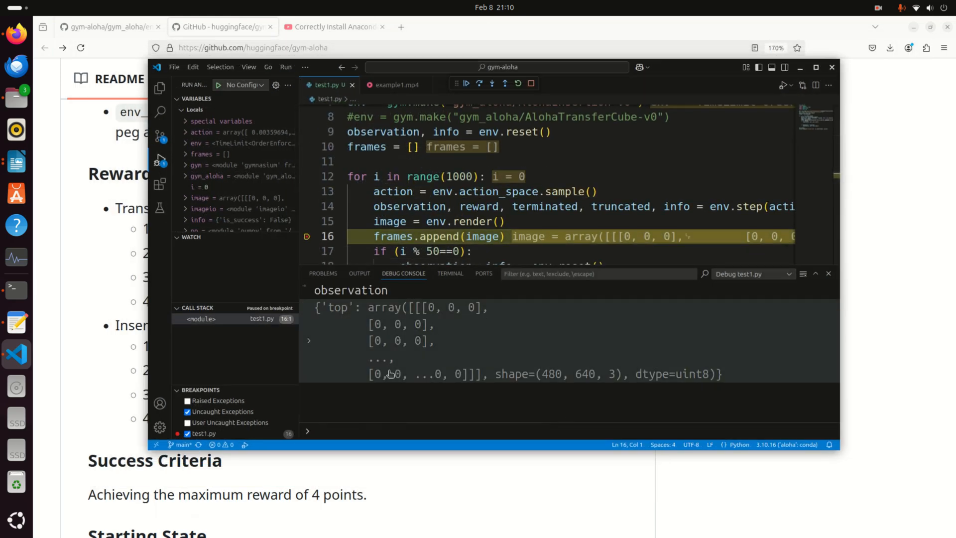
{"action": "mouse_move", "coordinate": [639, 381]}
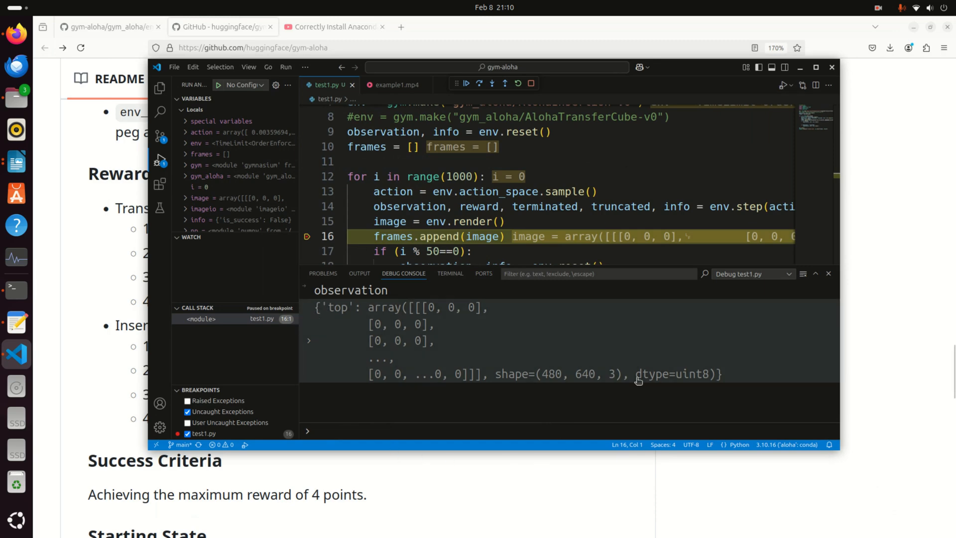
{"action": "type", "text": "observation.keys("}
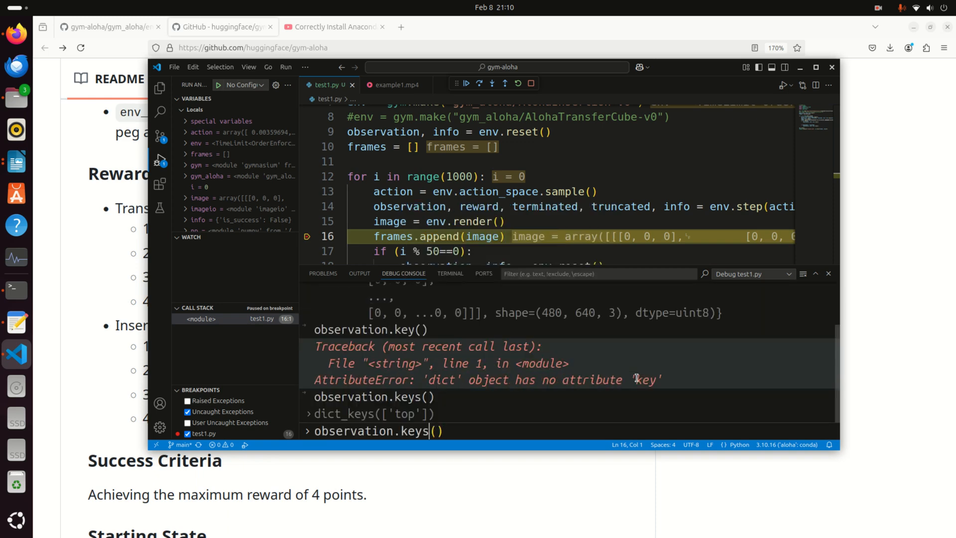
{"action": "key", "text": "Backspace"}
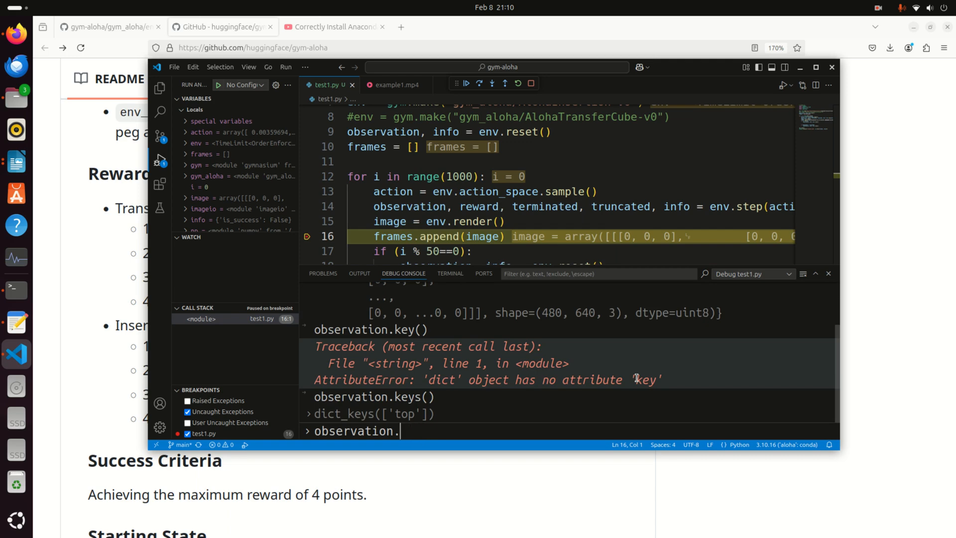
{"action": "type", "text": "['']"}
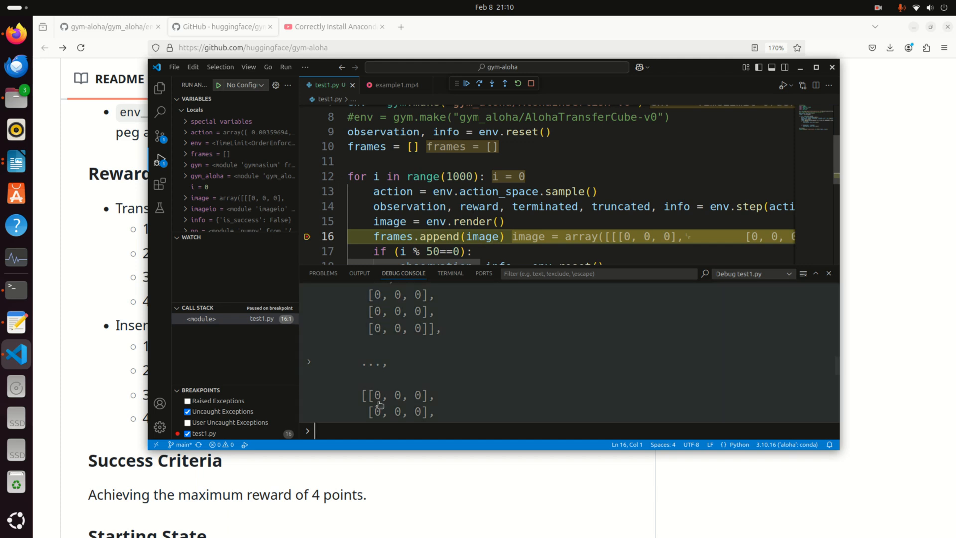
Step: Evaluate reward (0) and select the truncated variable in the step line
{"action": "type", "text": "re"}
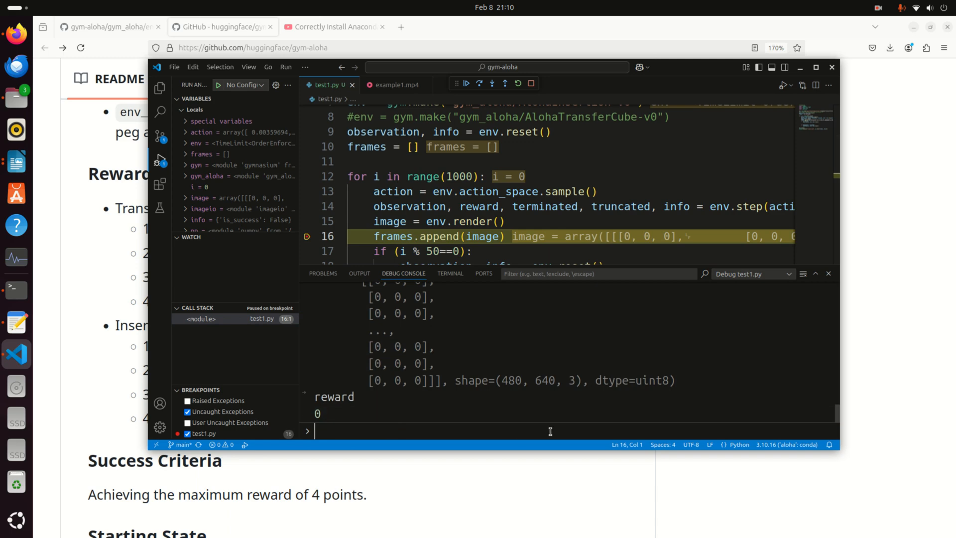
{"action": "double_click", "coordinate": [545, 206]}
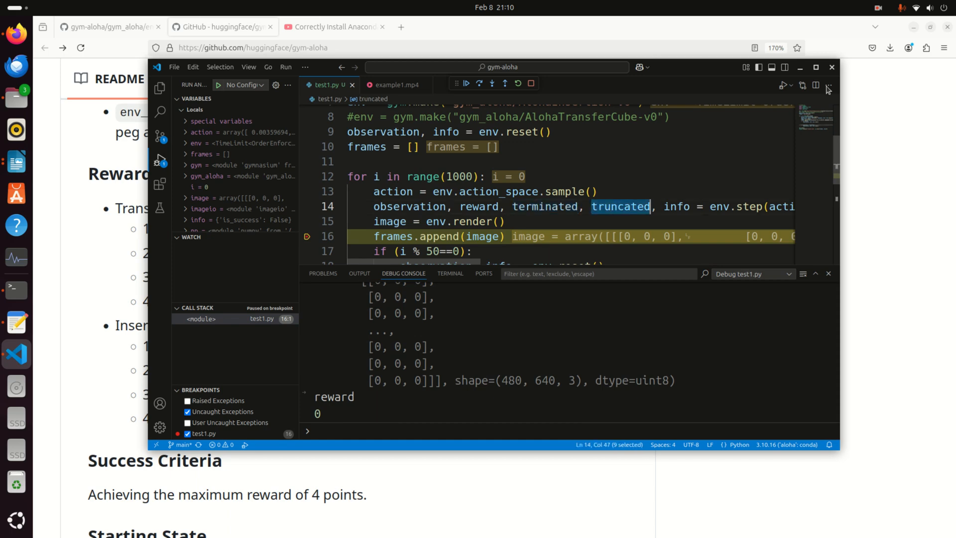
Step: Maximize the paused VS Code debugging window over the browser
{"action": "left_click", "coordinate": [816, 67]}
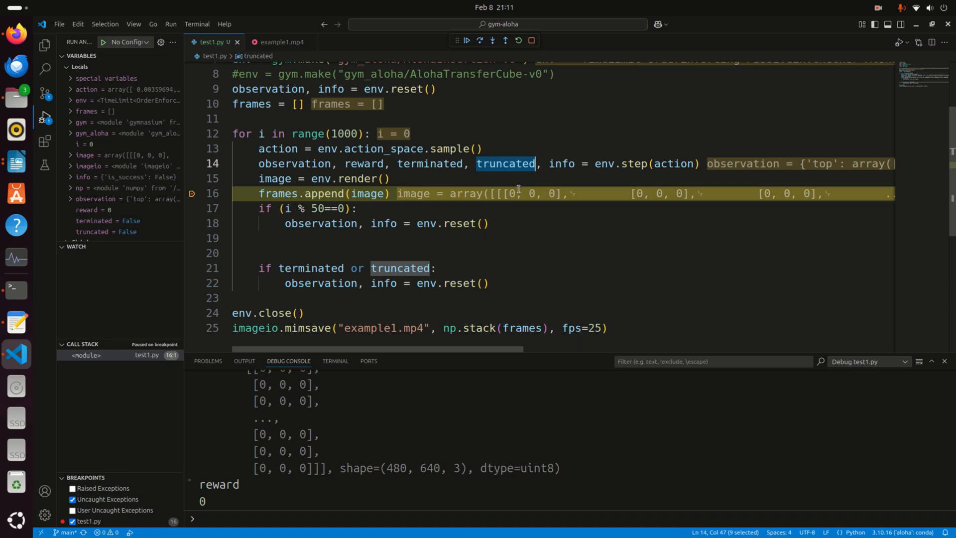
{"action": "mouse_move", "coordinate": [336, 56]}
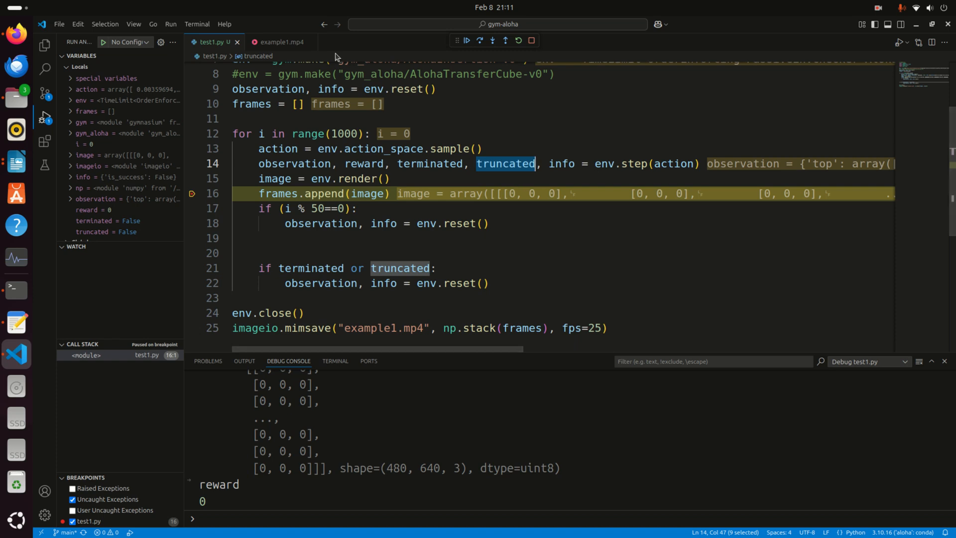